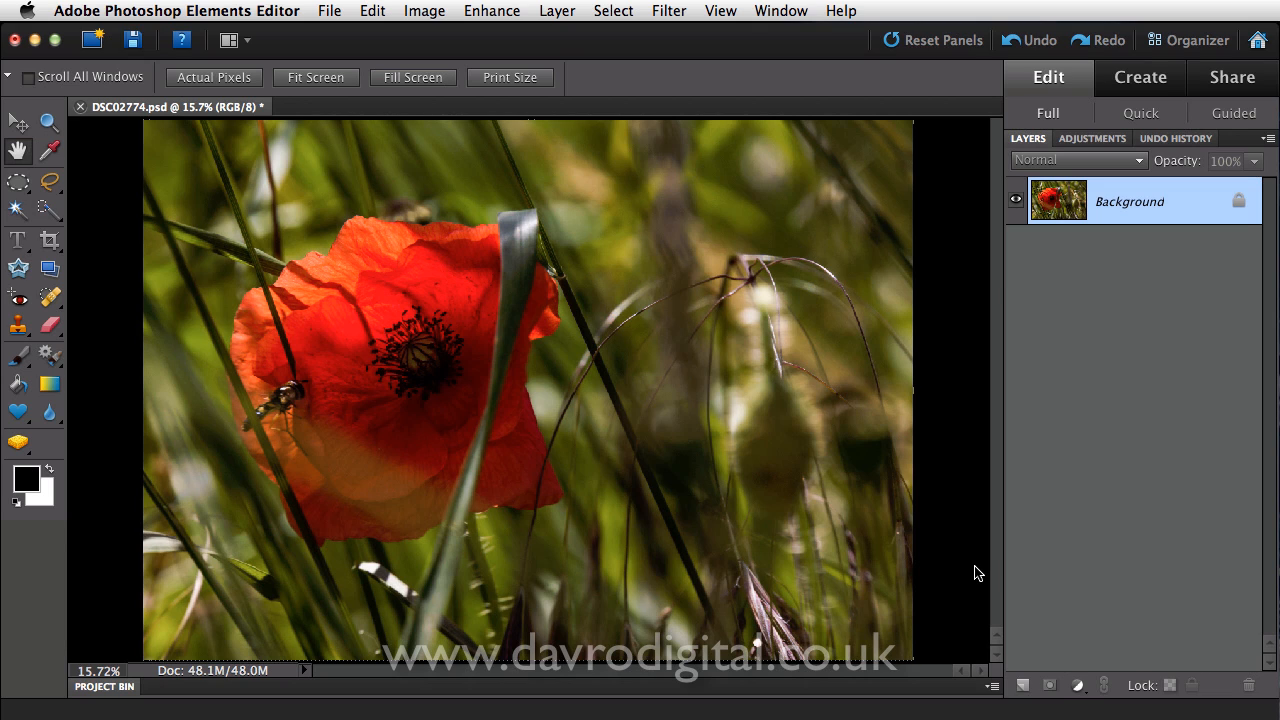
pyautogui.moveTo(843, 503)
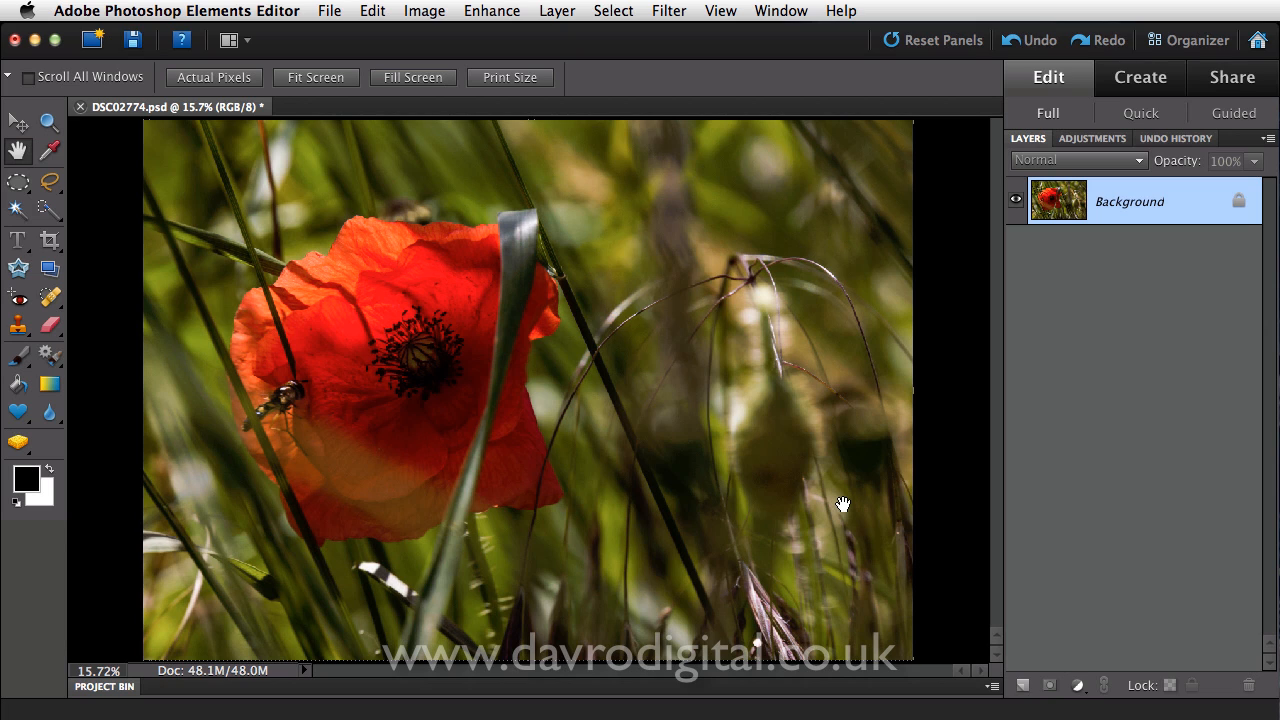
pyautogui.moveTo(748, 328)
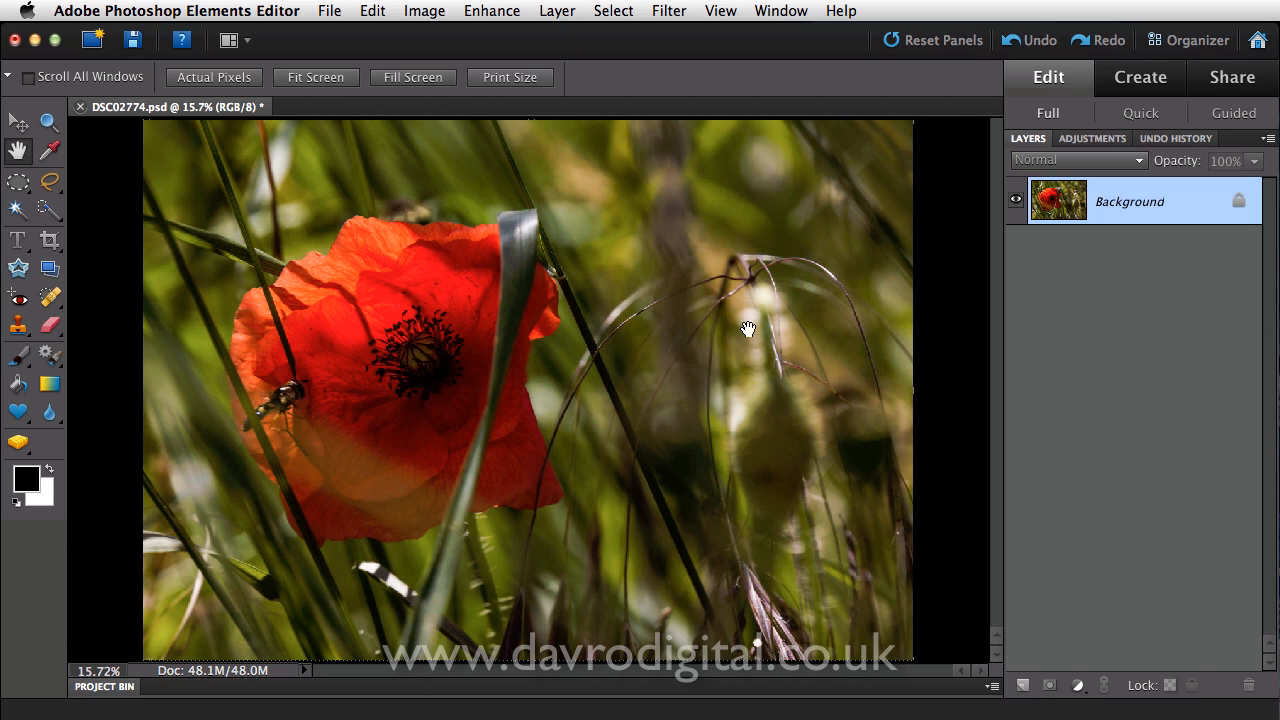
pyautogui.moveTo(293, 415)
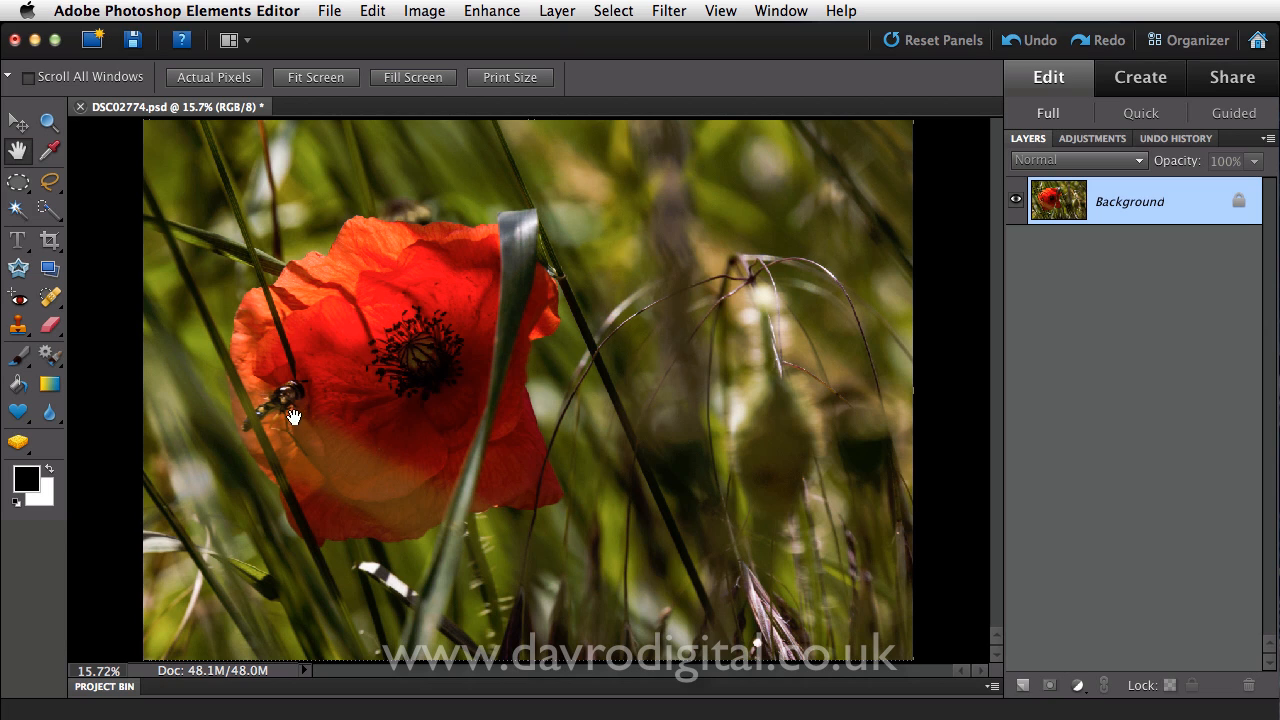
pyautogui.moveTo(283, 418)
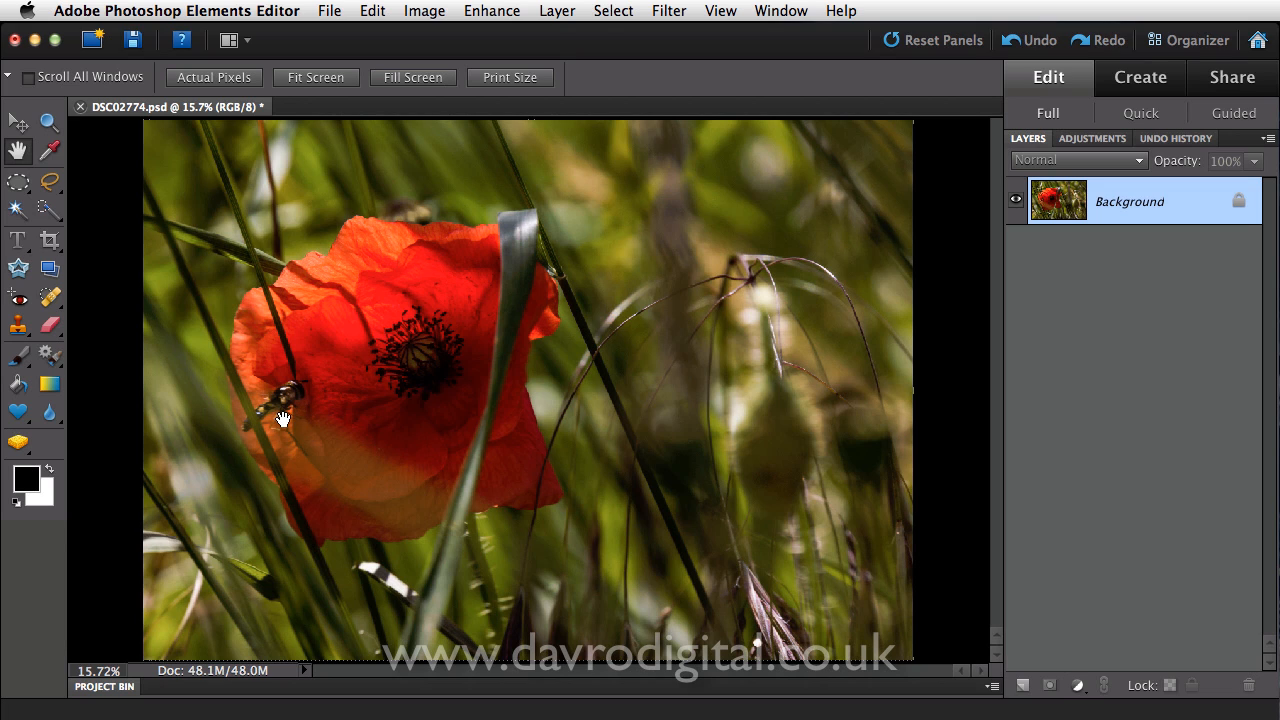
pyautogui.moveTo(399, 387)
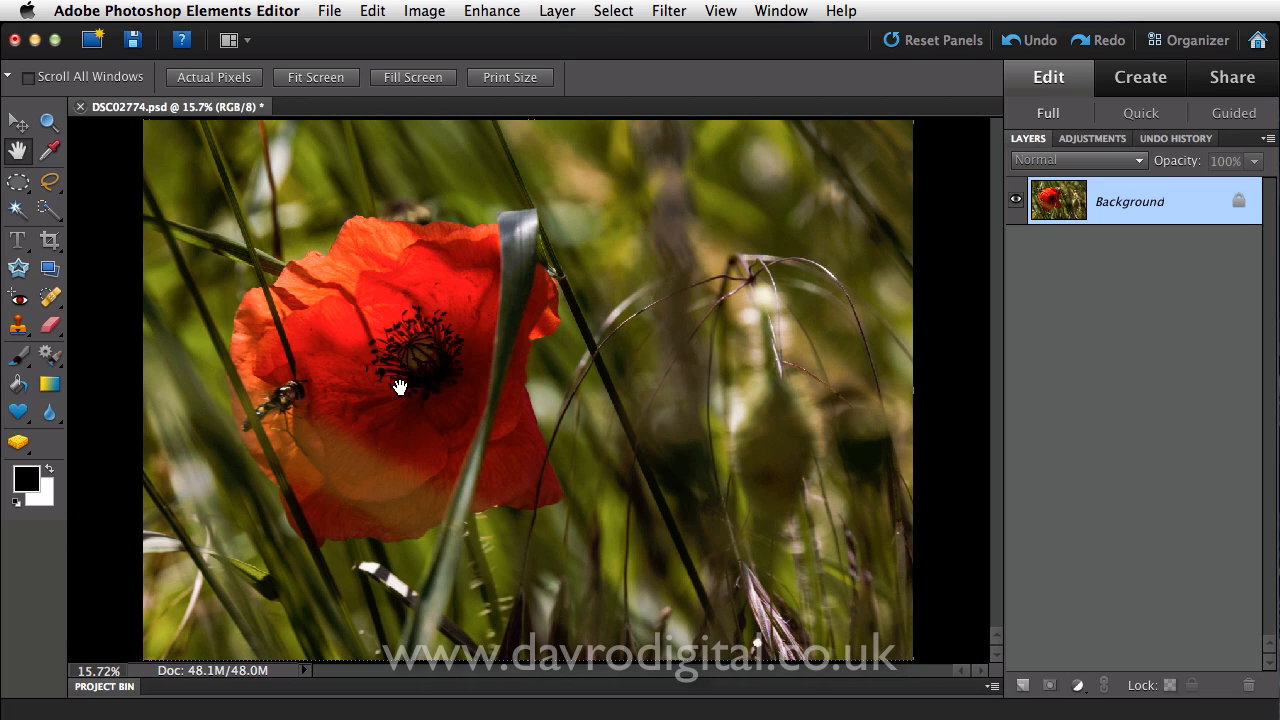
pyautogui.moveTo(758, 342)
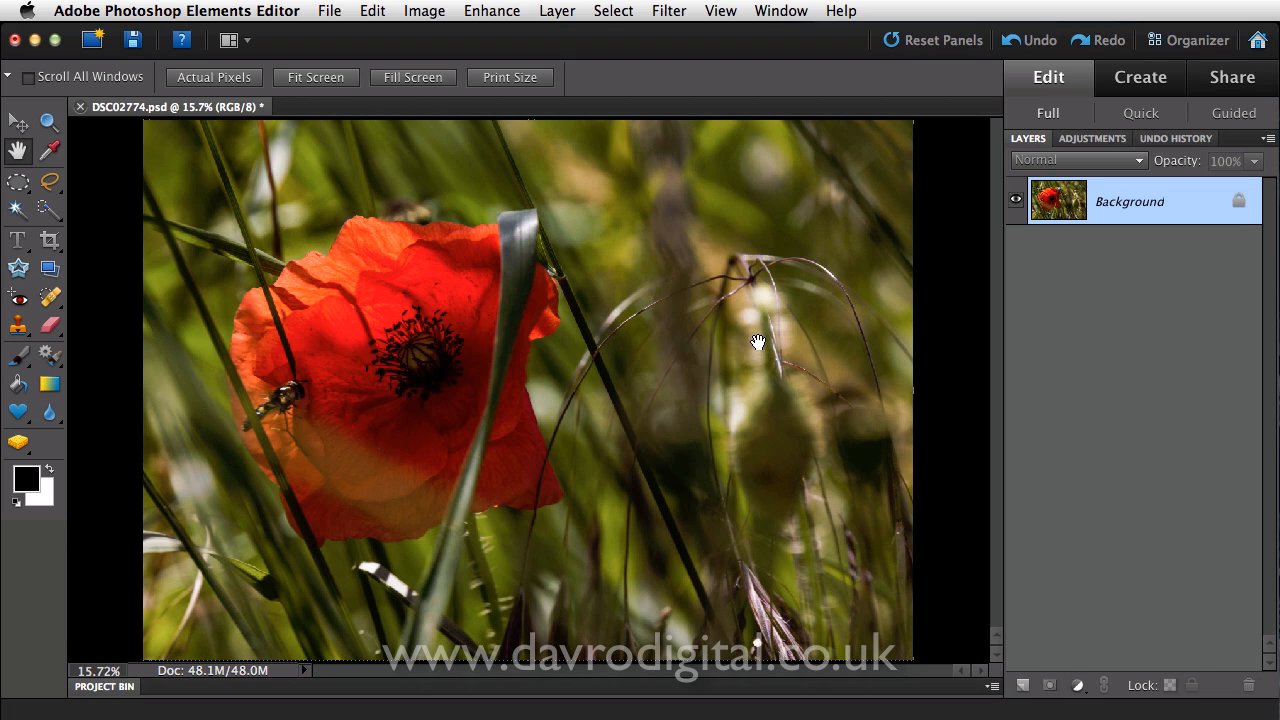
pyautogui.moveTo(761, 382)
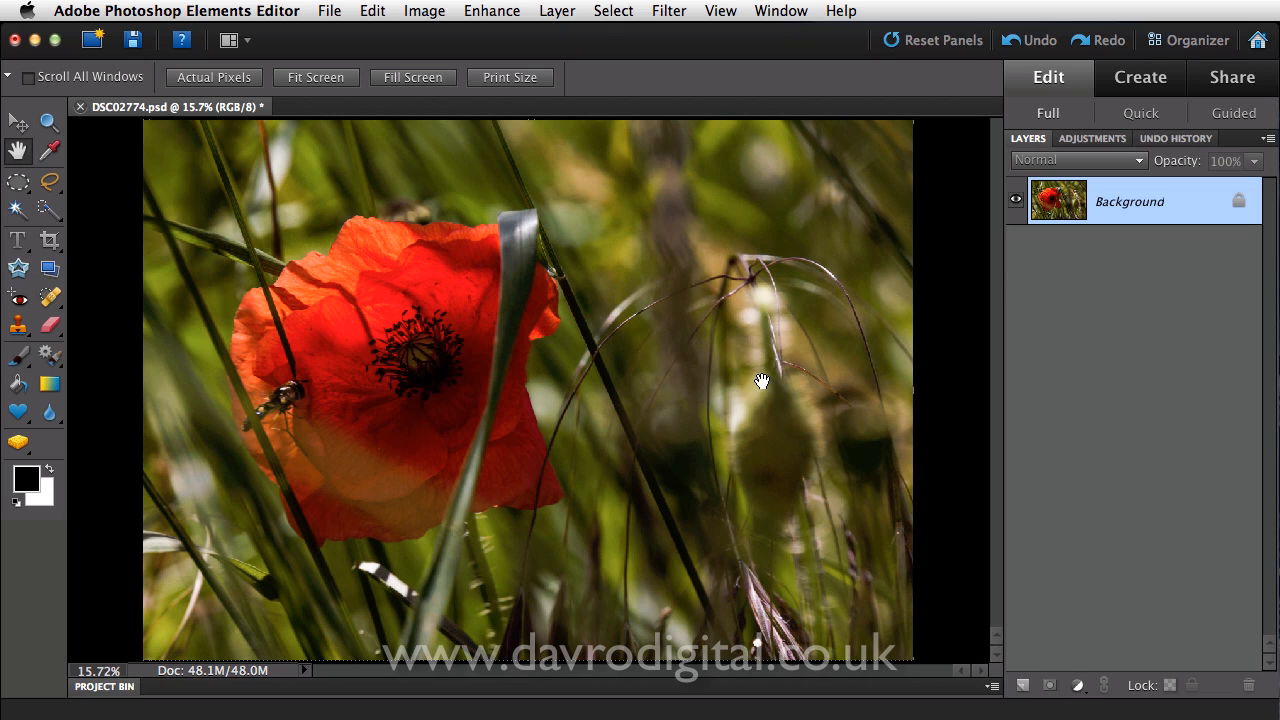
pyautogui.moveTo(766, 360)
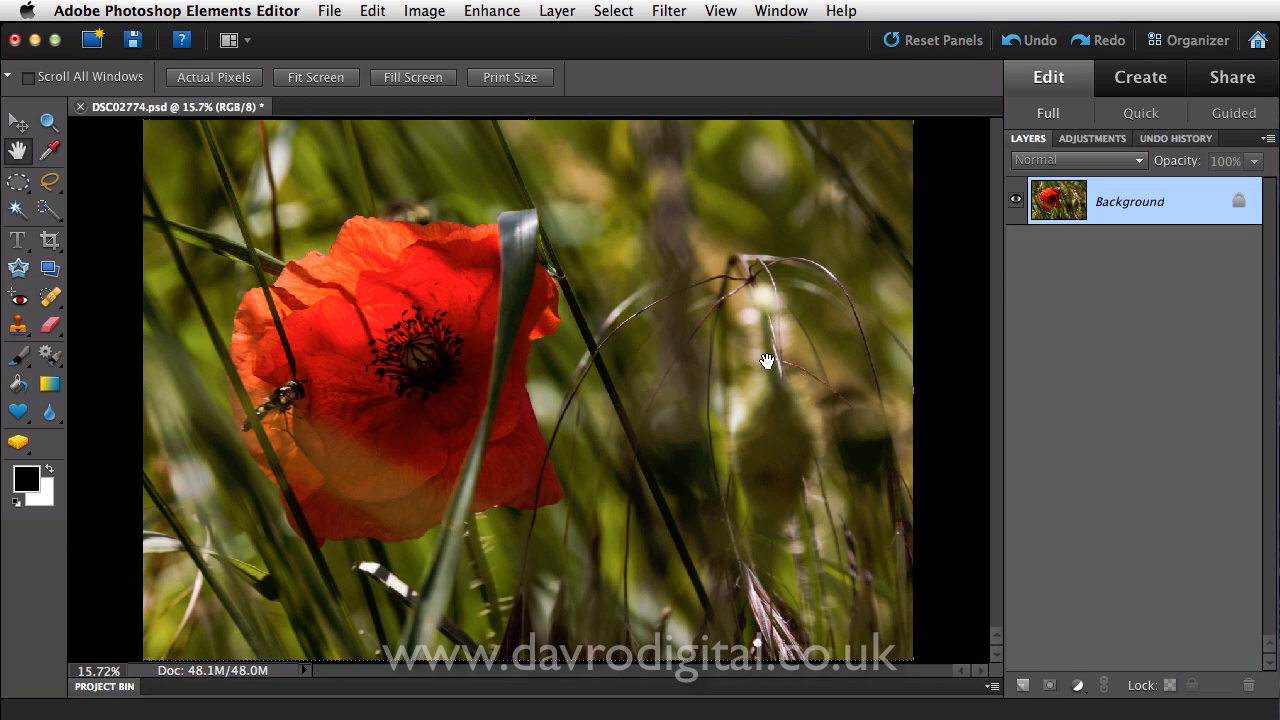
pyautogui.moveTo(757, 543)
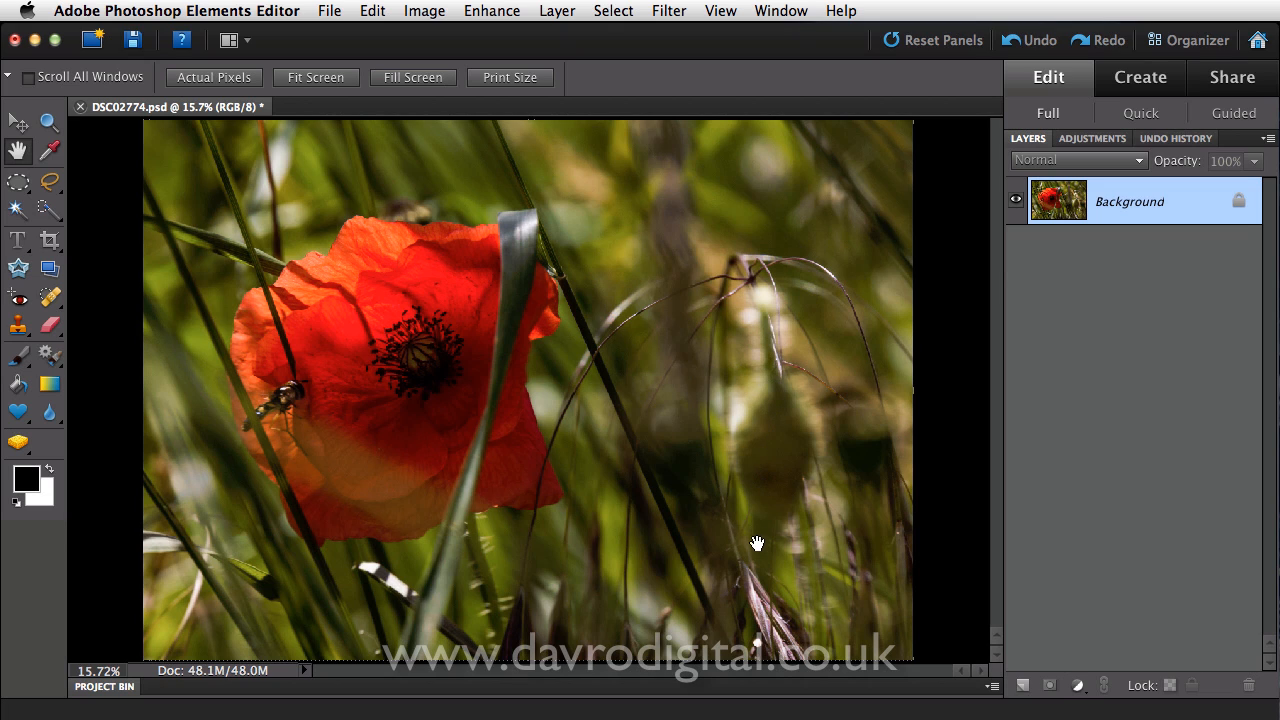
pyautogui.moveTo(787, 450)
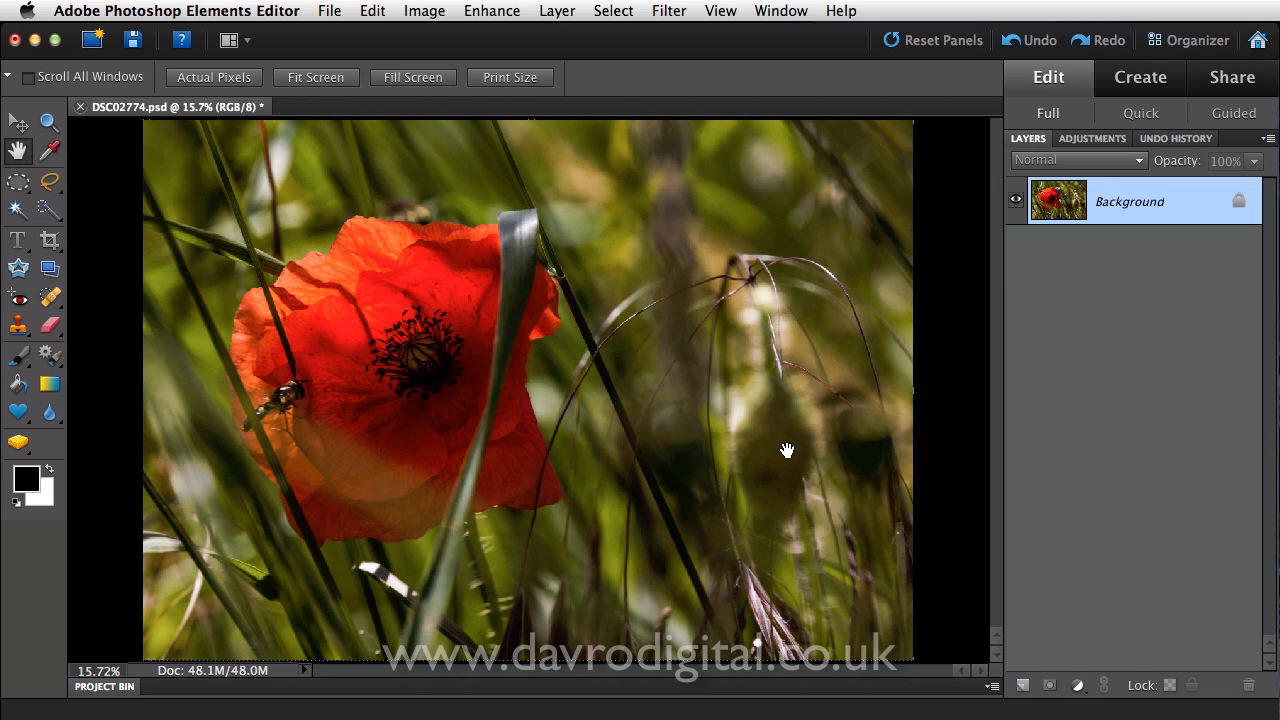
pyautogui.moveTo(763, 389)
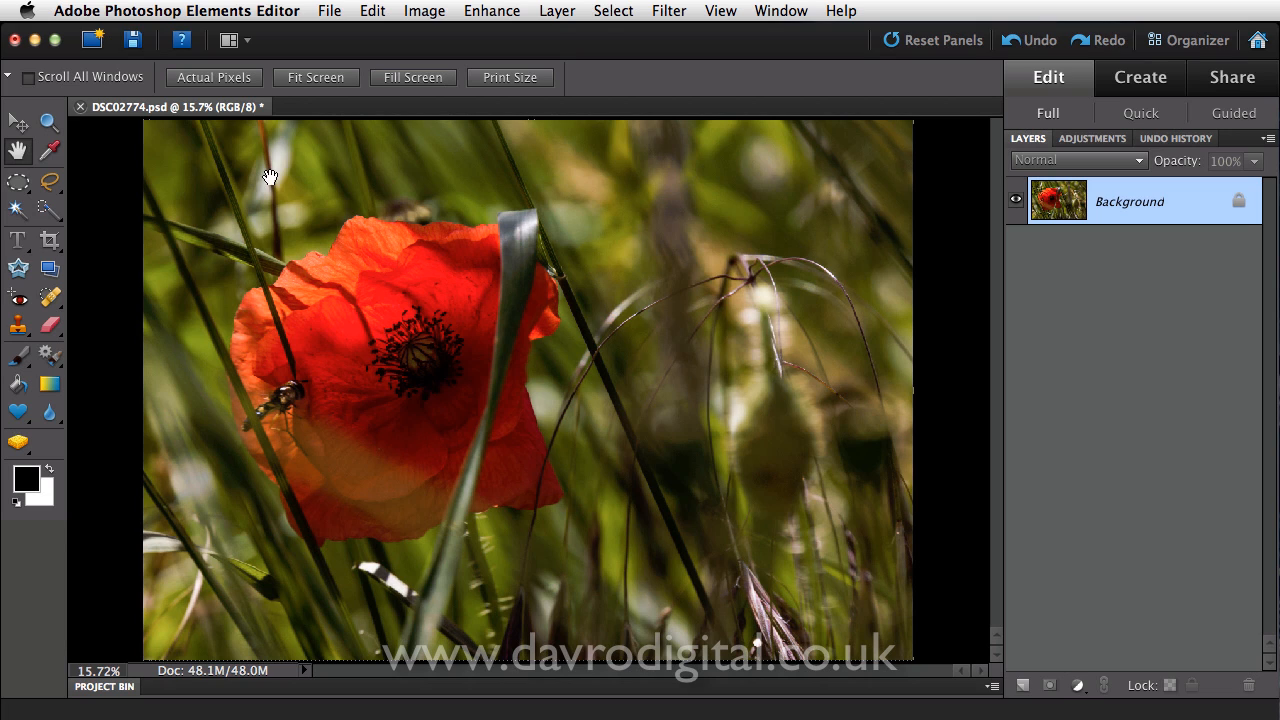
pyautogui.moveTo(203, 352)
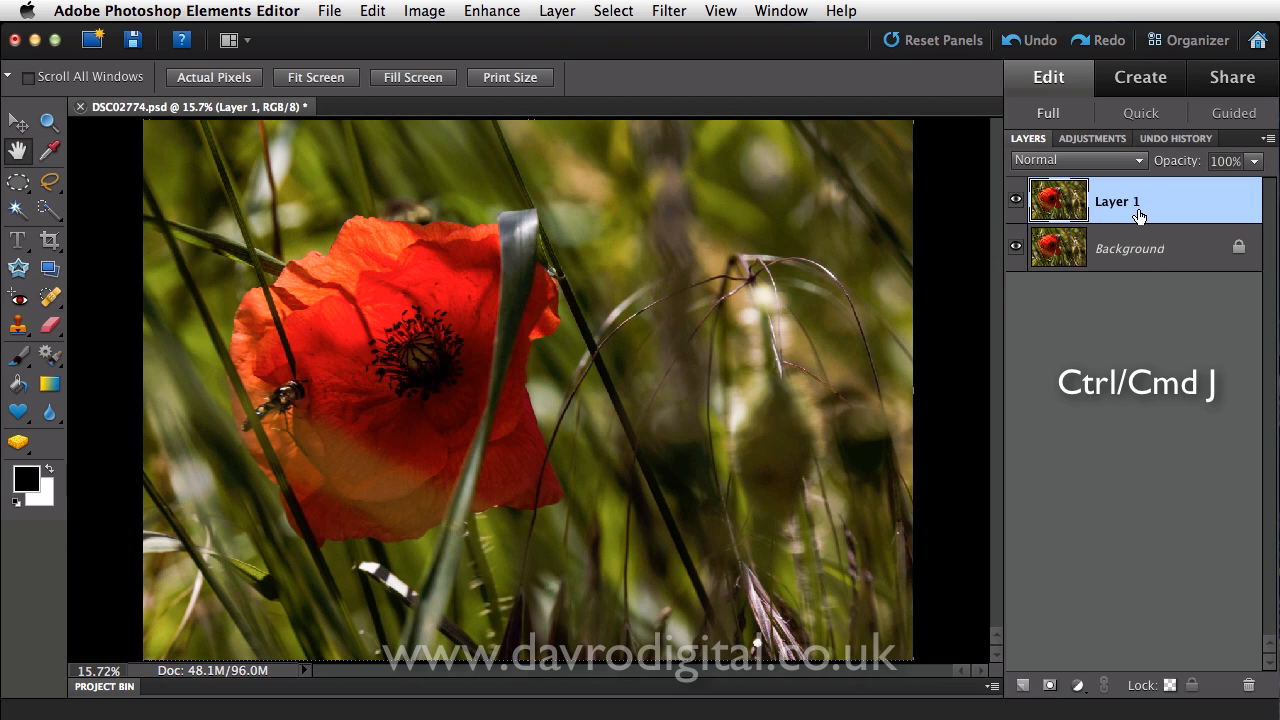
pyautogui.moveTo(668, 18)
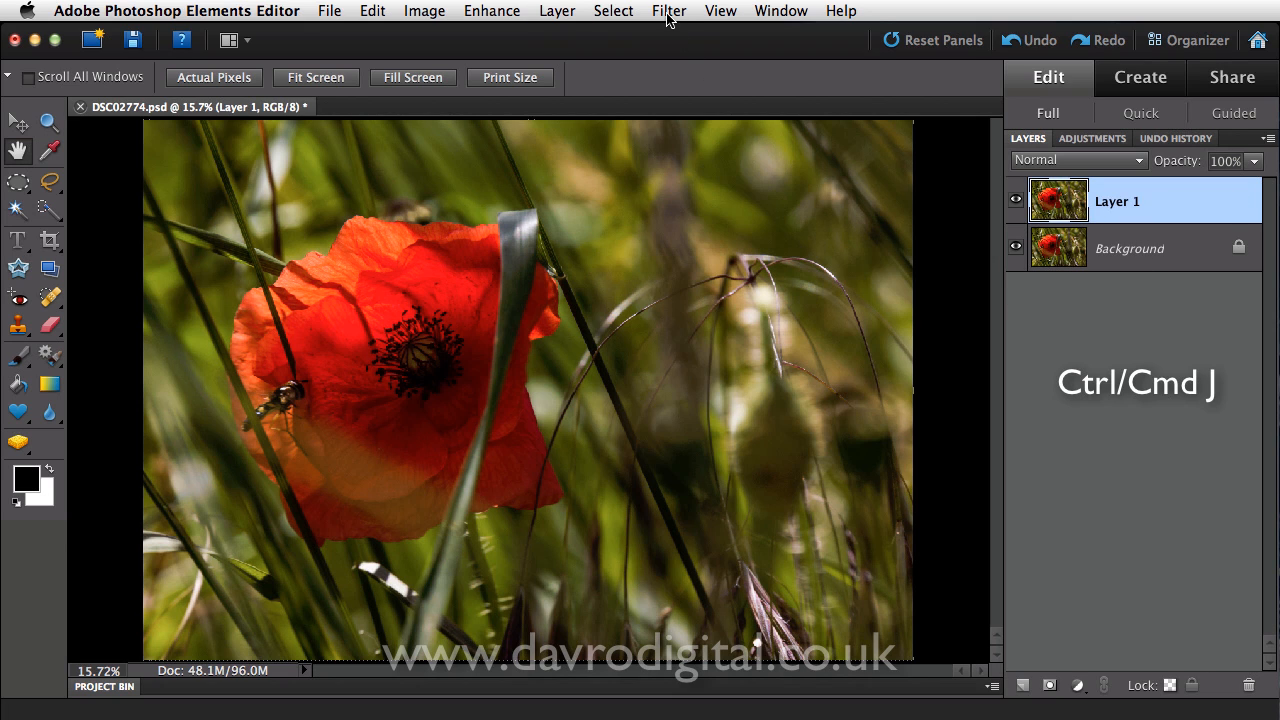
# Apply a Gaussian Blur of about 51.2 pixels to the duplicated poppy layer.
pyautogui.click(668, 11)
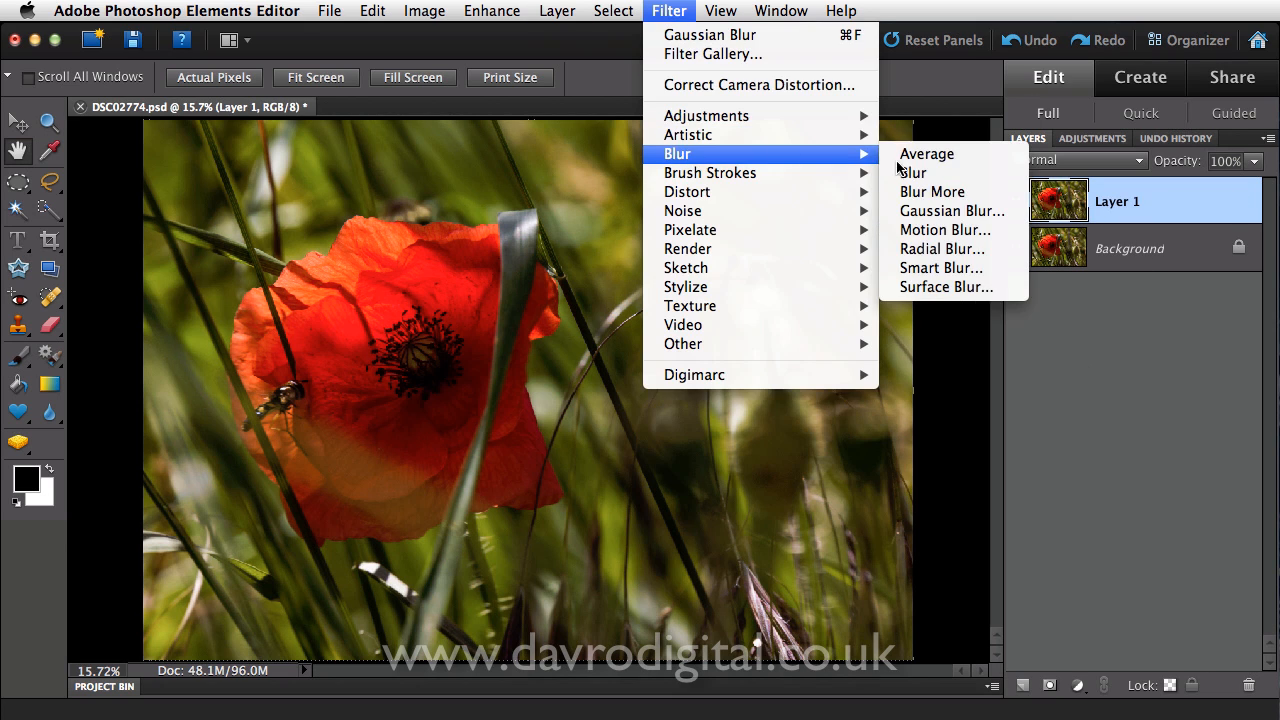
pyautogui.click(951, 211)
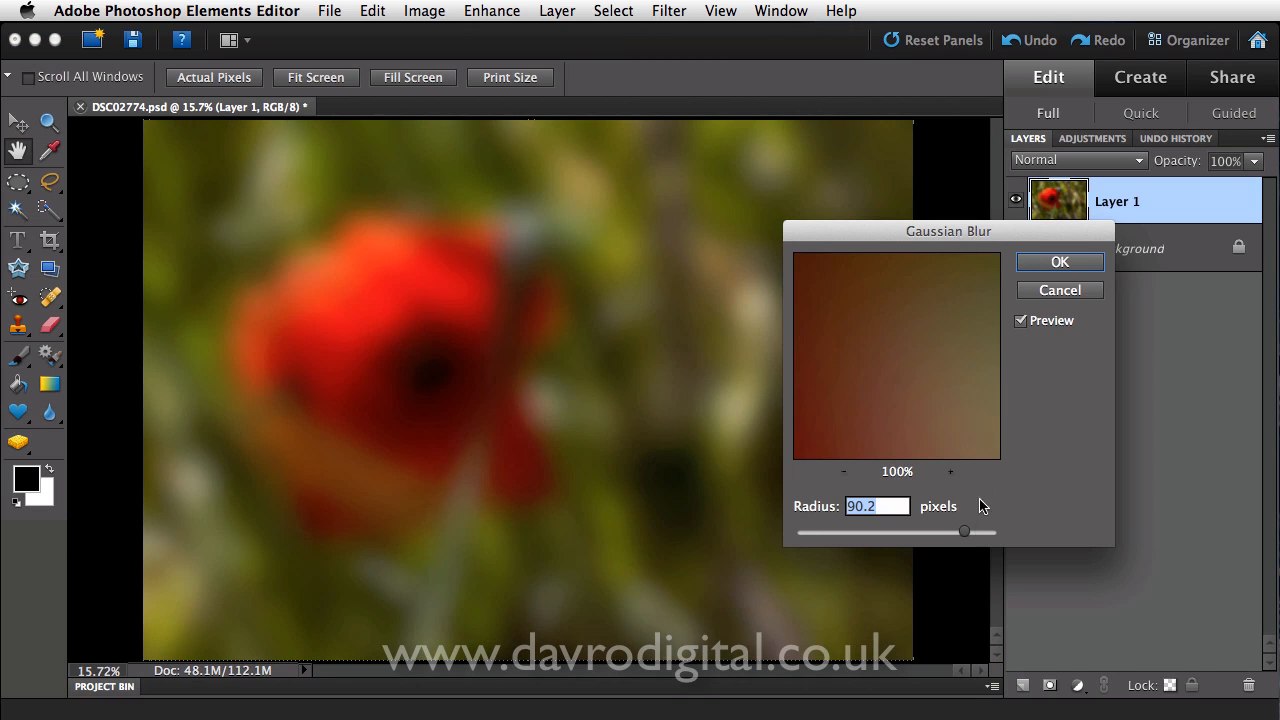
pyautogui.moveTo(963, 531); pyautogui.dragTo(940, 533)
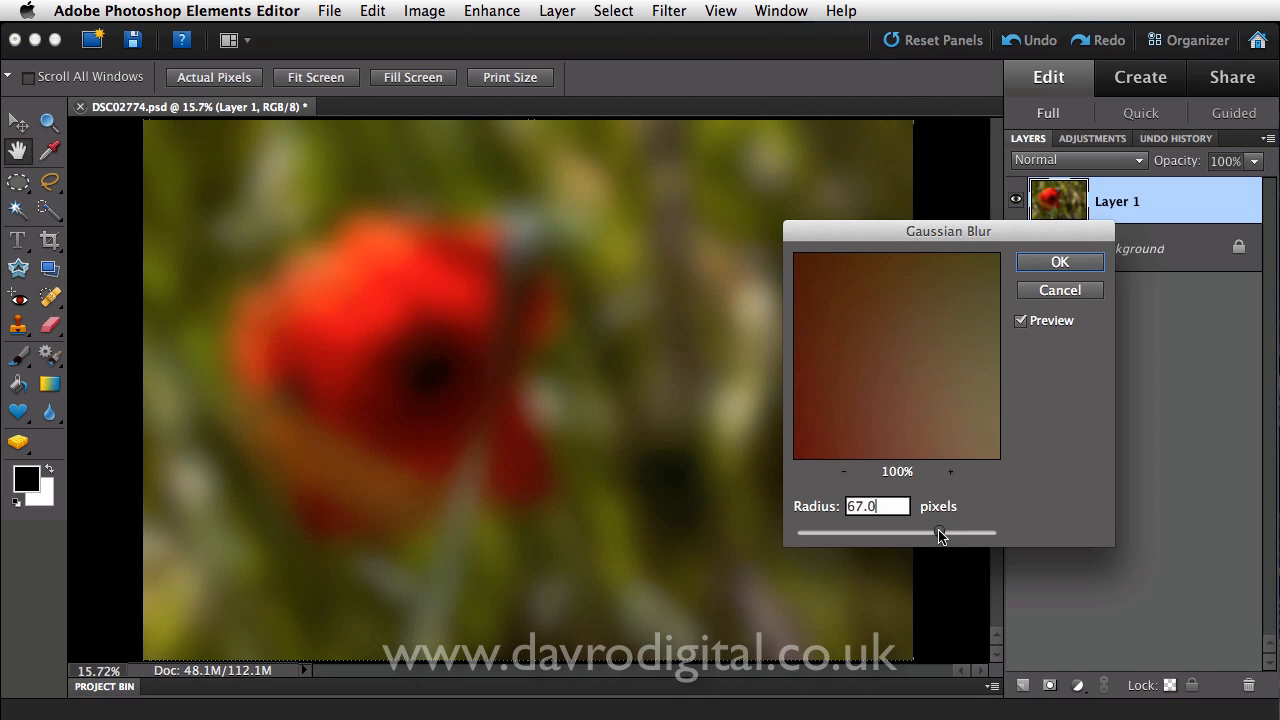
pyautogui.moveTo(940, 533); pyautogui.dragTo(925, 533)
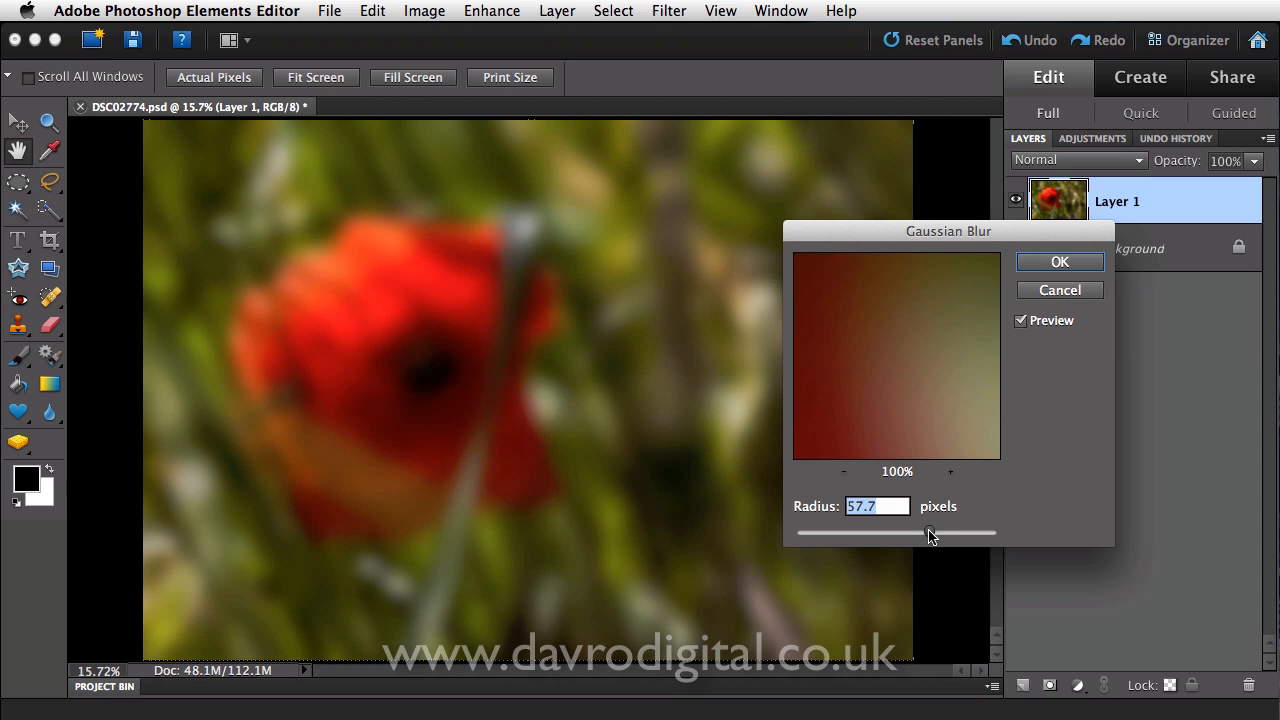
pyautogui.moveTo(930, 533); pyautogui.dragTo(920, 533)
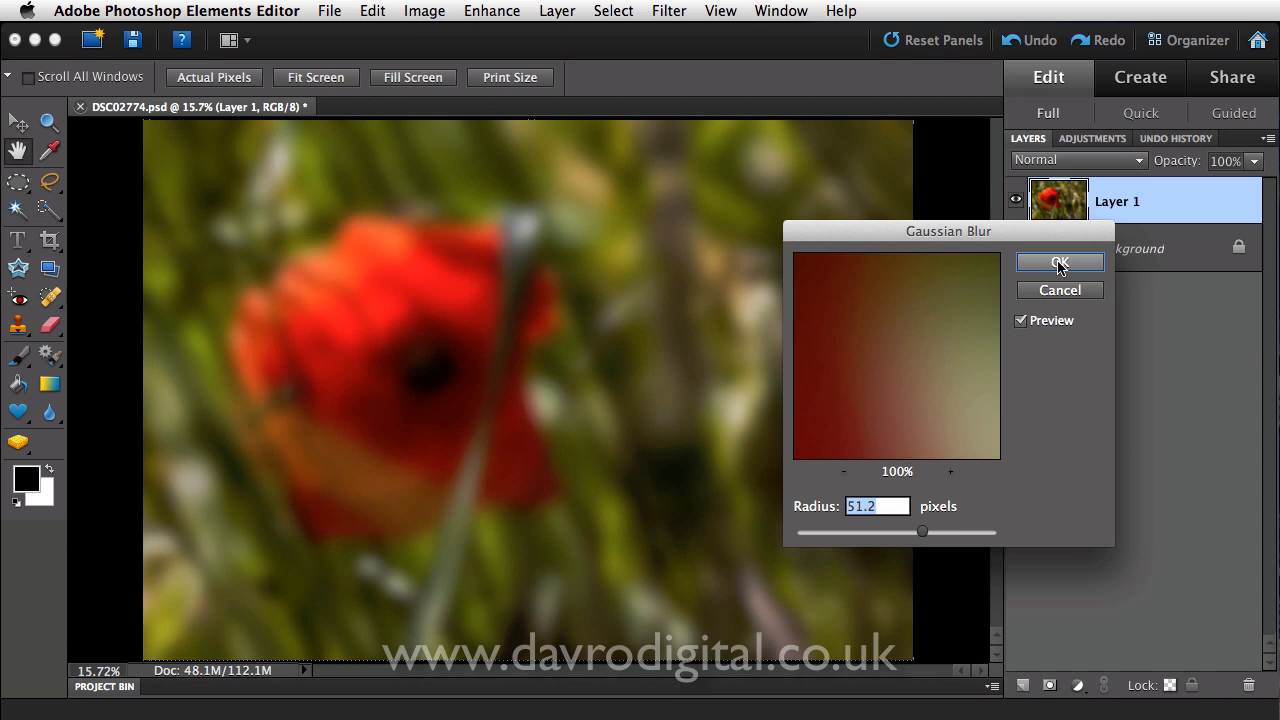
pyautogui.click(1059, 262)
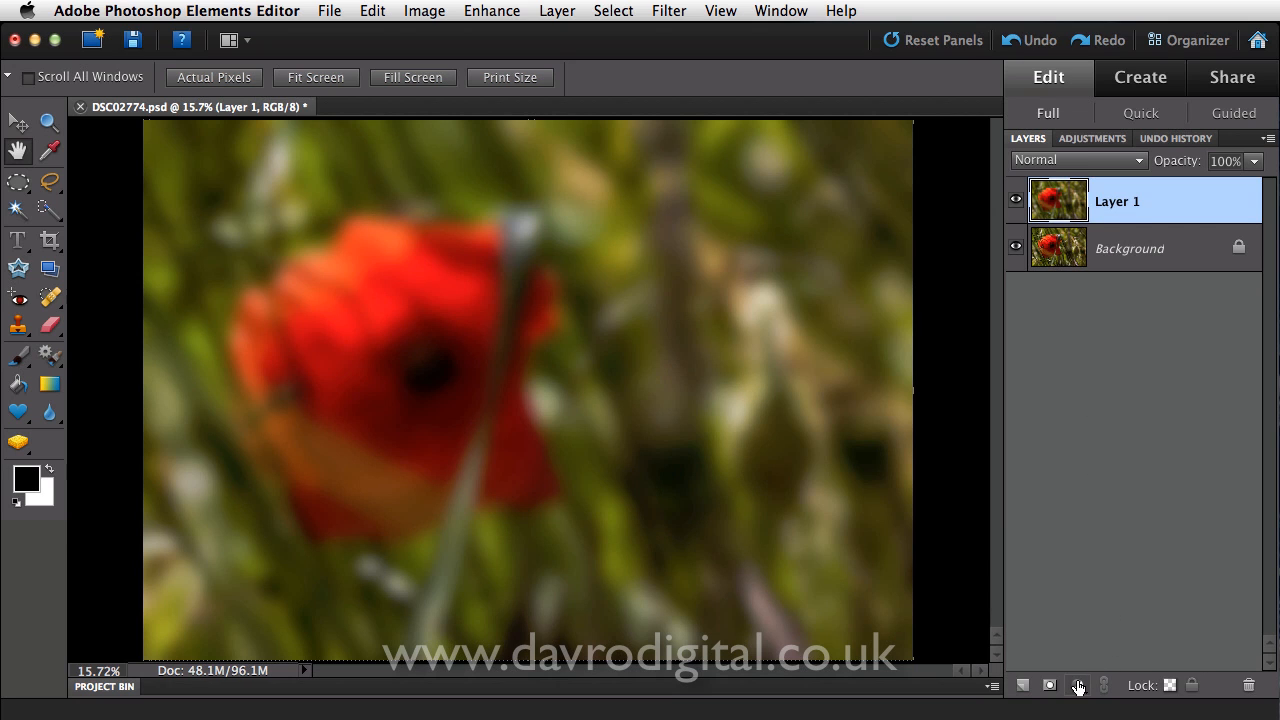
# Add a Hue/Saturation adjustment layer and raise Saturation to +45.
pyautogui.click(1077, 685)
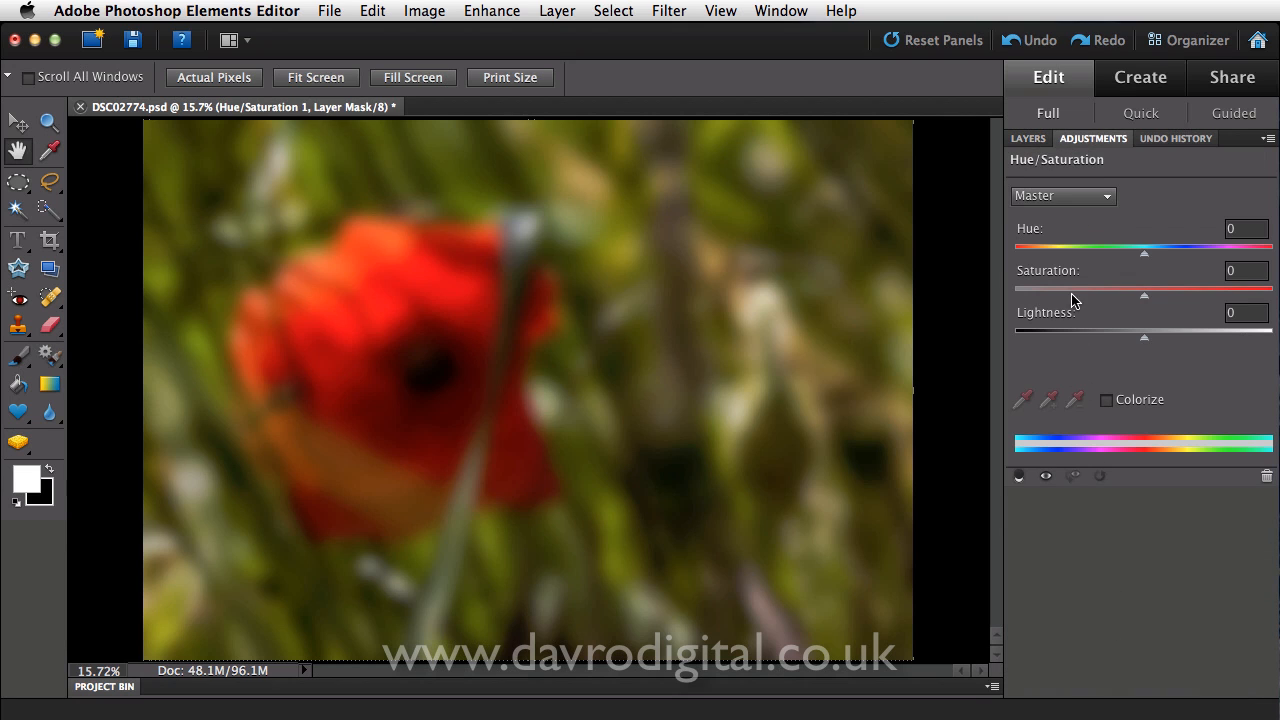
pyautogui.moveTo(1108, 294)
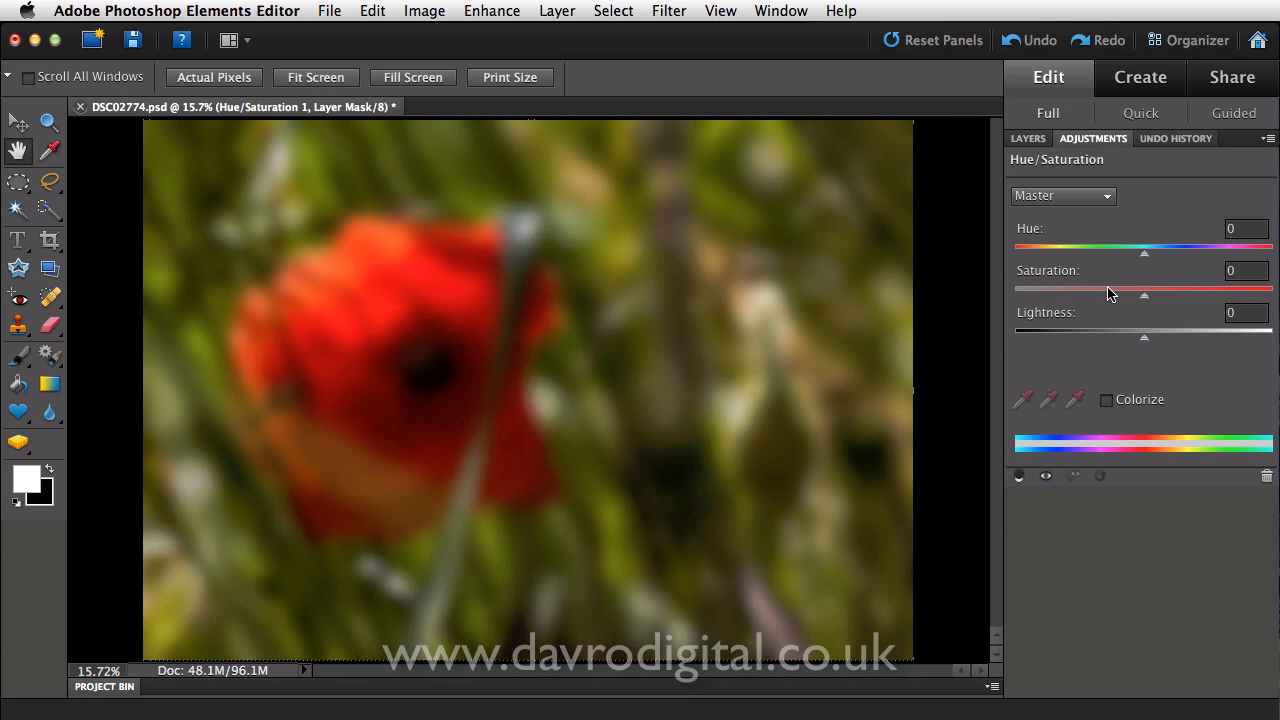
pyautogui.moveTo(1143, 289); pyautogui.dragTo(1148, 289)
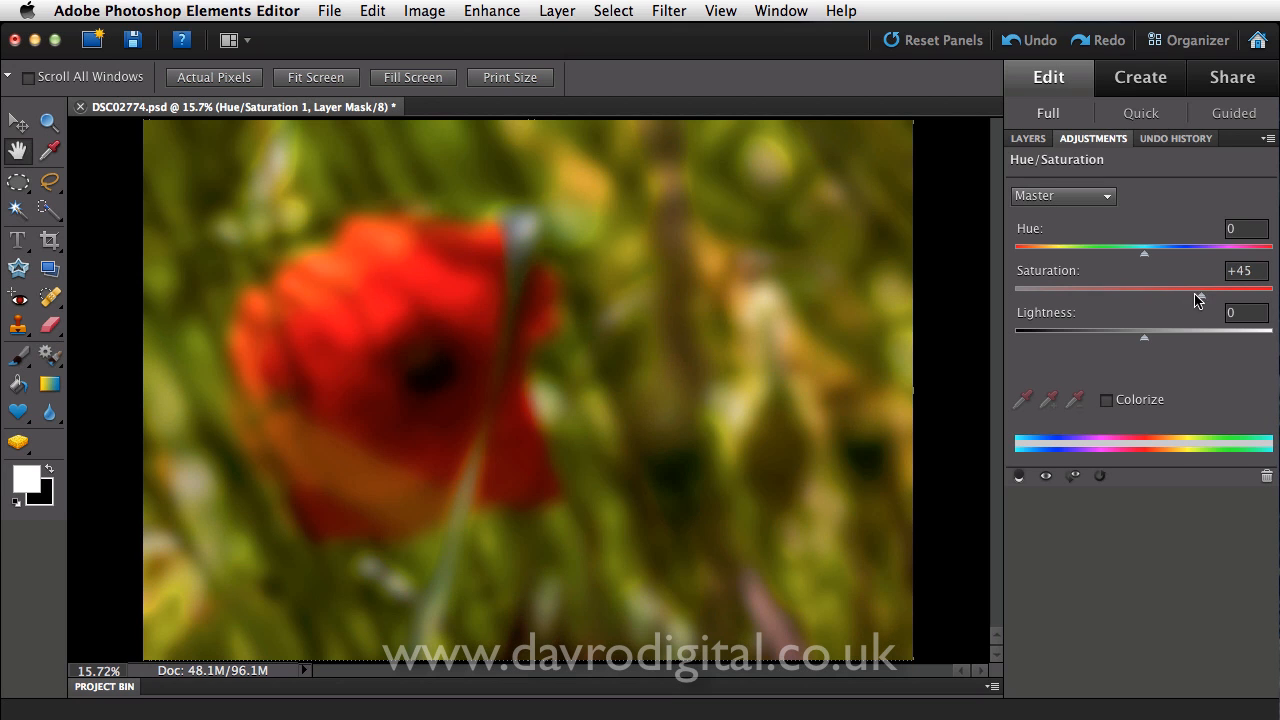
pyautogui.moveTo(755, 363)
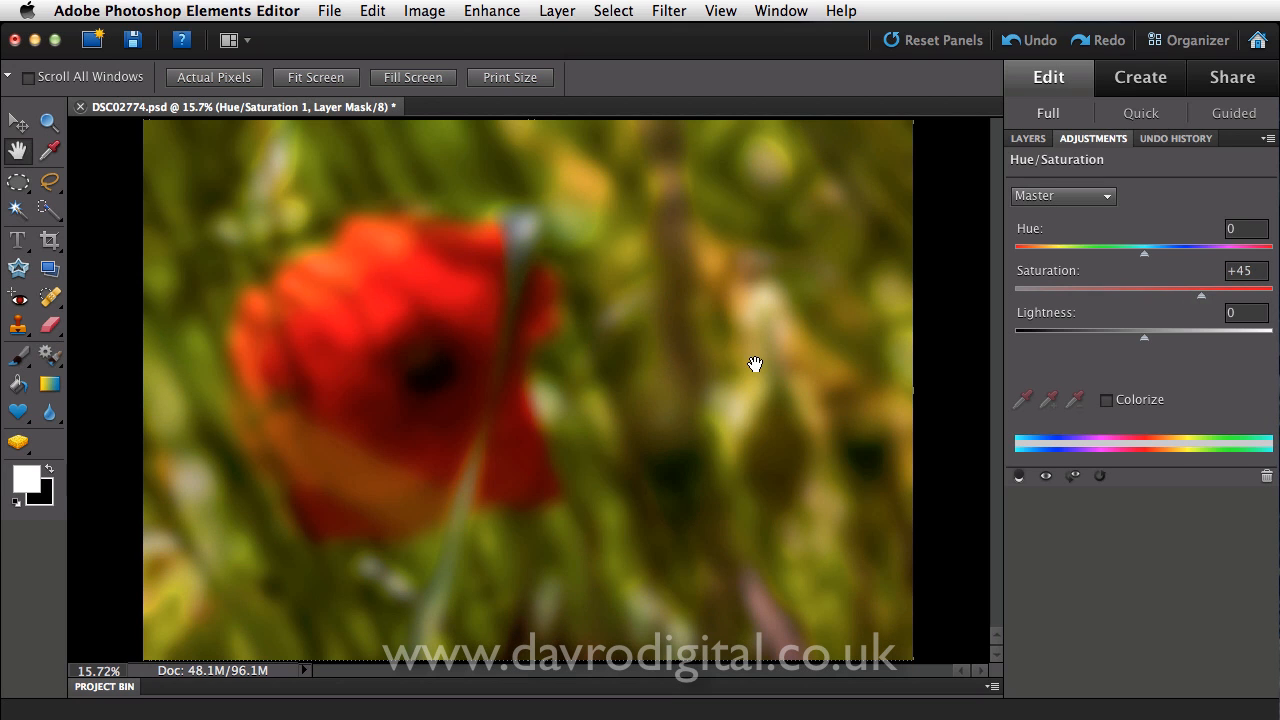
pyautogui.moveTo(1008, 440)
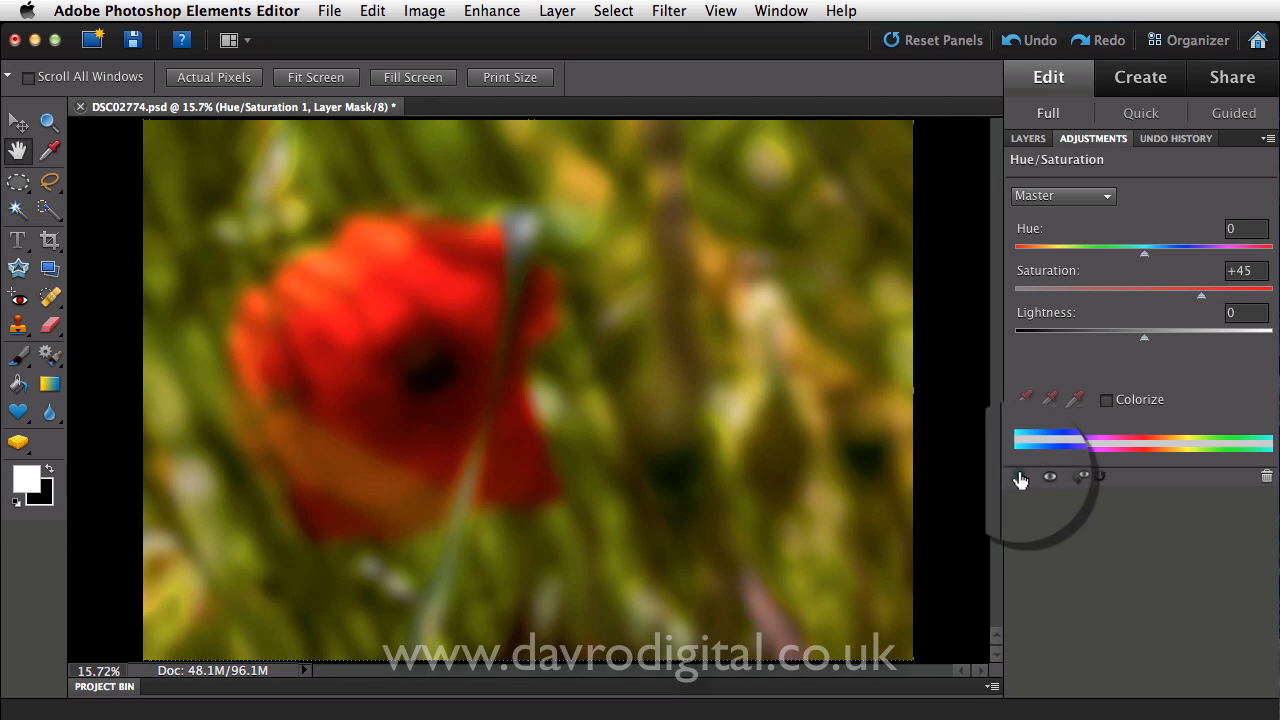
pyautogui.moveTo(1019, 476)
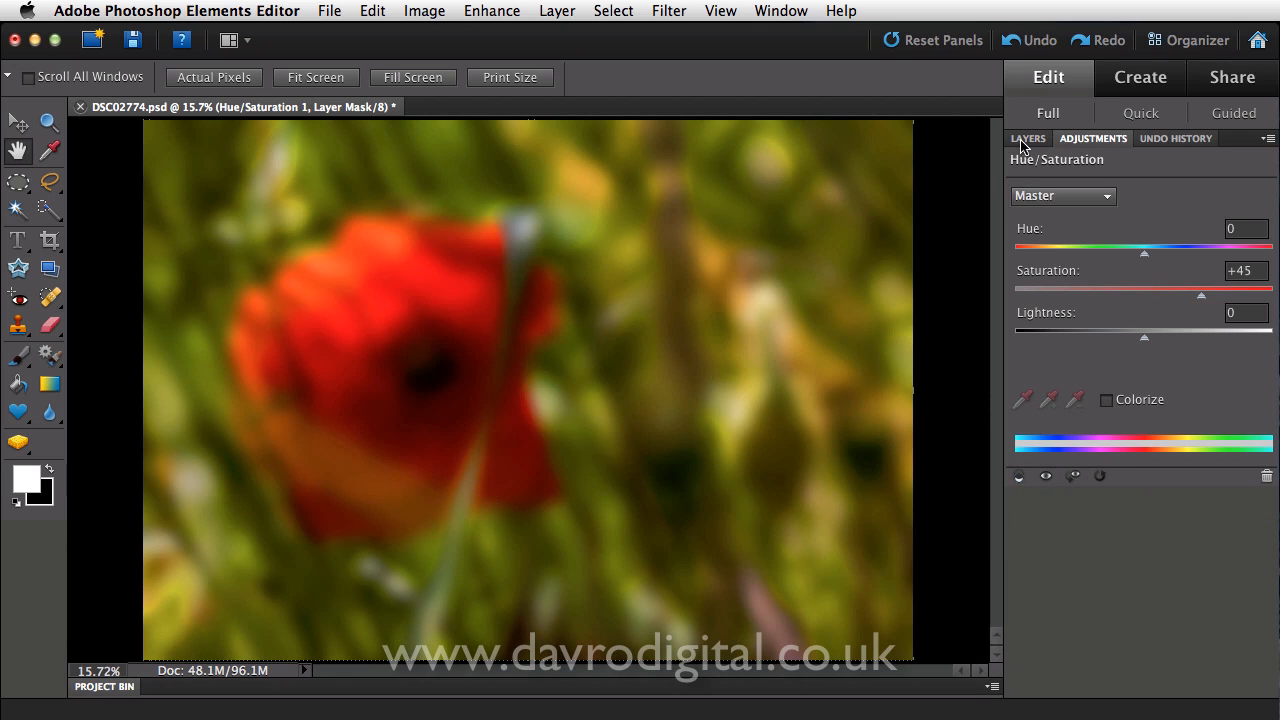
# Alt-click to toggle the Hue/Saturation clip on Layer 1, hiding and showing Layer 1 to compare.
pyautogui.click(1028, 138)
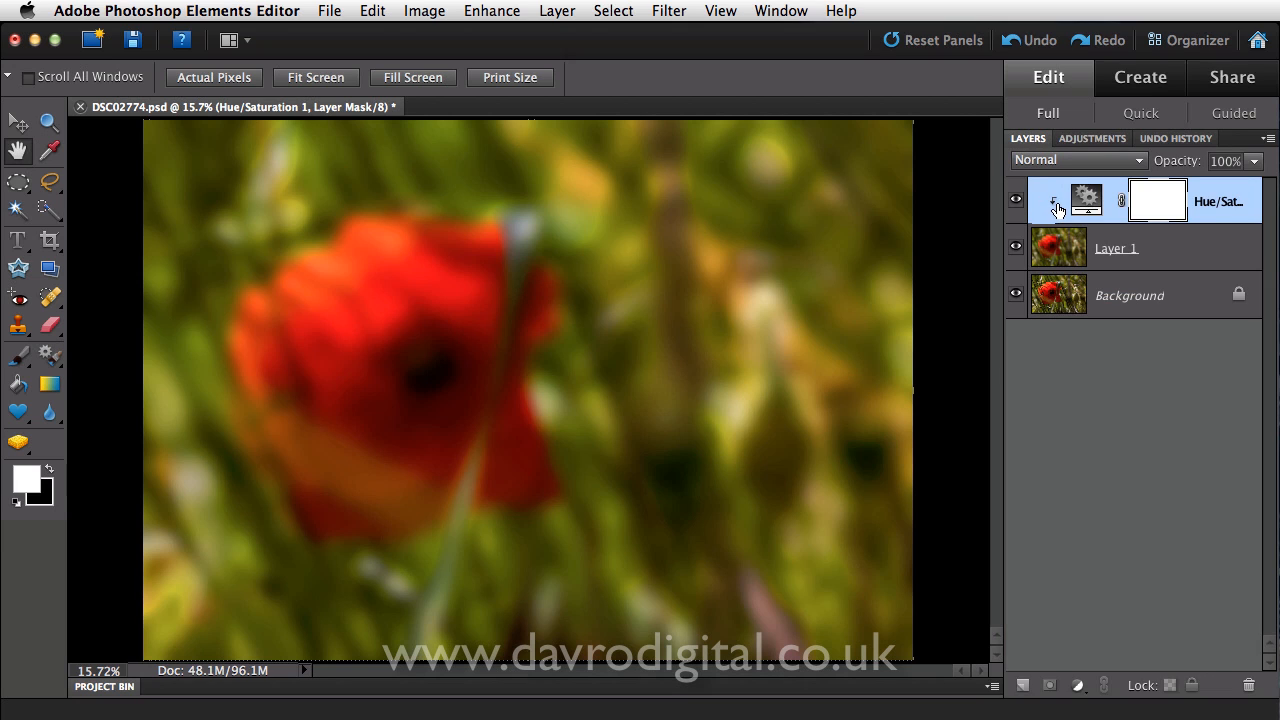
pyautogui.moveTo(1053, 225)
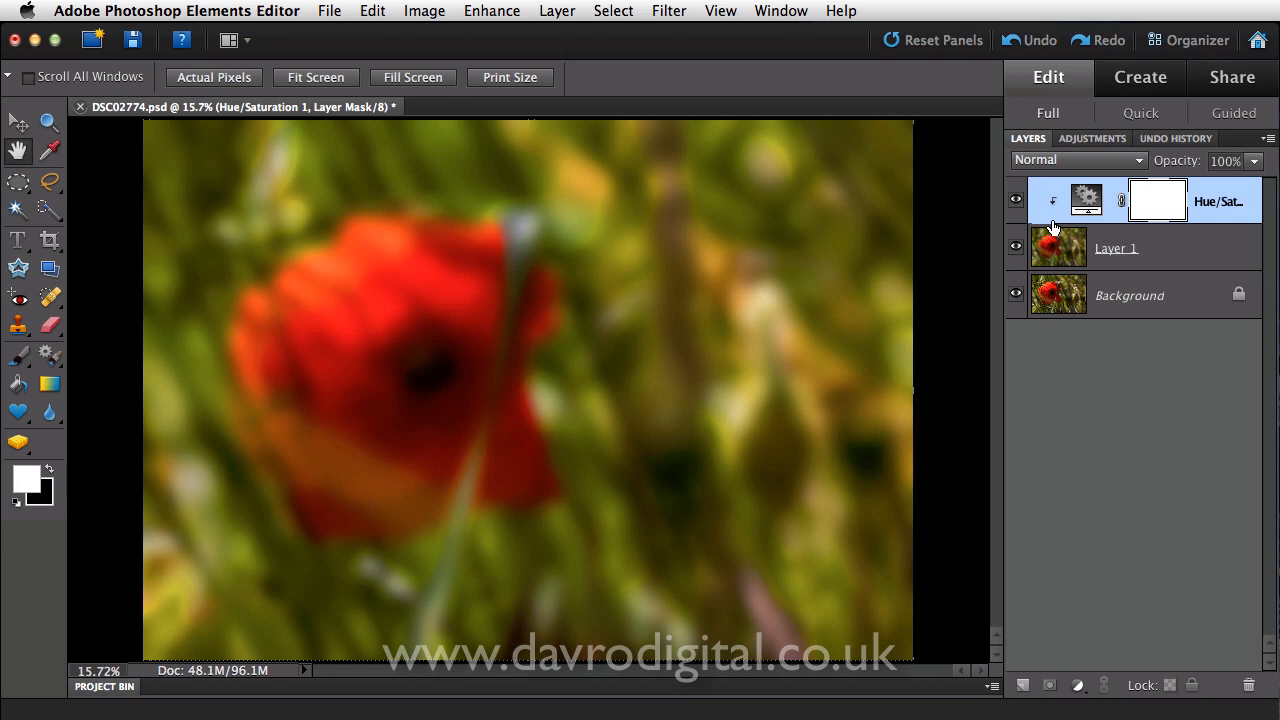
pyautogui.moveTo(1107, 247)
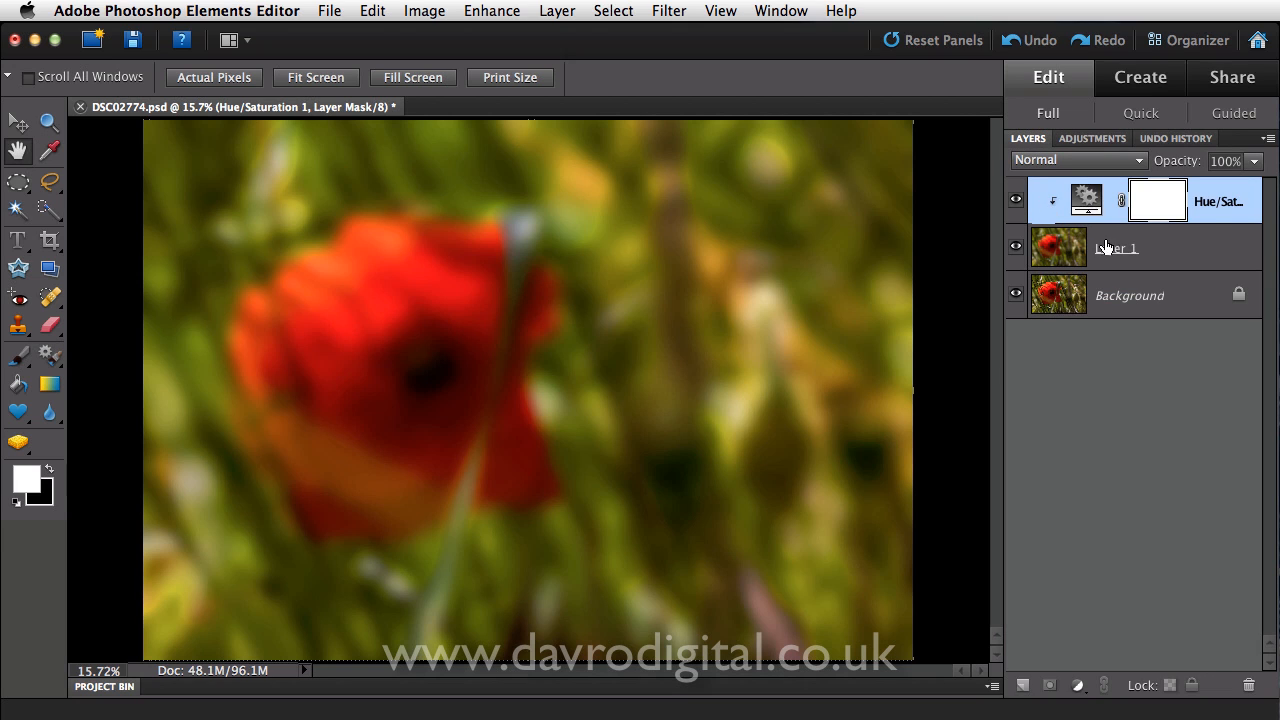
pyautogui.moveTo(1070, 265)
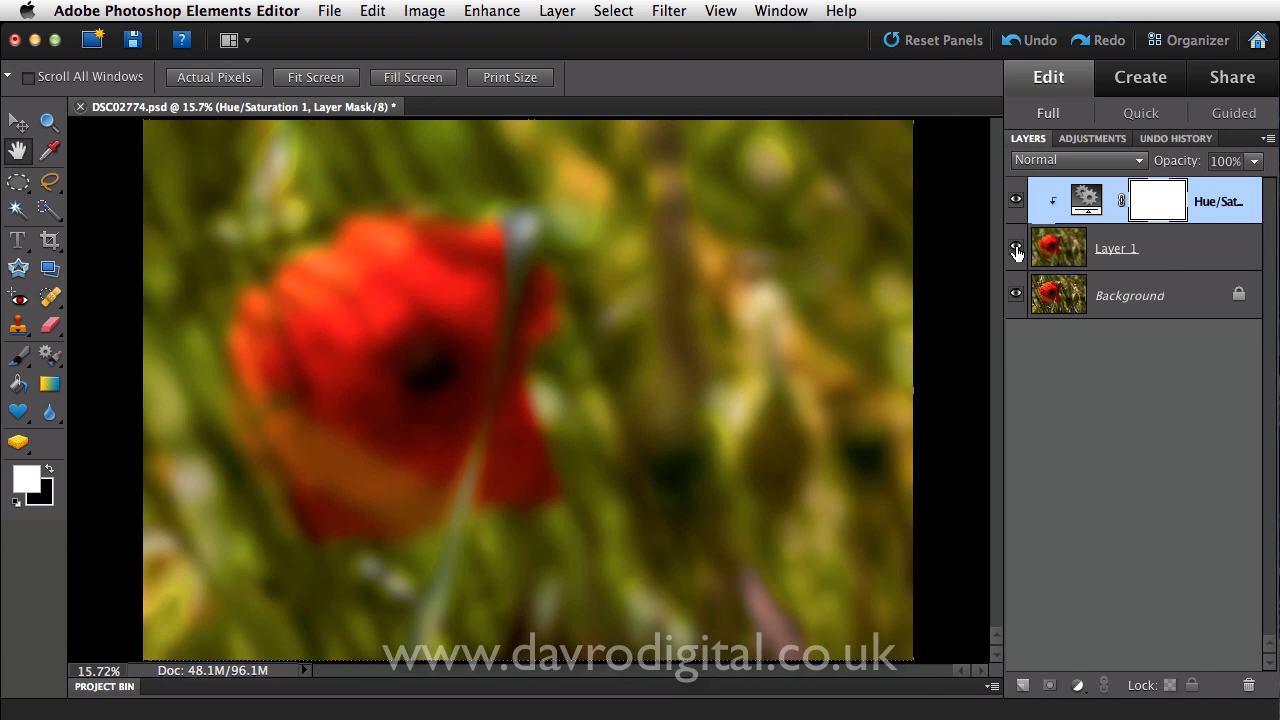
pyautogui.click(1016, 248)
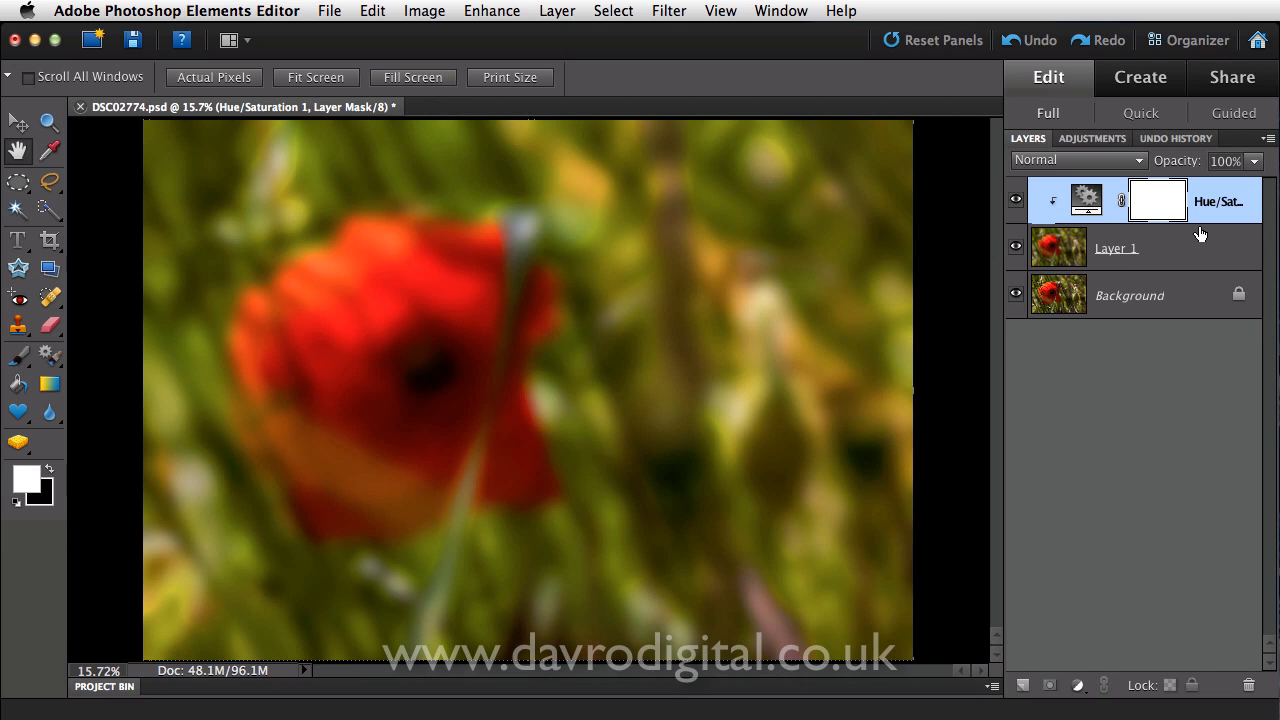
pyautogui.moveTo(1218, 221)
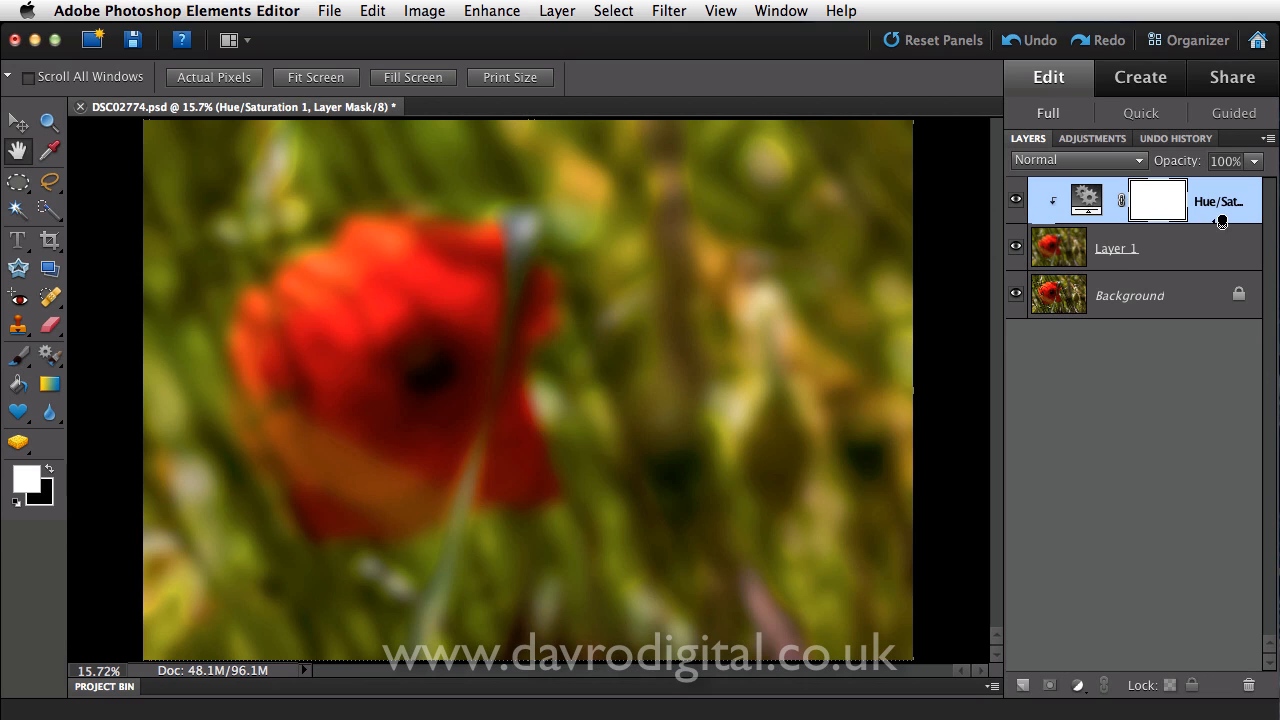
pyautogui.press('alt')
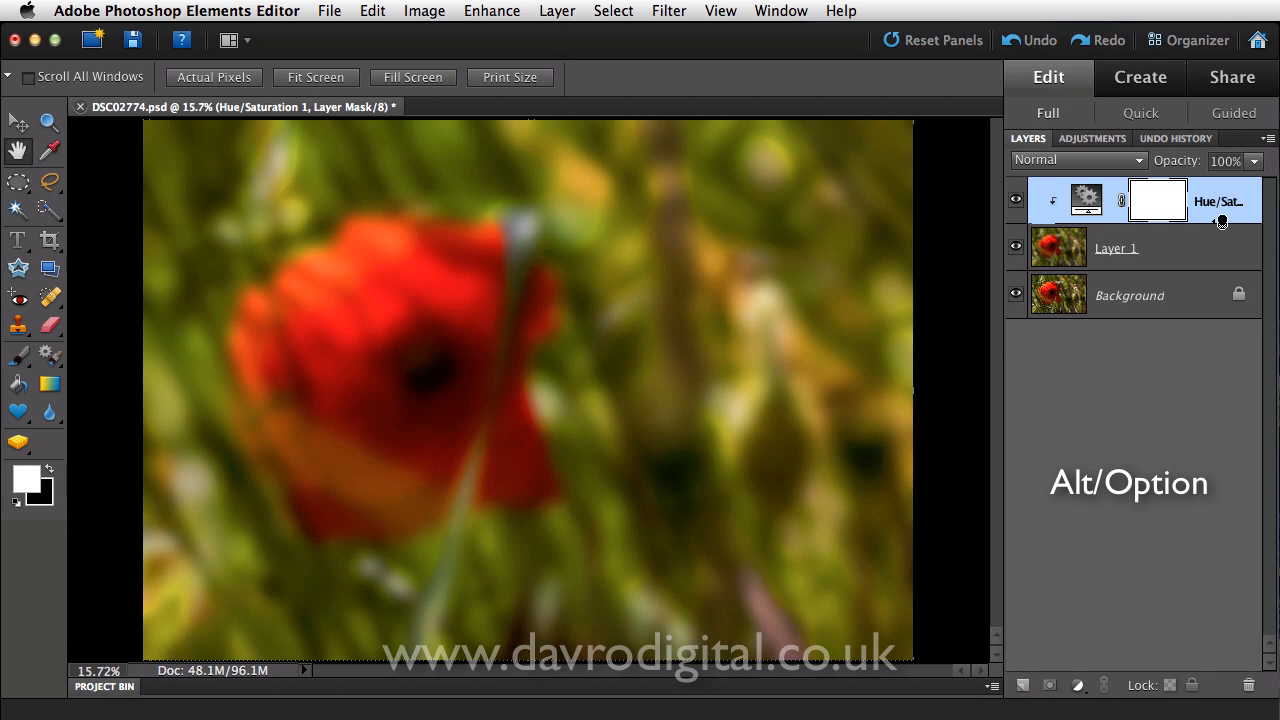
pyautogui.click(1058, 200)
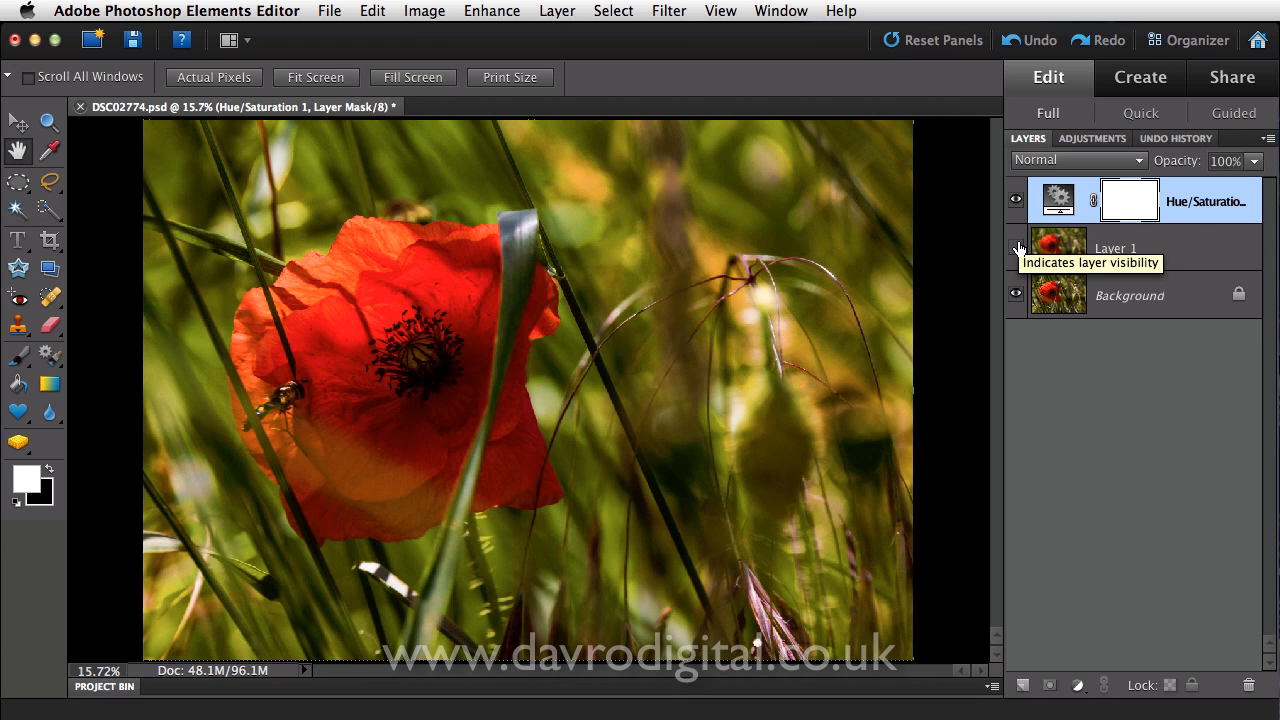
pyautogui.click(1016, 248)
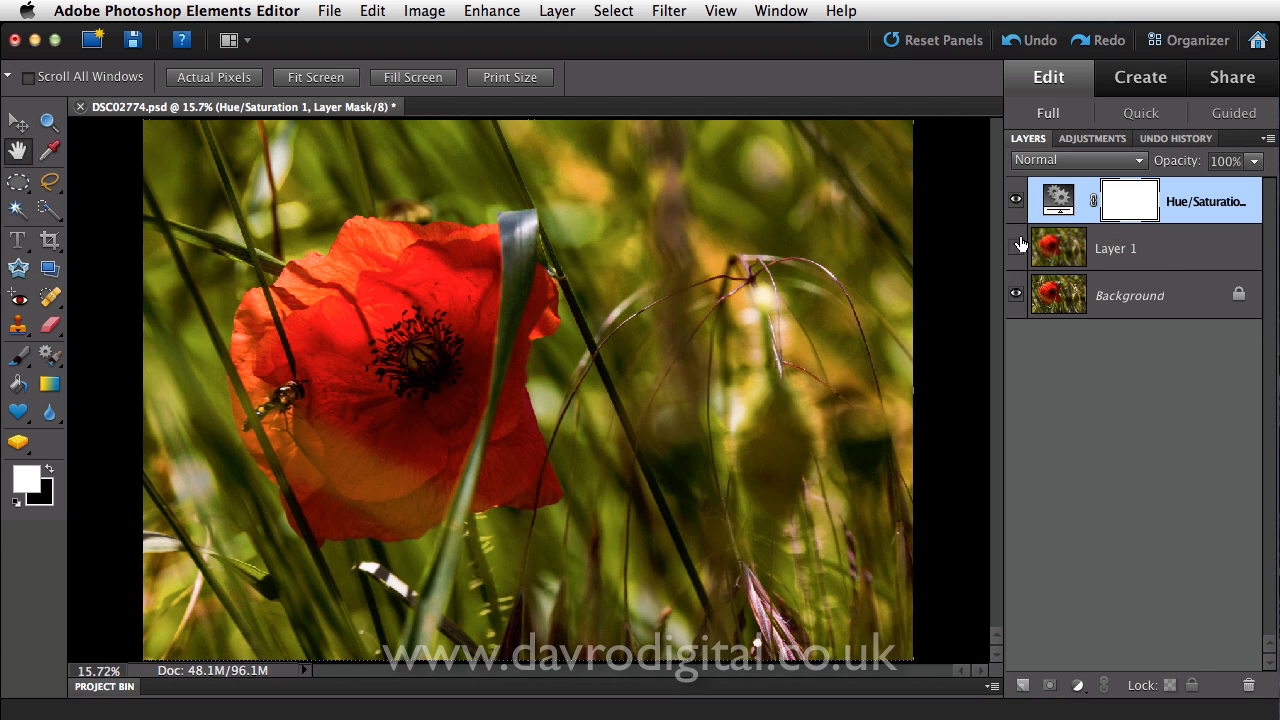
pyautogui.click(1128, 200)
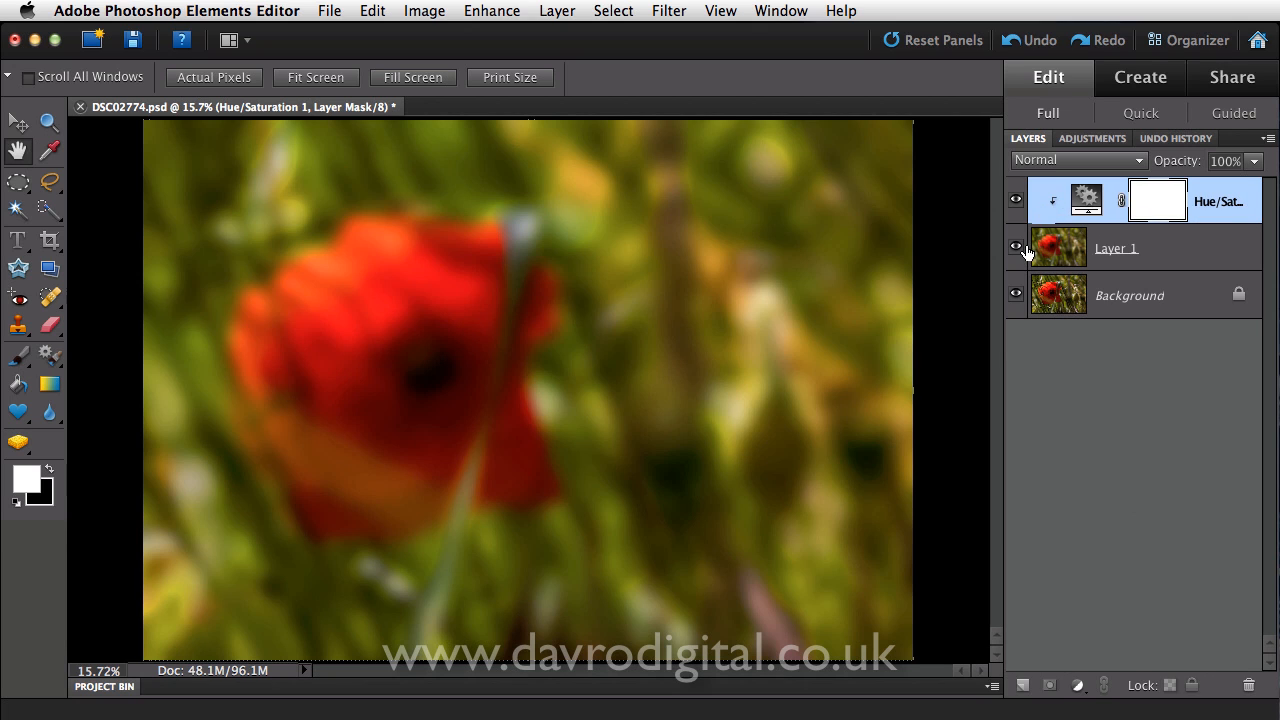
pyautogui.moveTo(1057, 247)
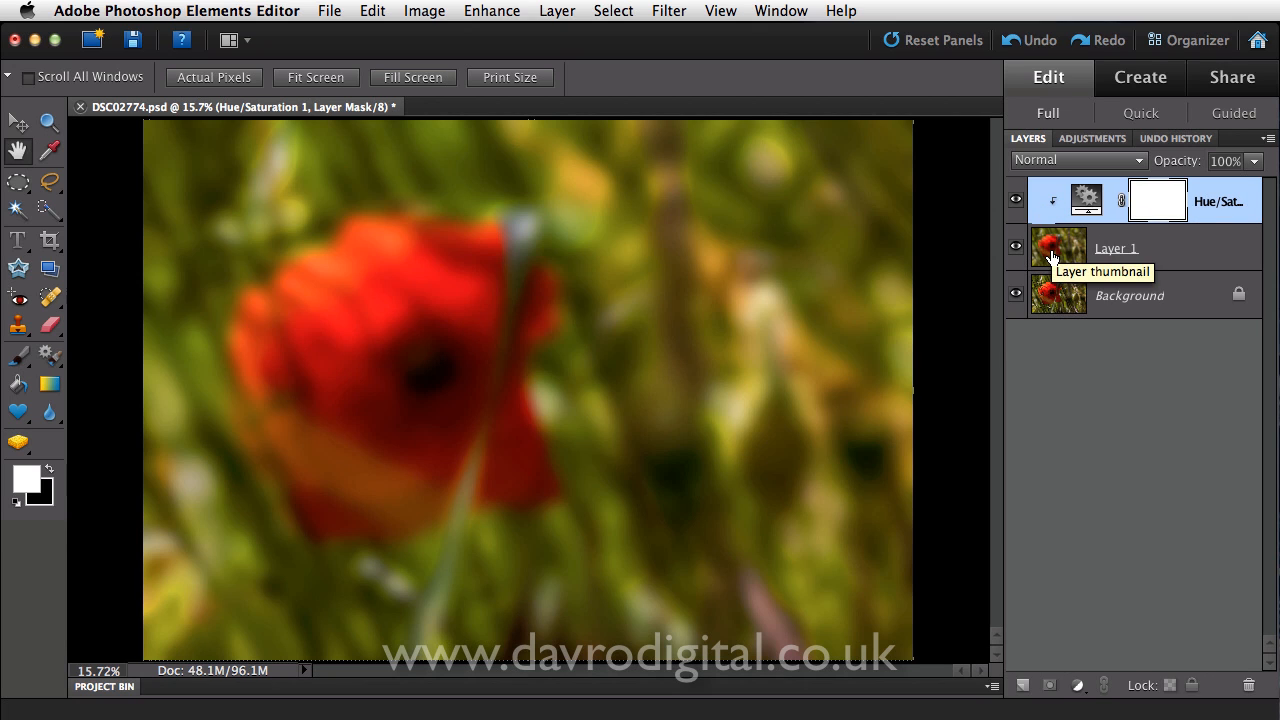
# Set Layer 1's blend mode to Soft Light and toggle its visibility to compare.
pyautogui.click(1115, 248)
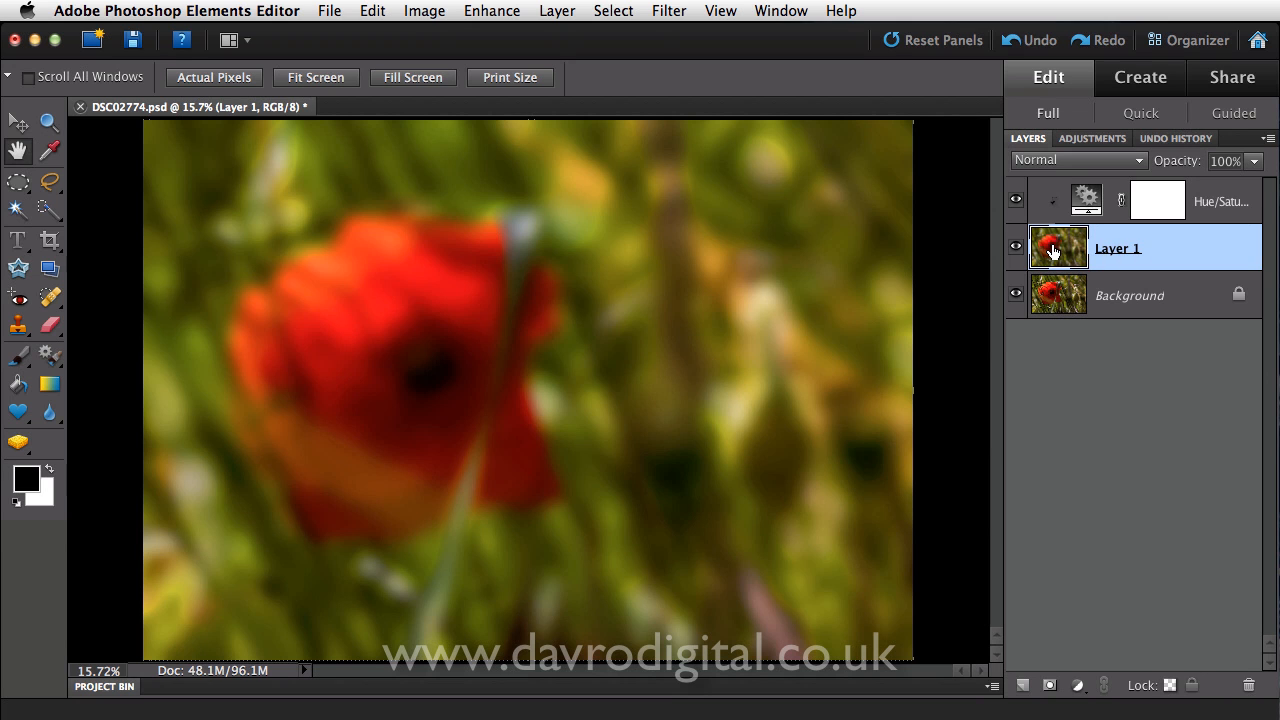
pyautogui.click(1077, 160)
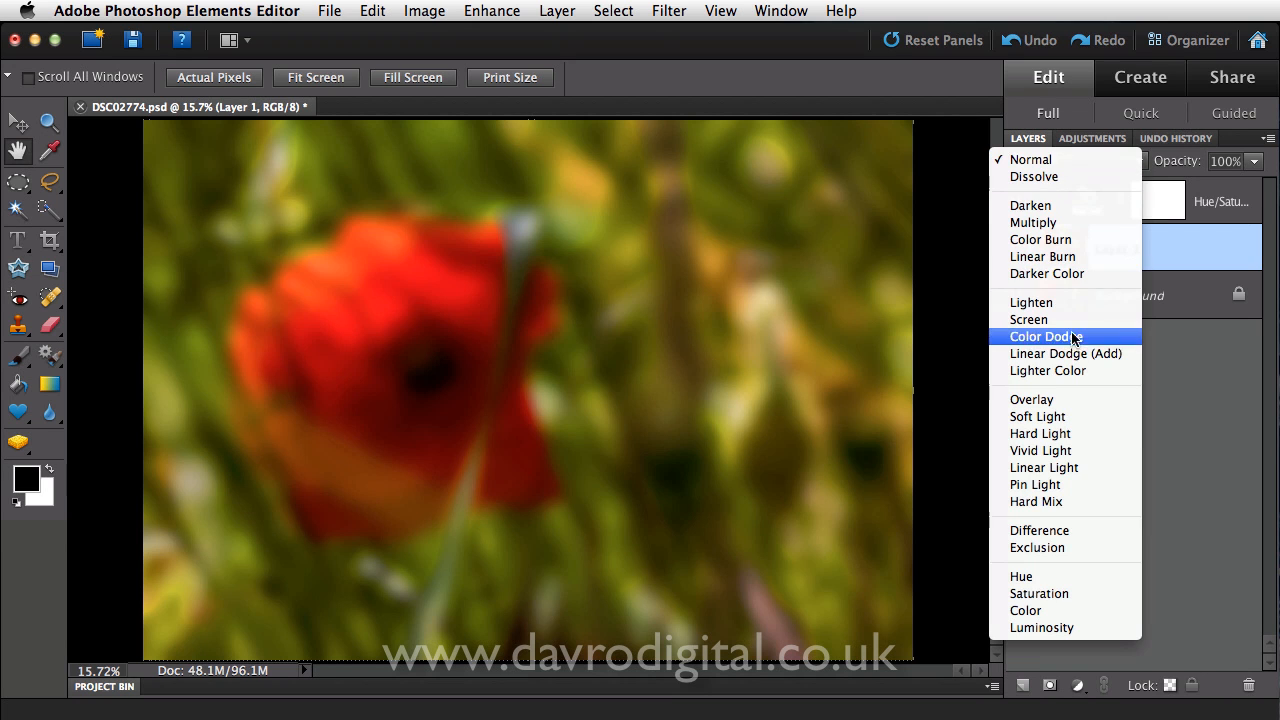
pyautogui.click(1037, 416)
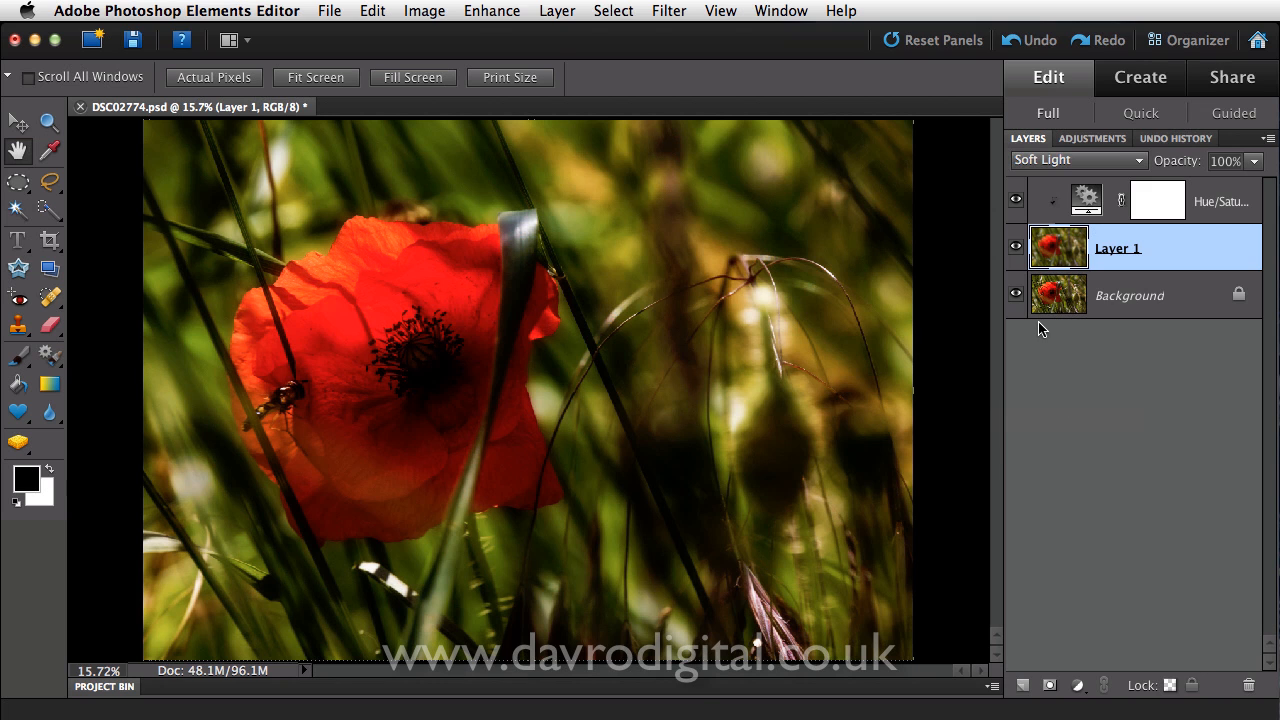
pyautogui.click(1078, 160)
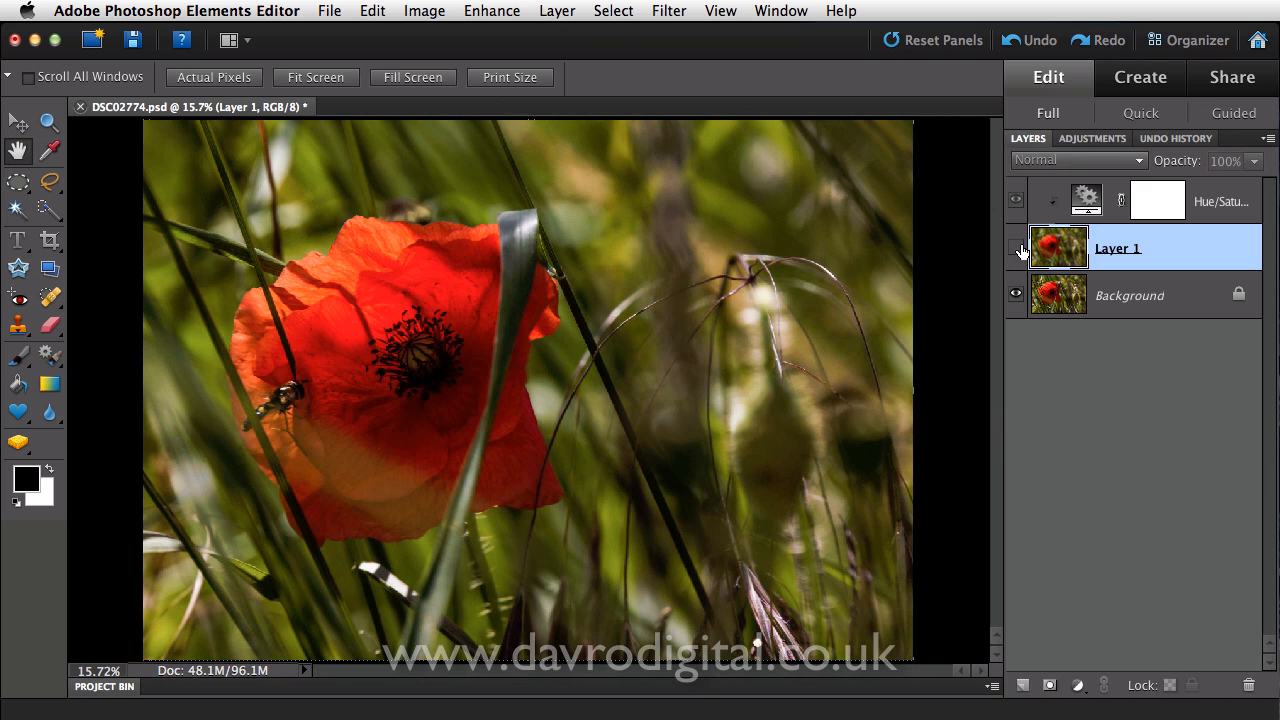
pyautogui.click(1075, 160)
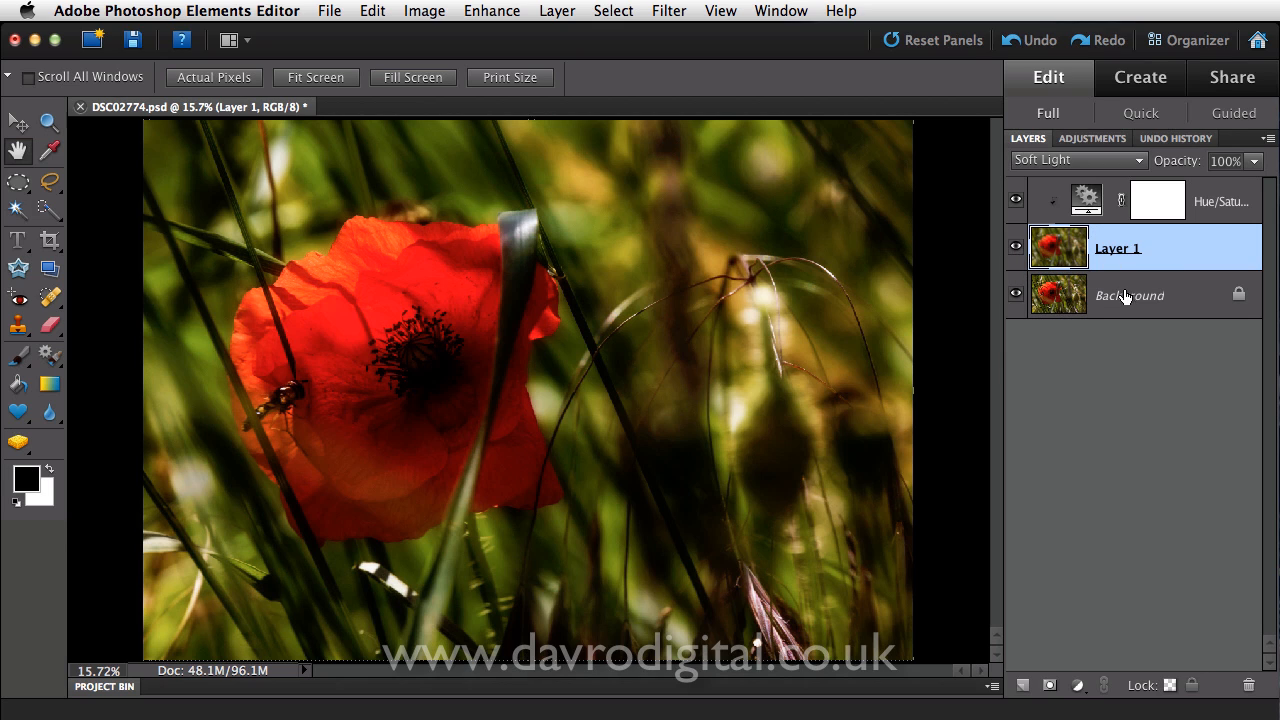
# Select the Background layer and open the Enhance menu for lighting adjustments.
pyautogui.click(1128, 295)
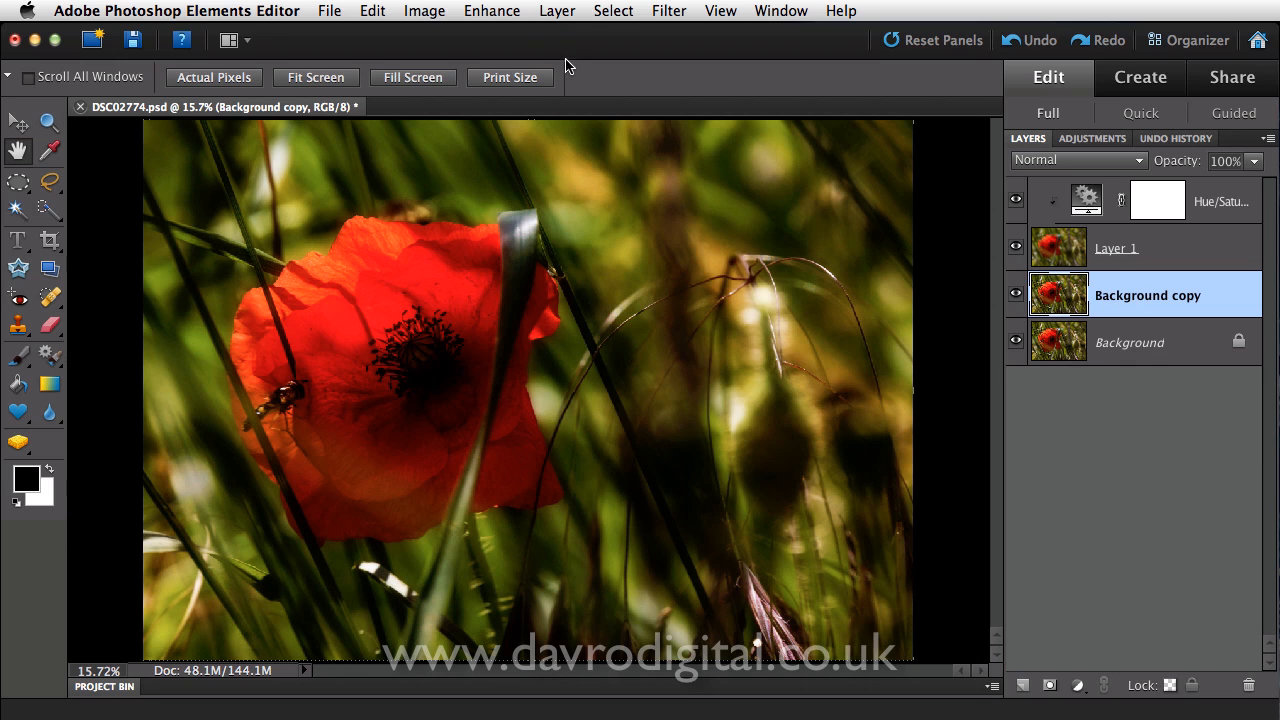
pyautogui.click(491, 11)
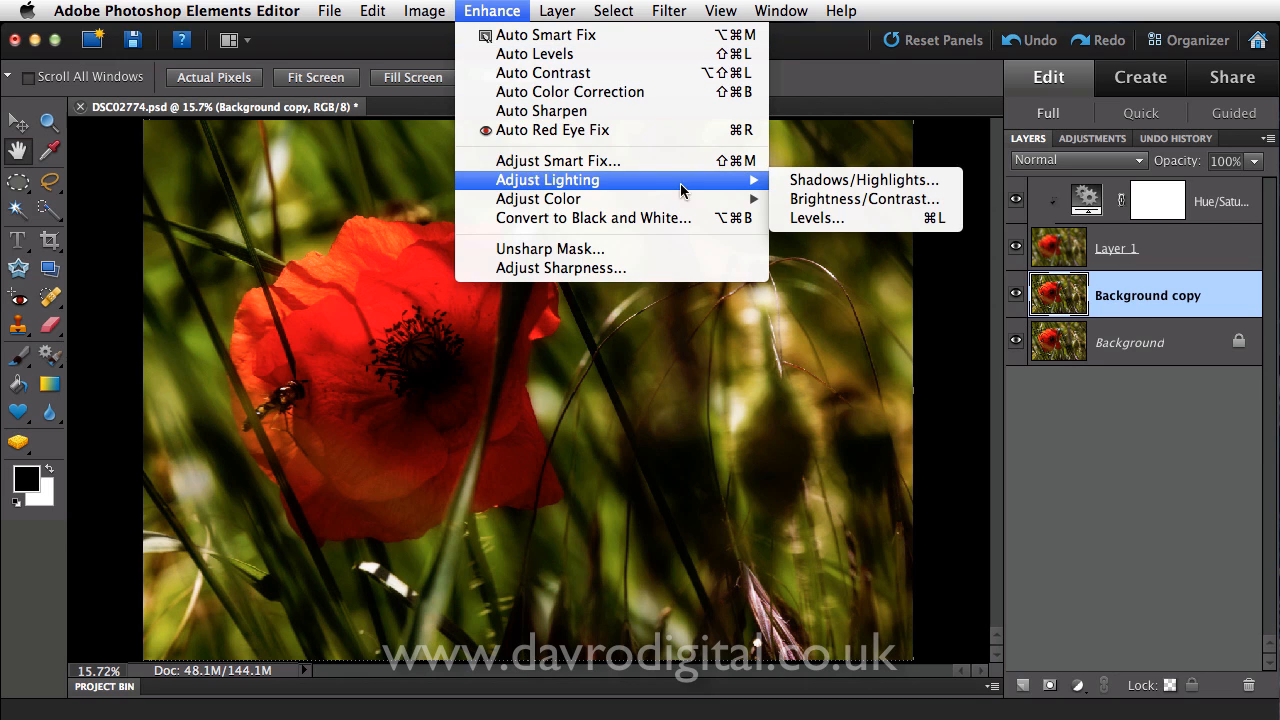
pyautogui.moveTo(863, 180)
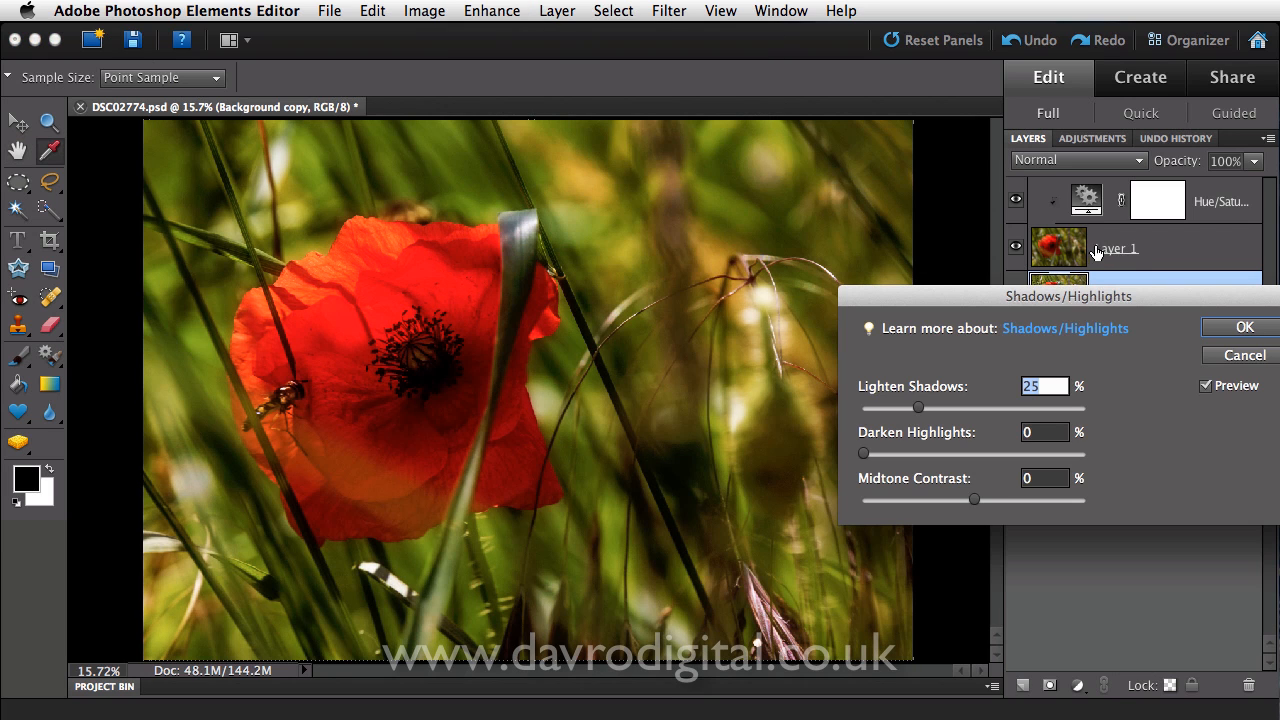
pyautogui.moveTo(1053, 265)
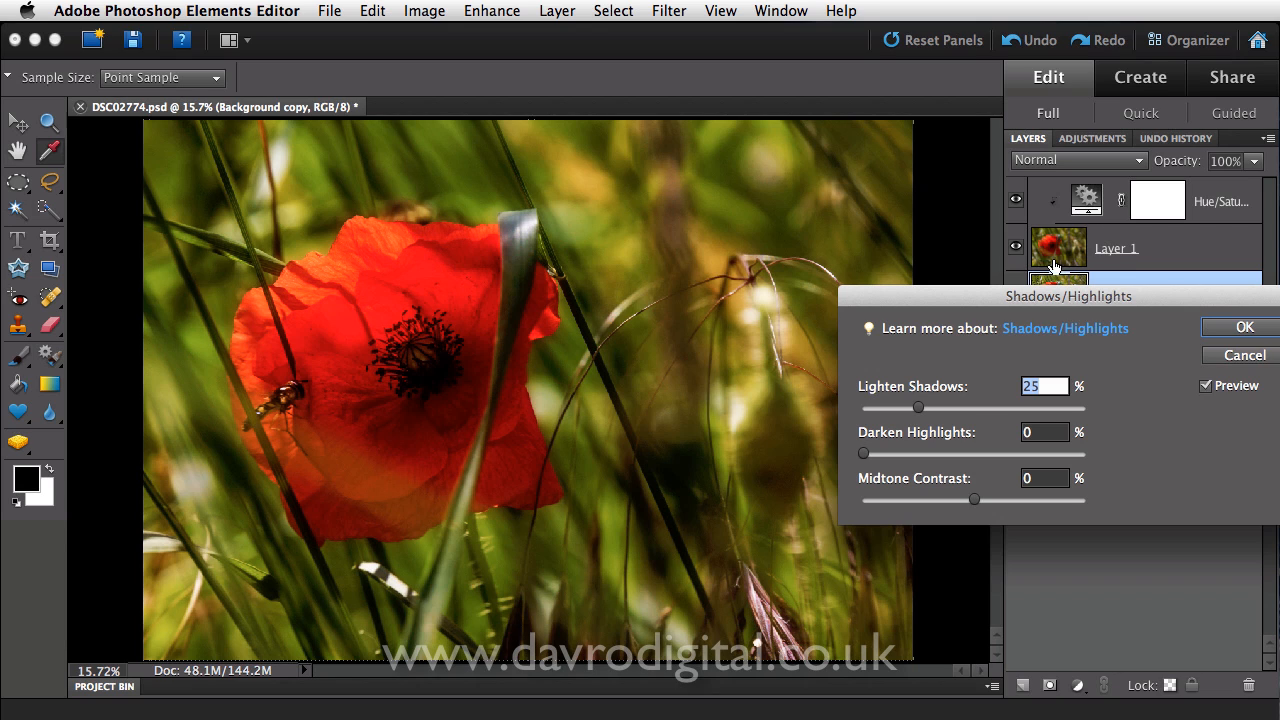
pyautogui.moveTo(498, 409)
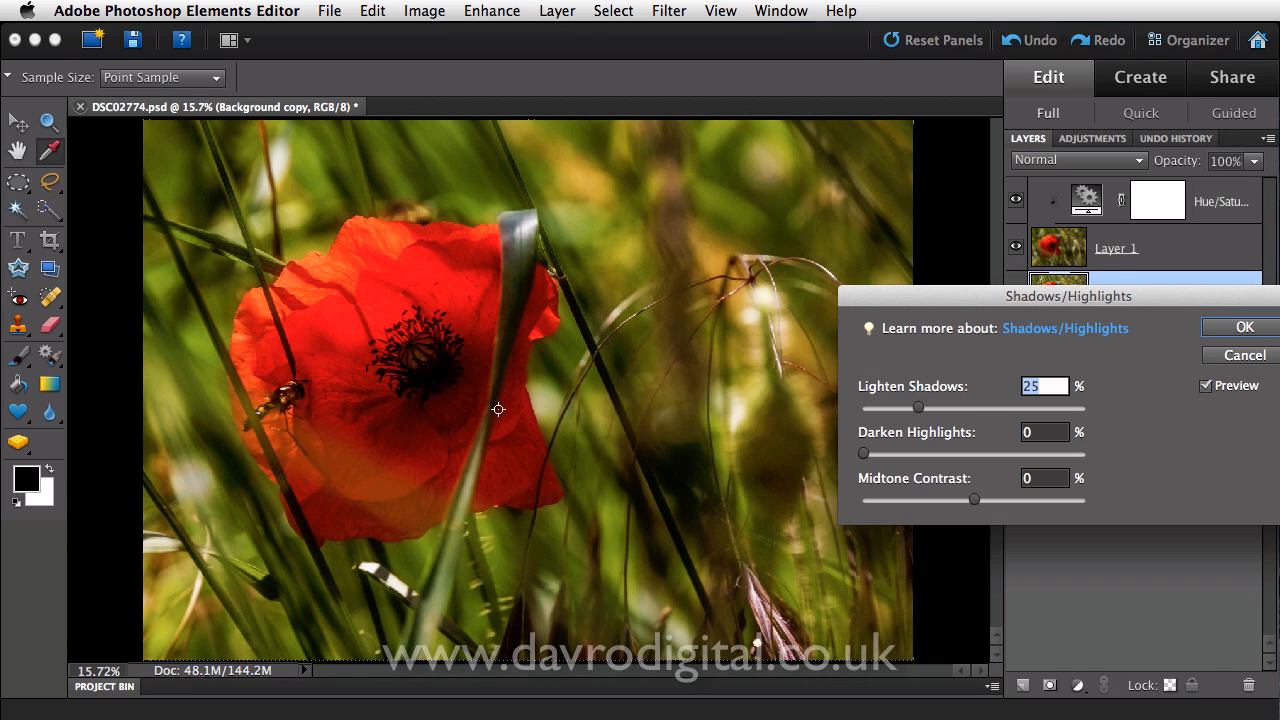
pyautogui.moveTo(903, 411)
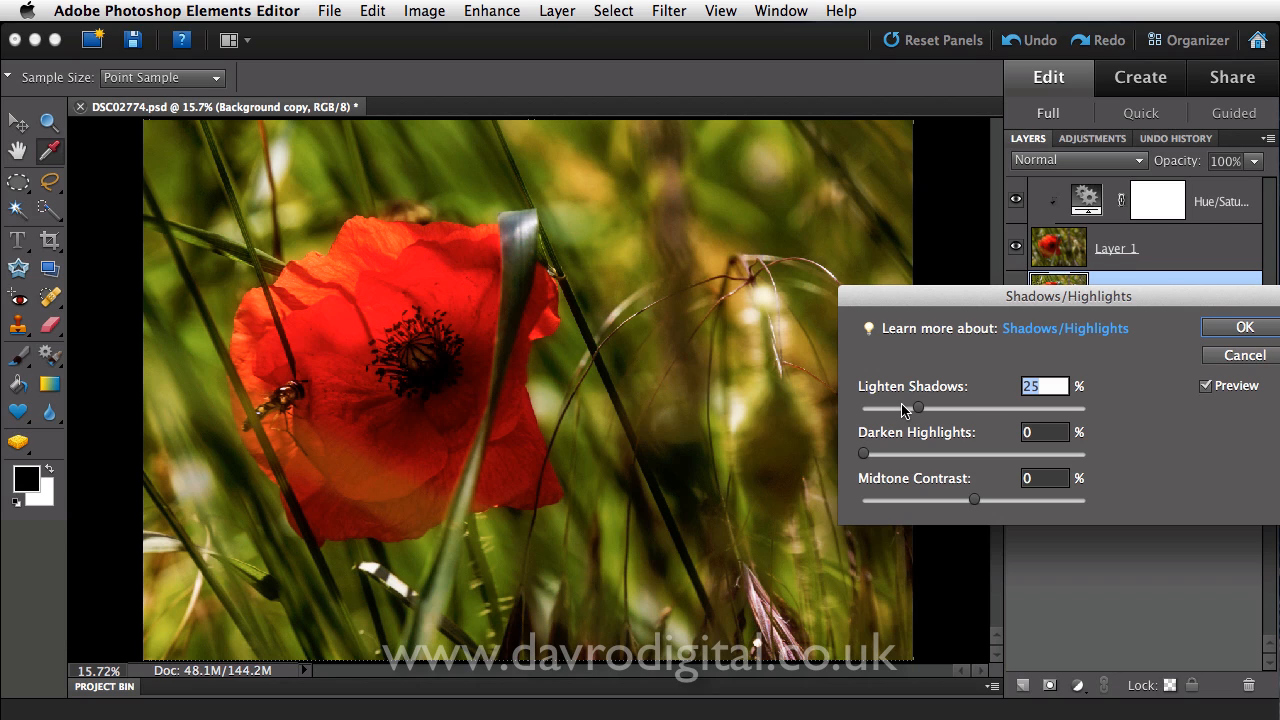
pyautogui.moveTo(918, 410)
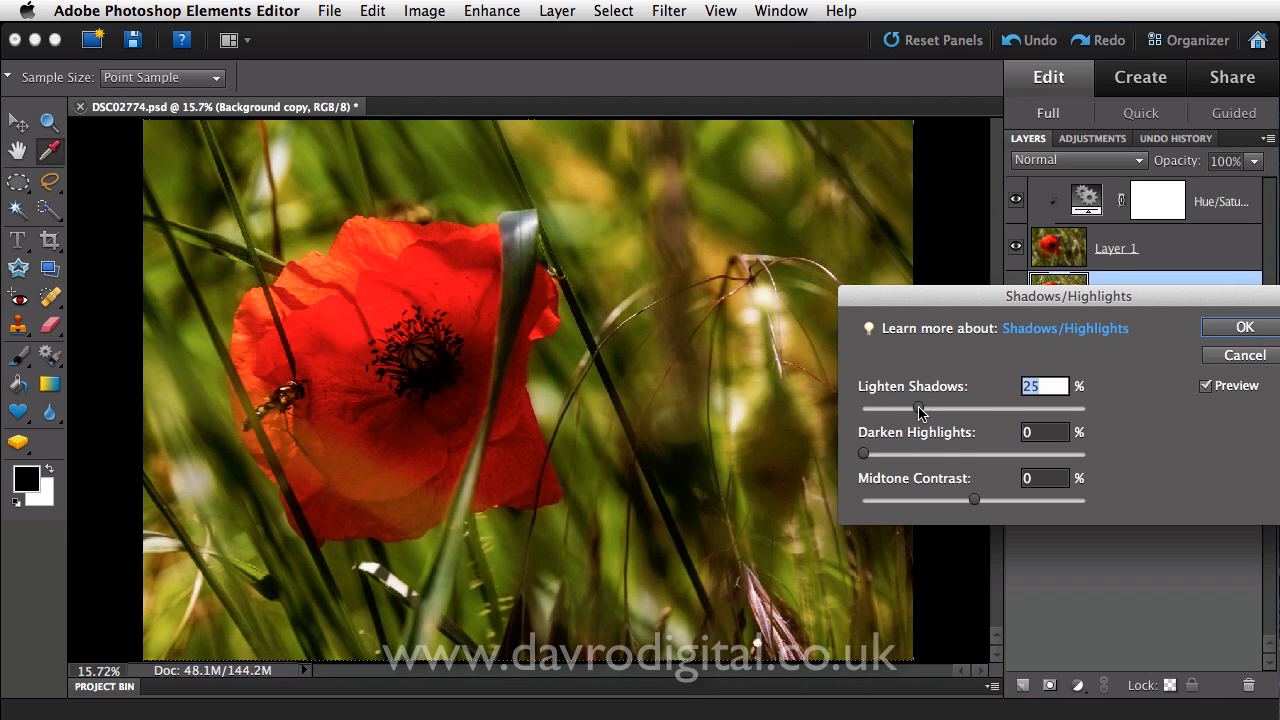
# Adjust the Lighten Shadows slider, trying higher values before settling around 20-22%.
pyautogui.moveTo(918, 409); pyautogui.dragTo(953, 409)
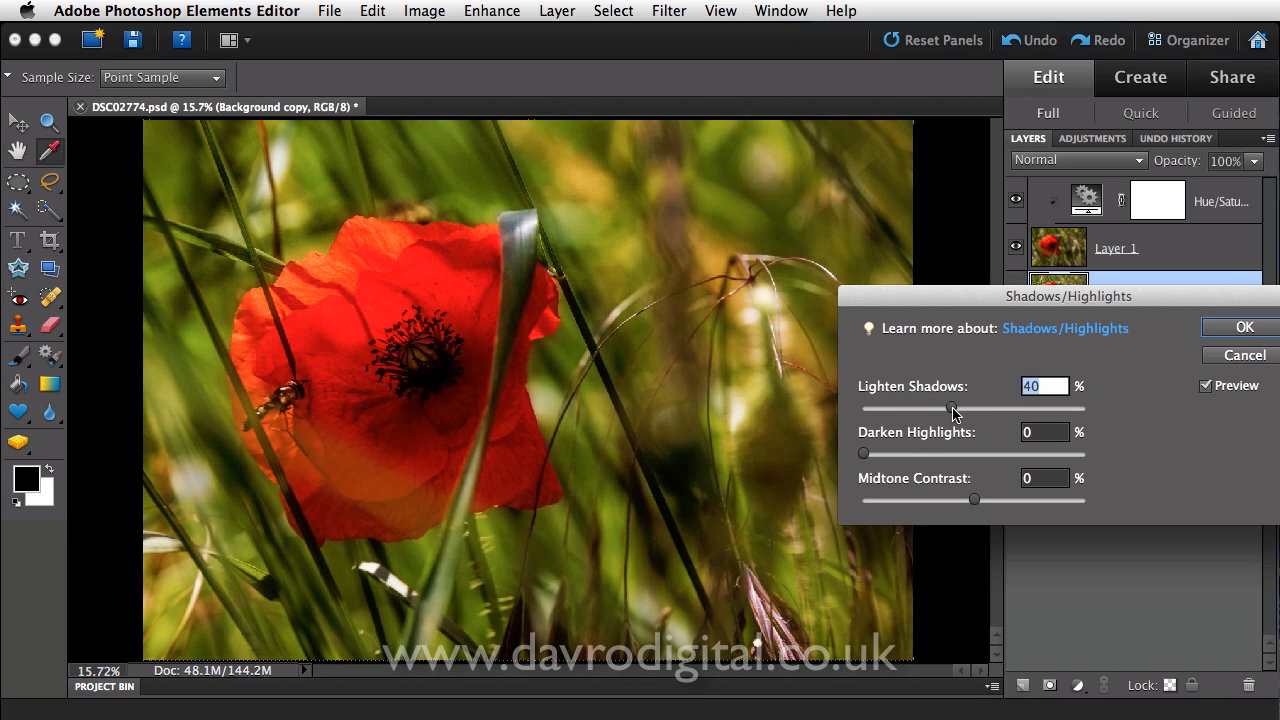
pyautogui.moveTo(953, 409); pyautogui.dragTo(1028, 409)
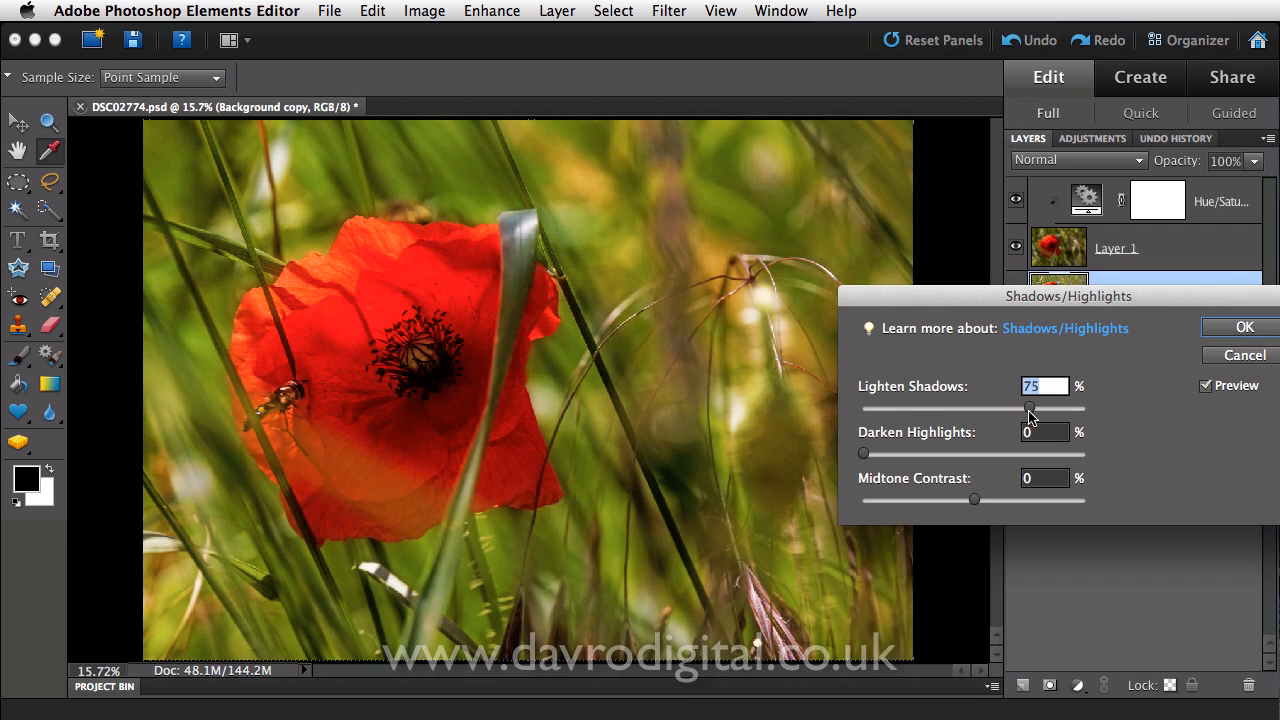
pyautogui.moveTo(1028, 408); pyautogui.dragTo(1050, 408)
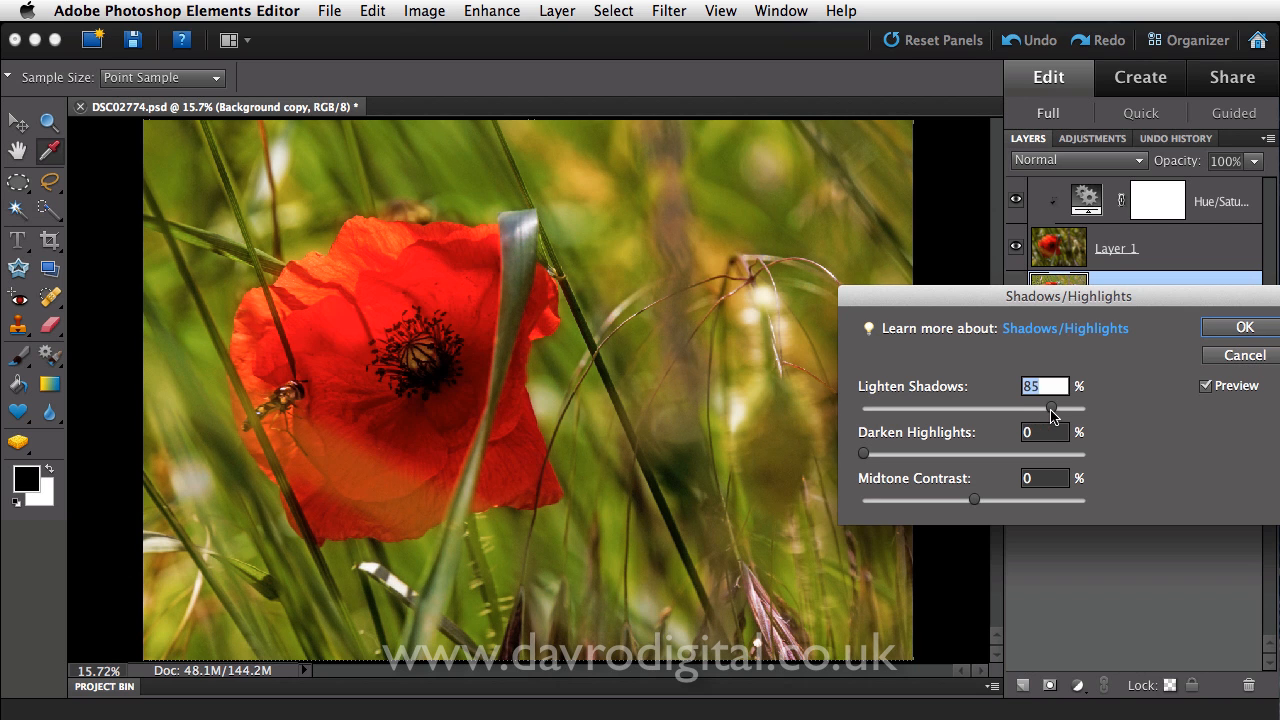
pyautogui.moveTo(1050, 408); pyautogui.dragTo(910, 408)
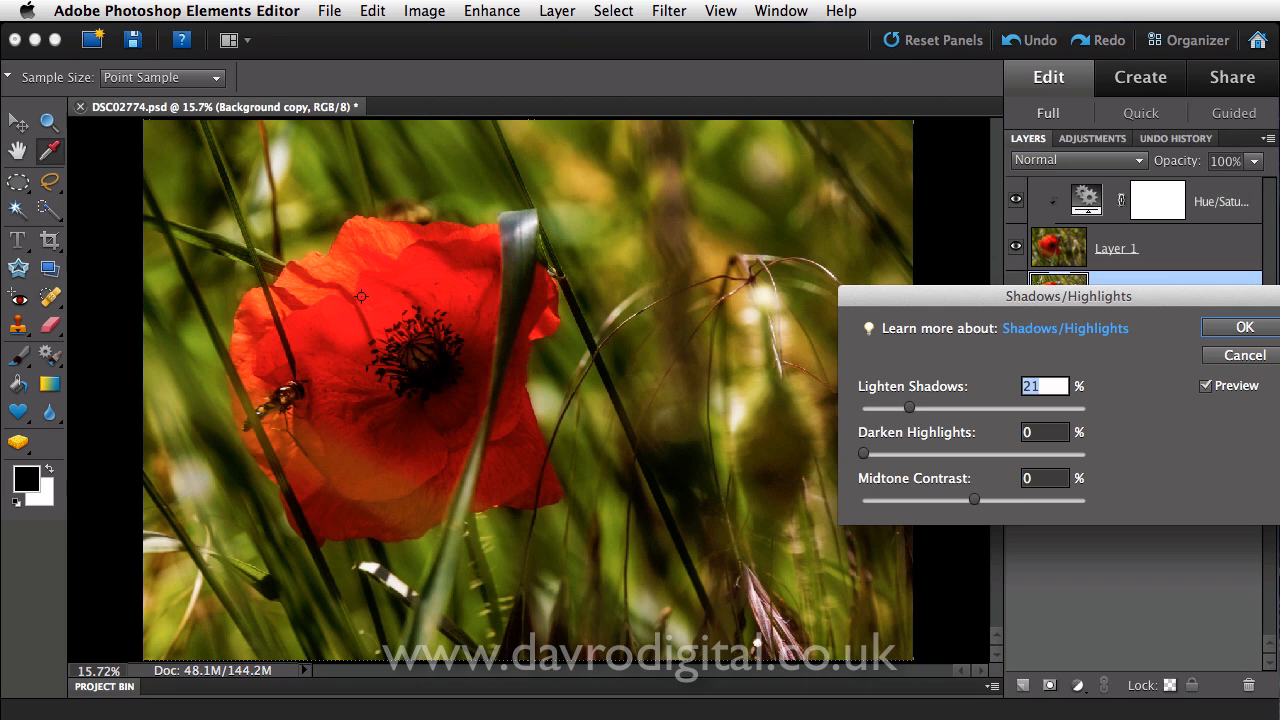
pyautogui.moveTo(909, 407); pyautogui.dragTo(905, 409)
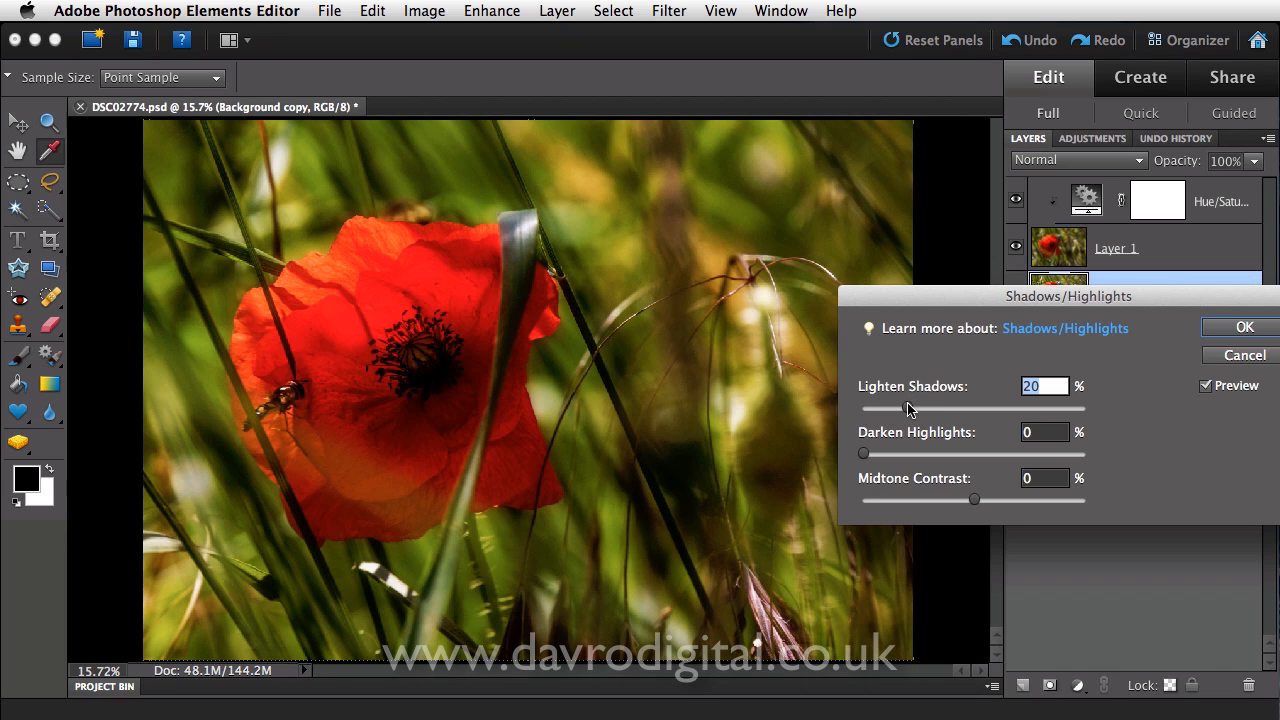
pyautogui.moveTo(900, 407); pyautogui.dragTo(912, 407)
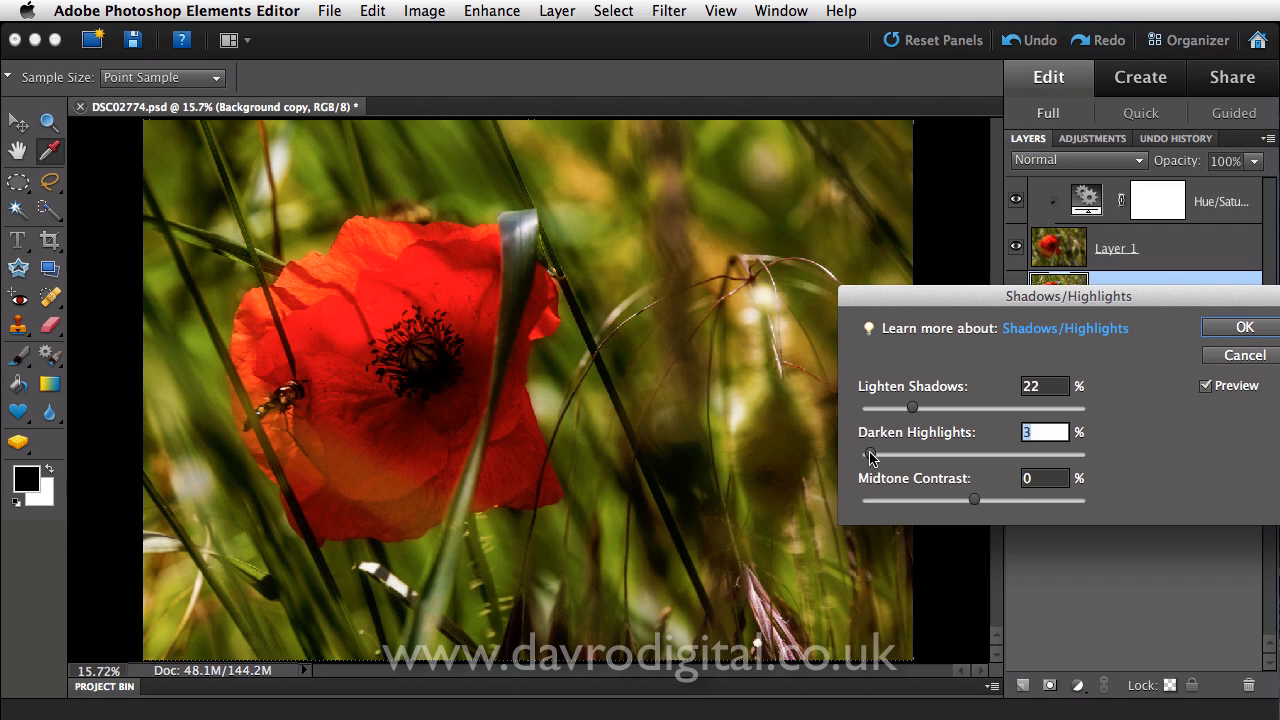
# Raise Darken Highlights gradually to 48%, then toggle Preview to compare before and after.
pyautogui.moveTo(872, 455); pyautogui.dragTo(908, 455)
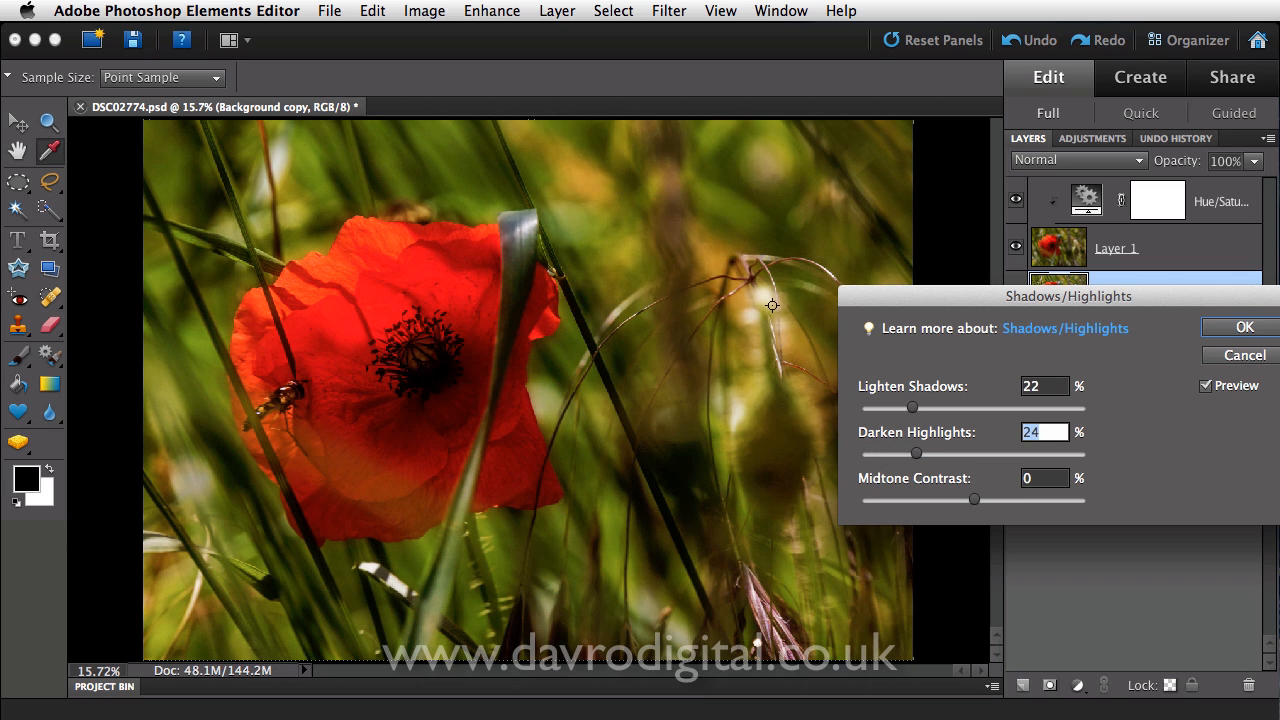
pyautogui.moveTo(635, 408)
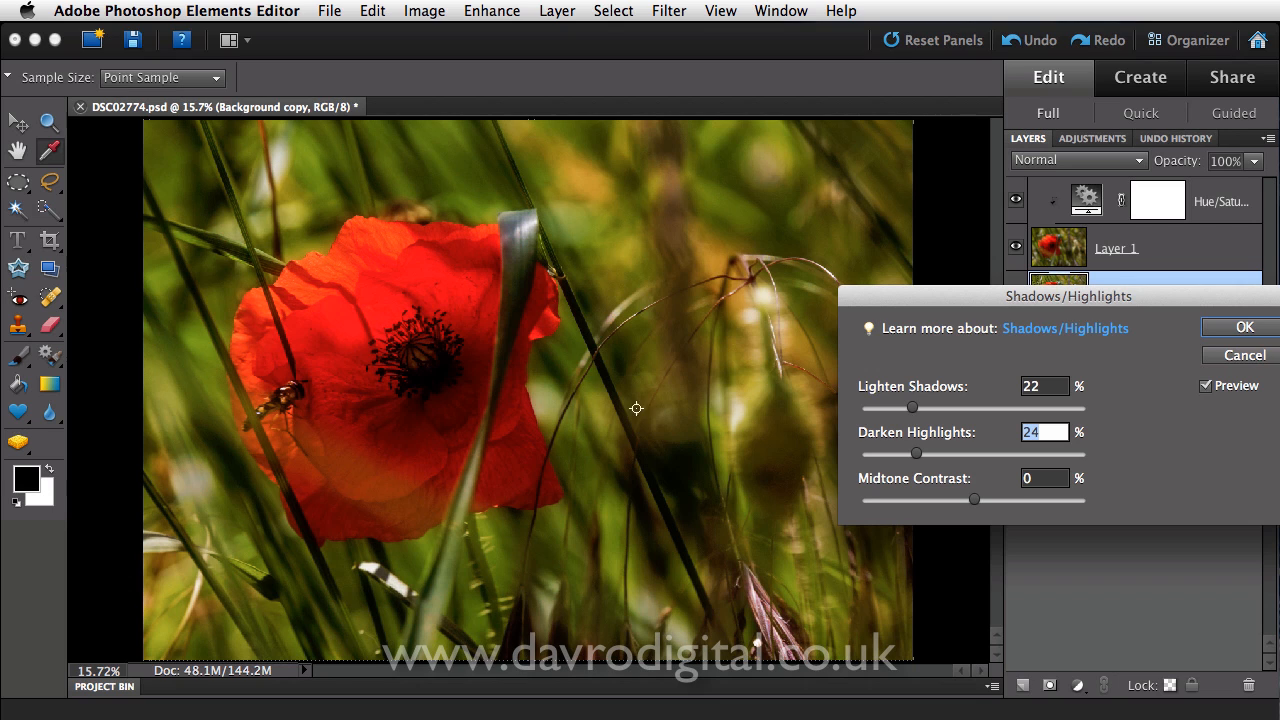
pyautogui.moveTo(915, 453); pyautogui.dragTo(920, 453)
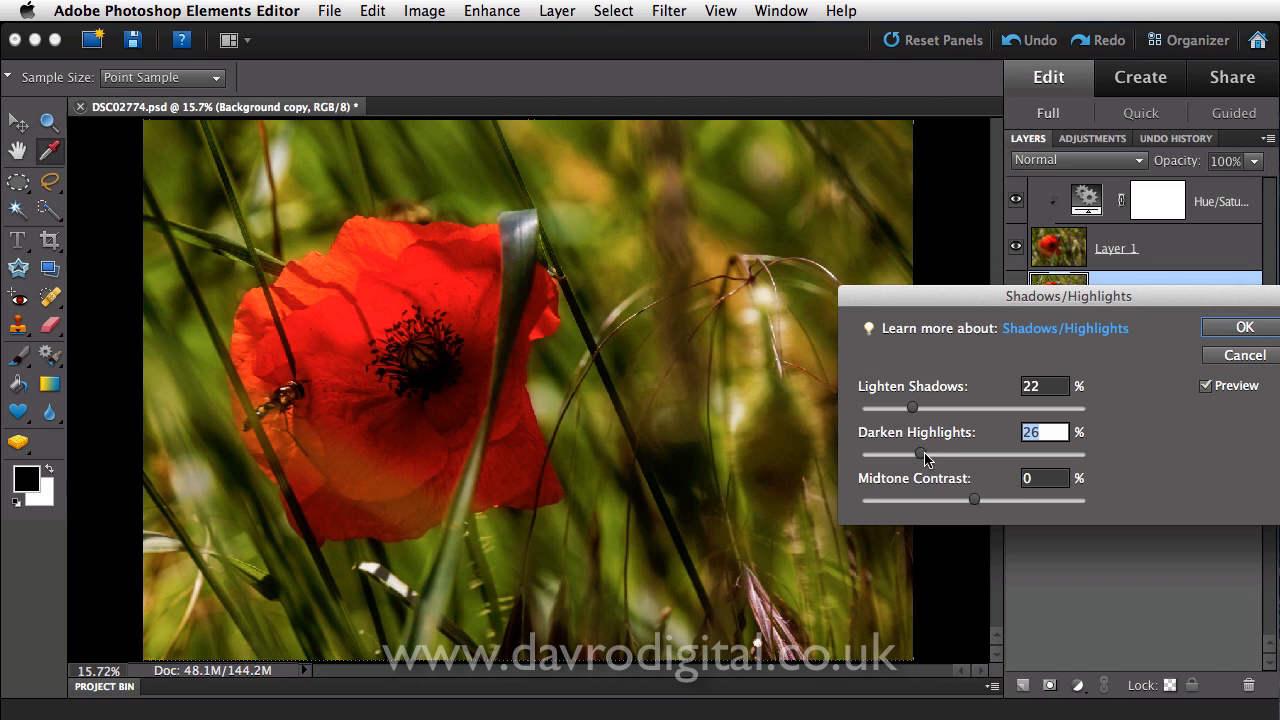
pyautogui.moveTo(919, 454); pyautogui.dragTo(940, 454)
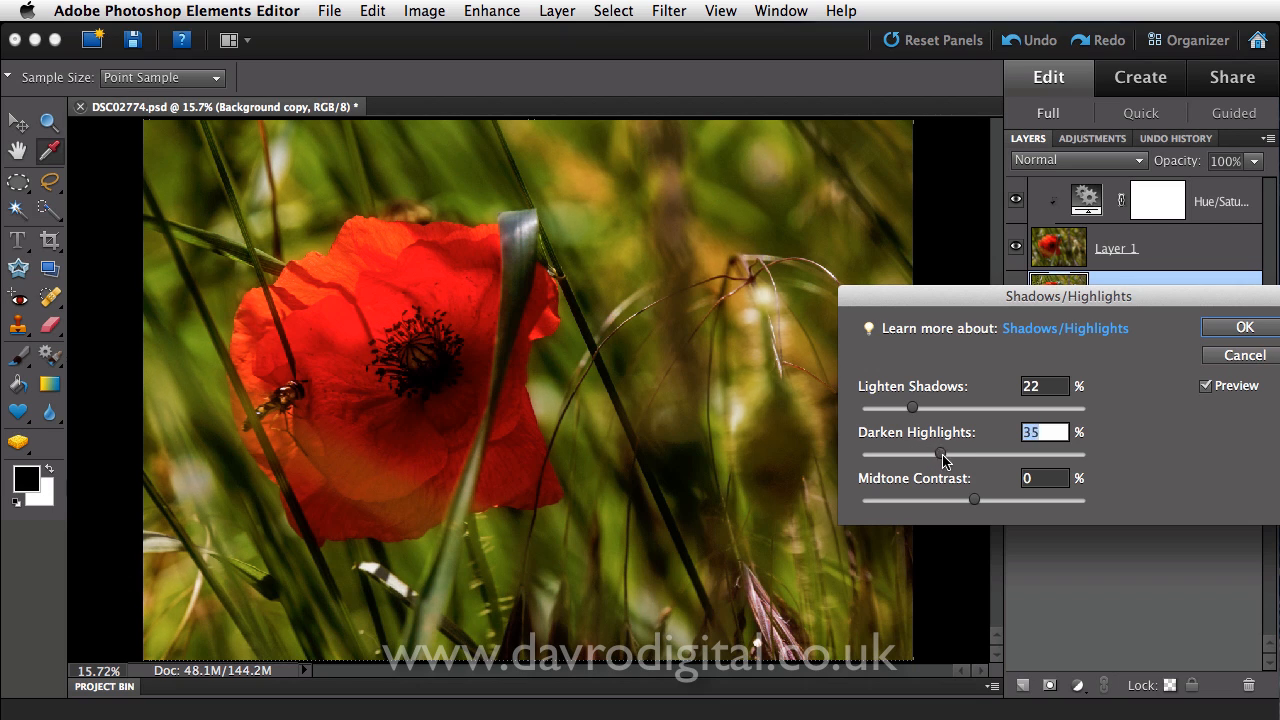
pyautogui.moveTo(938, 454); pyautogui.dragTo(955, 454)
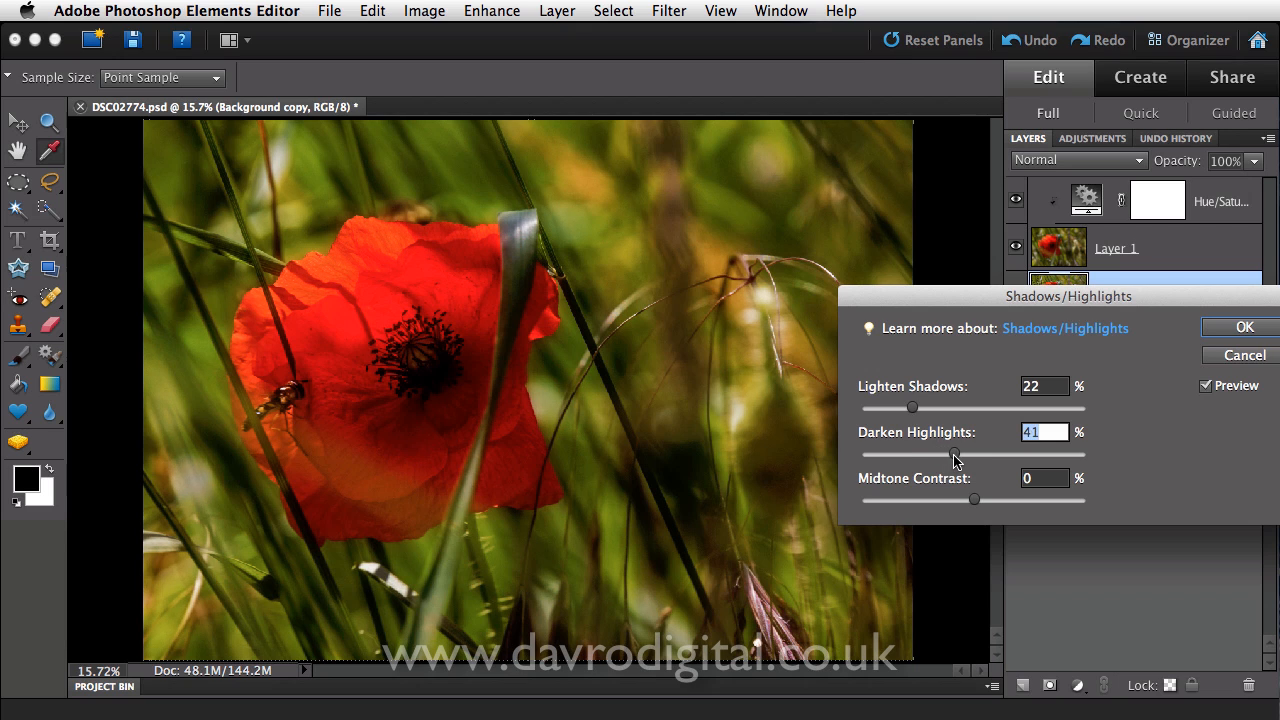
pyautogui.moveTo(953, 454); pyautogui.dragTo(962, 454)
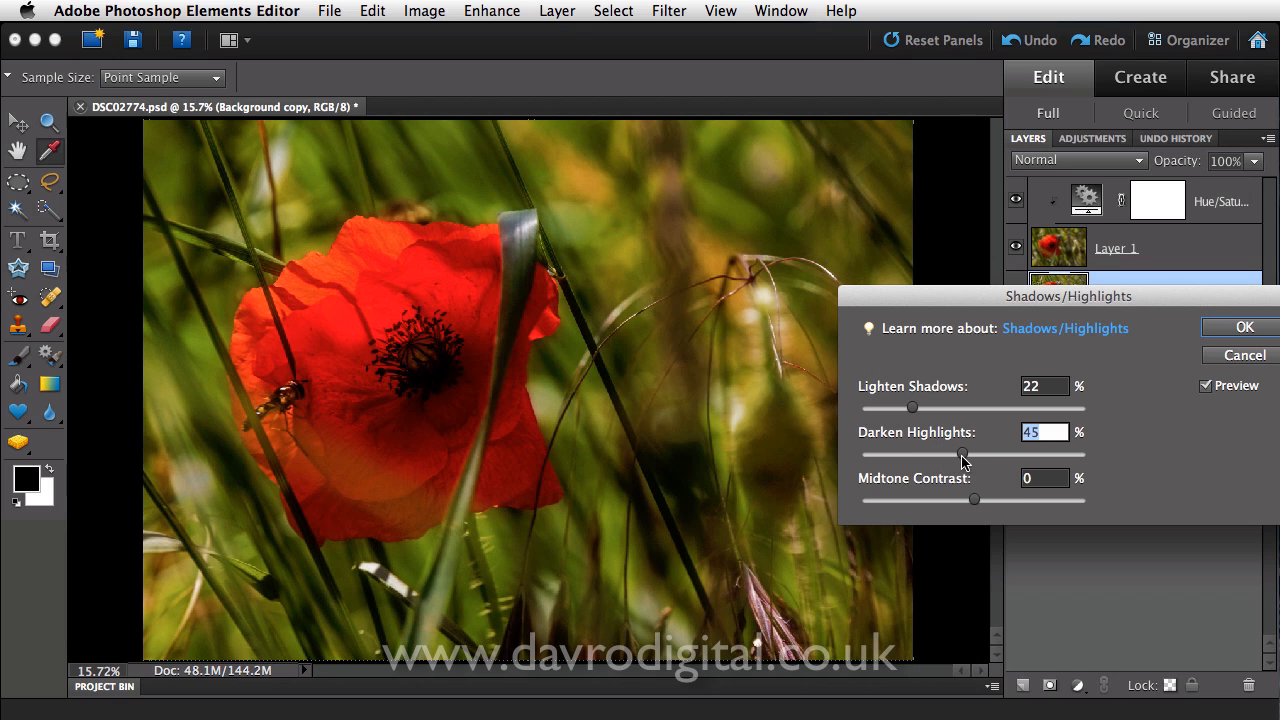
pyautogui.moveTo(955, 455); pyautogui.dragTo(968, 455)
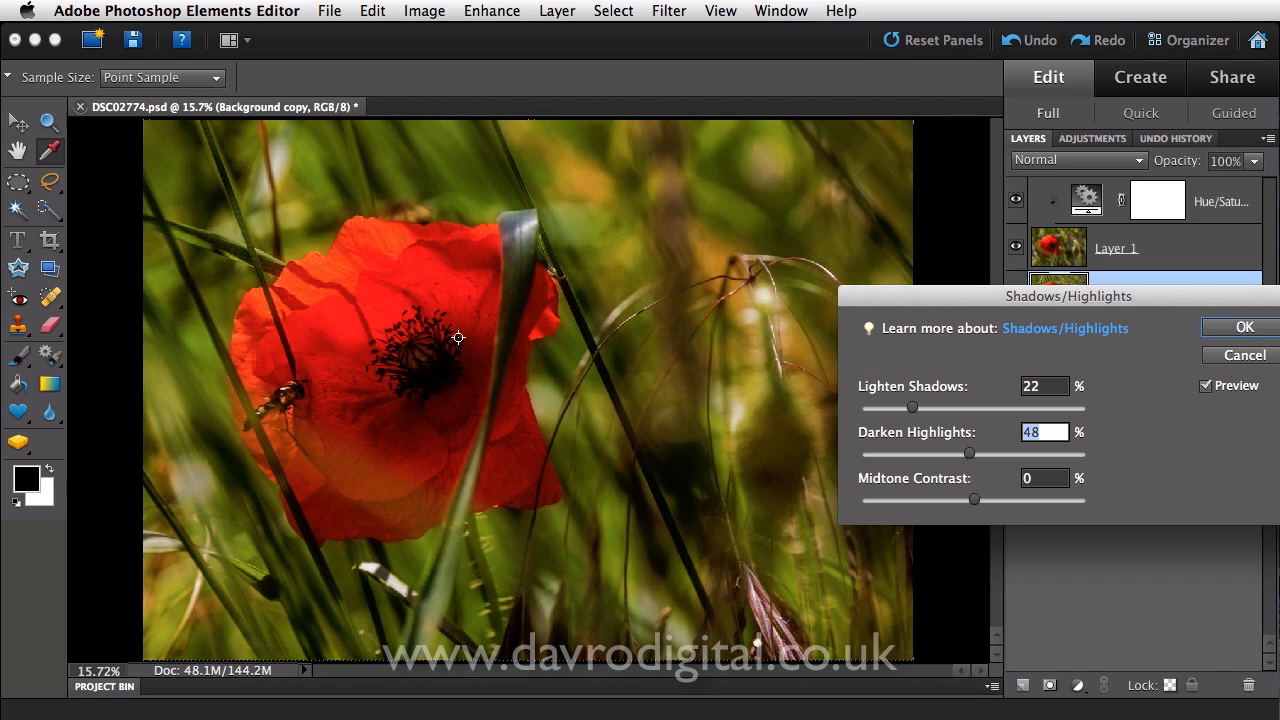
pyautogui.moveTo(397, 423)
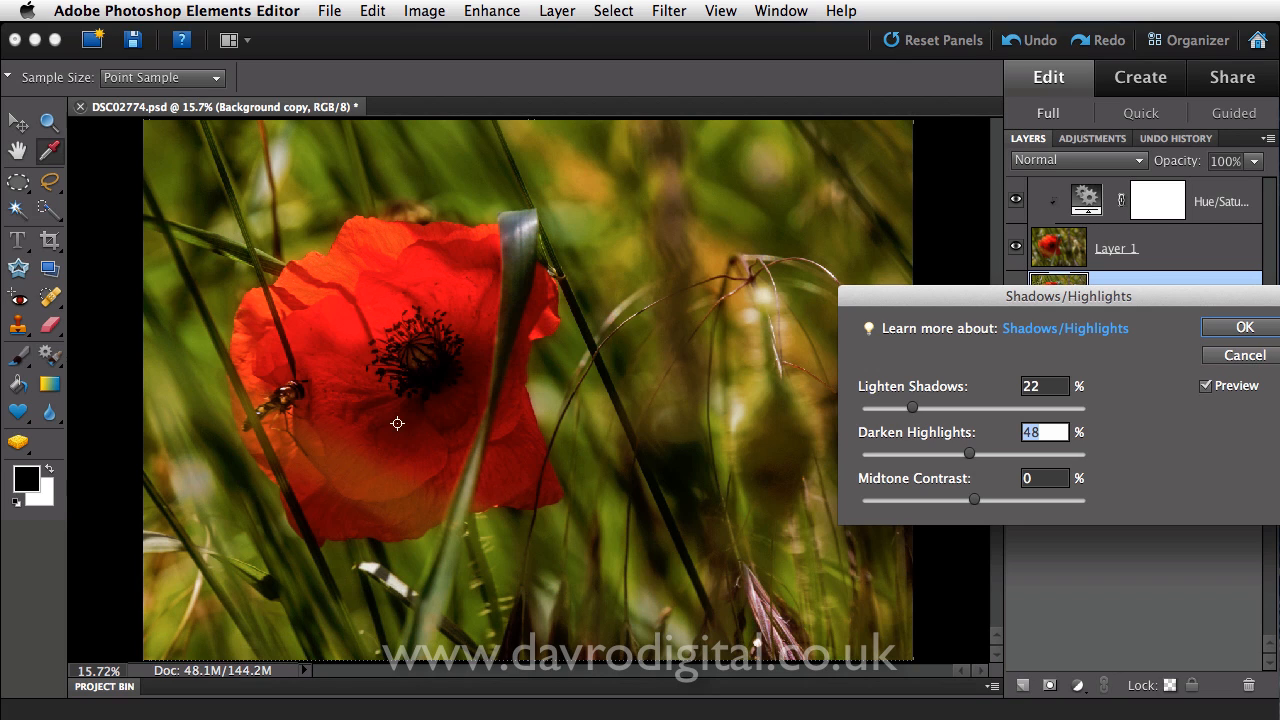
pyautogui.moveTo(978, 505)
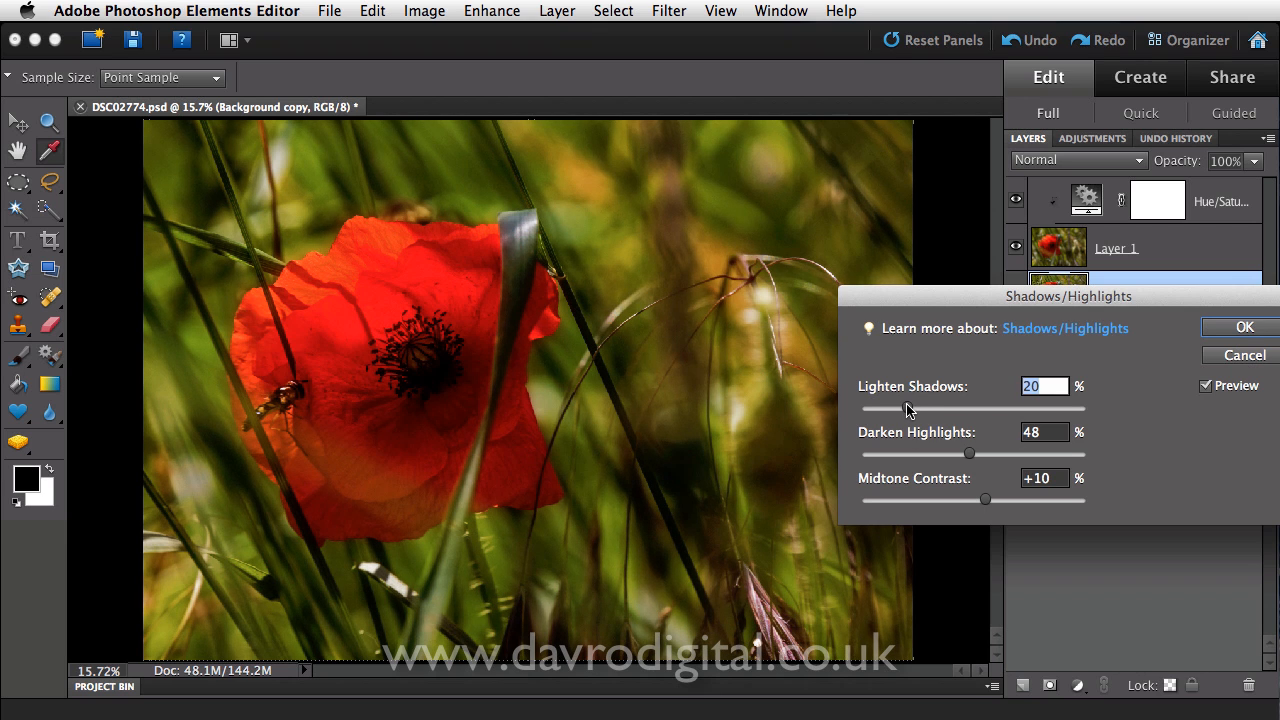
pyautogui.click(1208, 385)
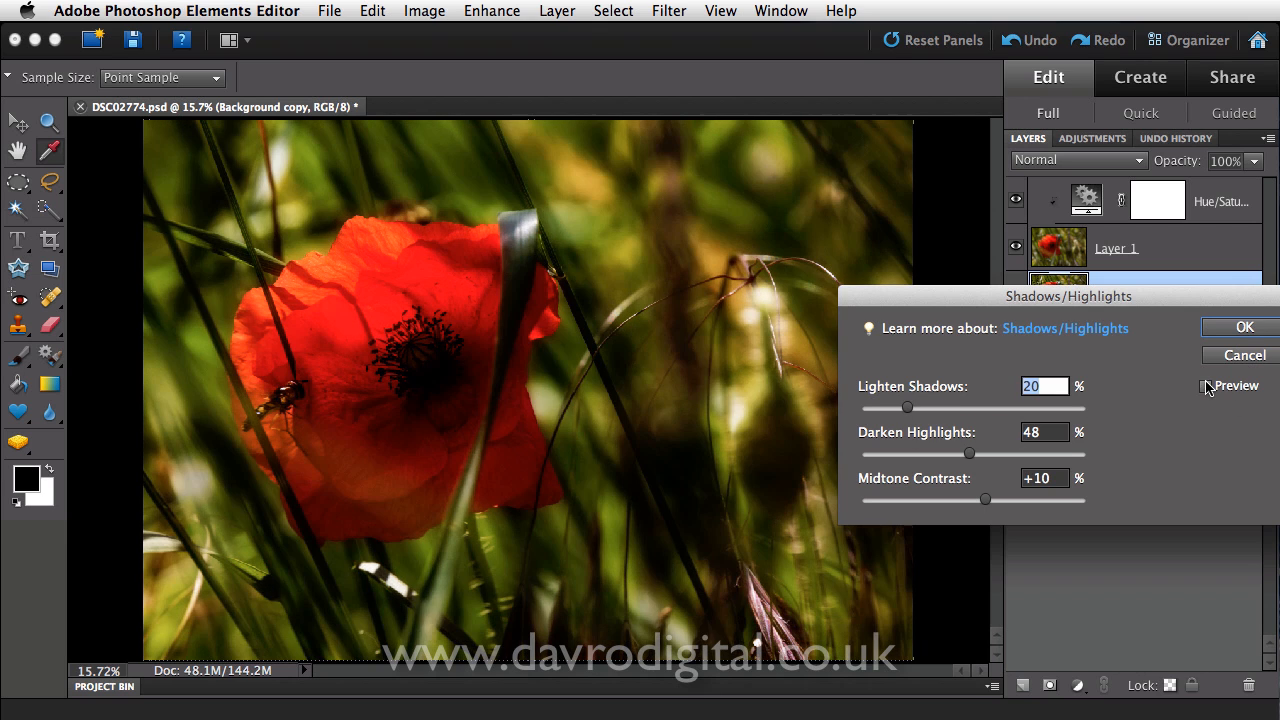
pyautogui.click(1206, 385)
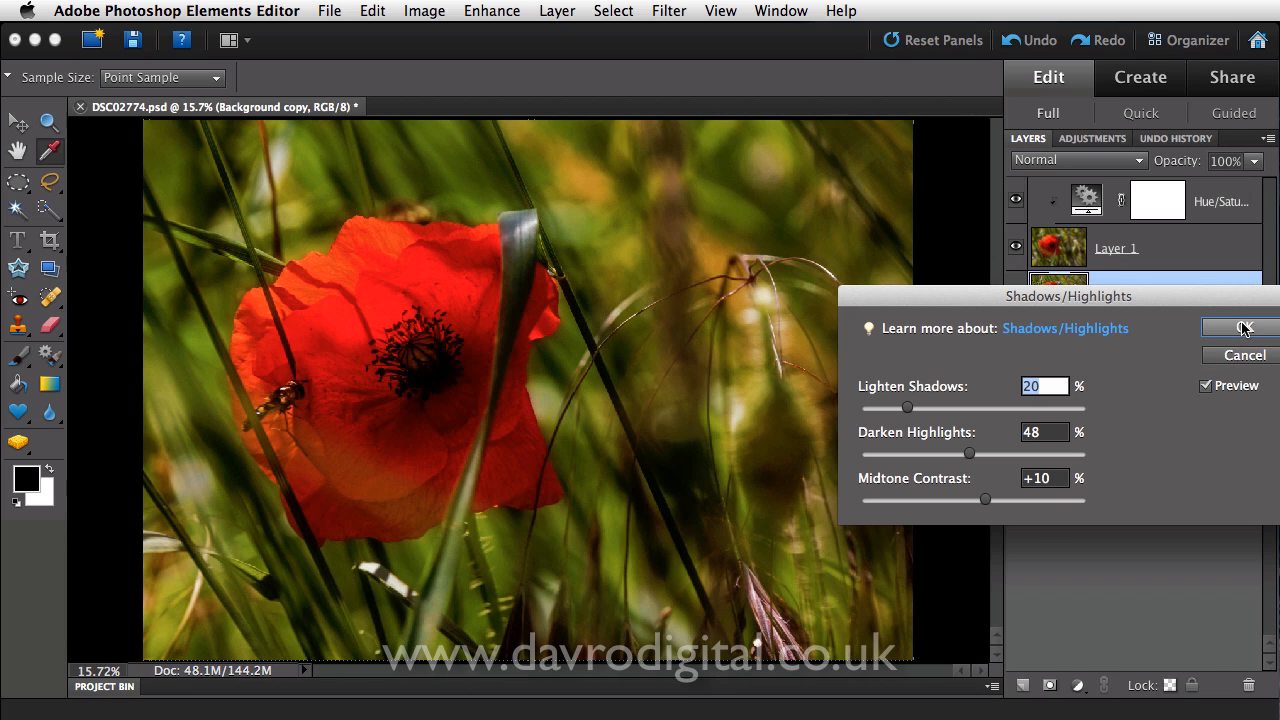
# Confirm the Shadows/Highlights correction on the Background copy.
pyautogui.click(1240, 328)
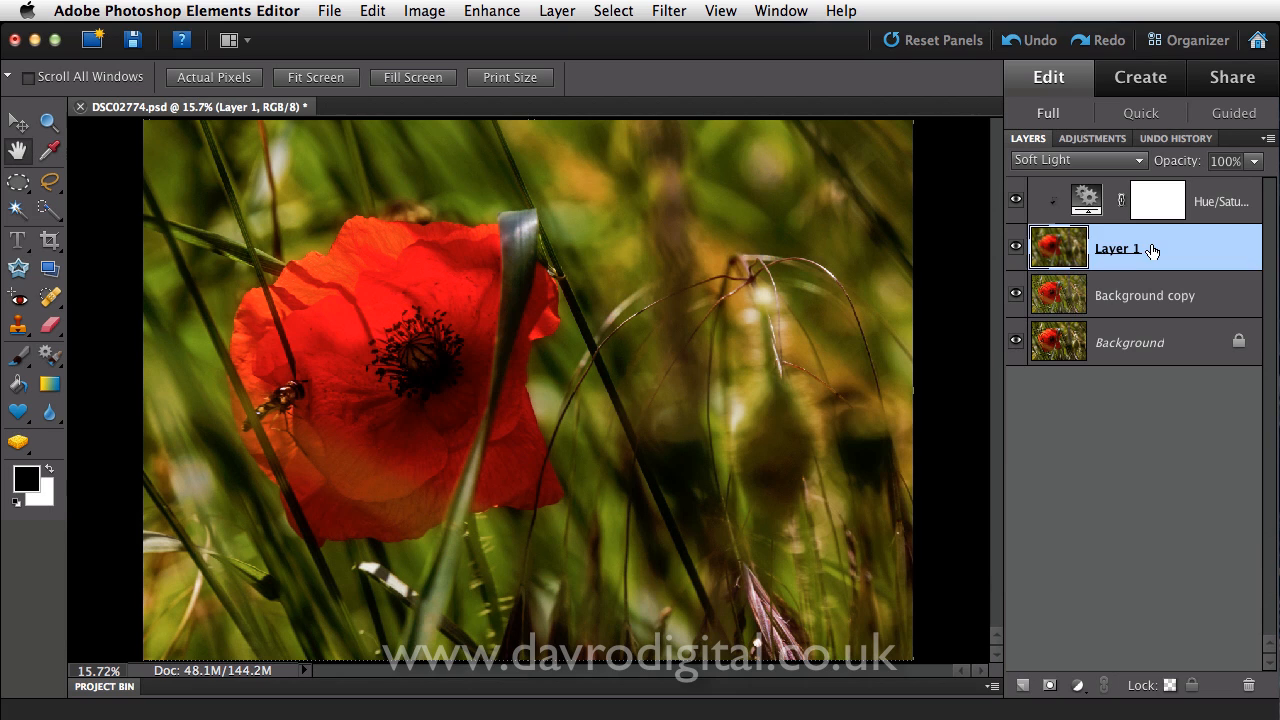
pyautogui.moveTo(1140, 247)
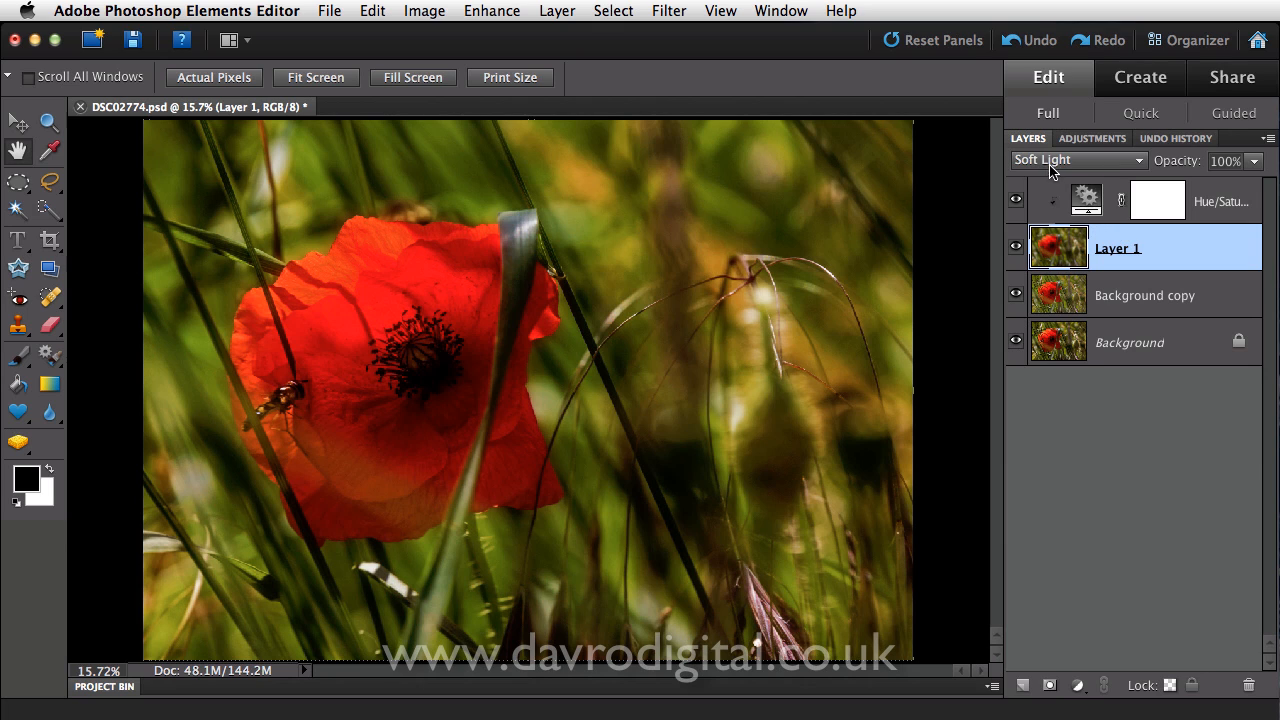
pyautogui.moveTo(1055, 307)
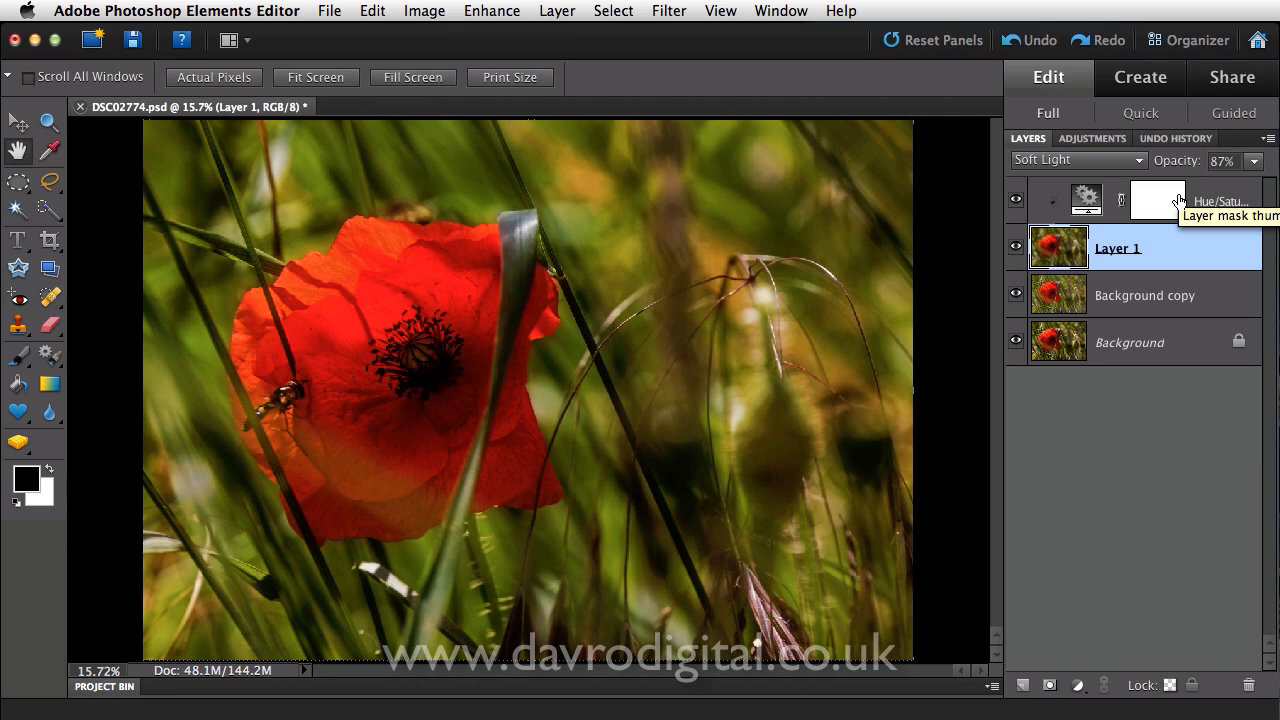
pyautogui.moveTo(1218, 208)
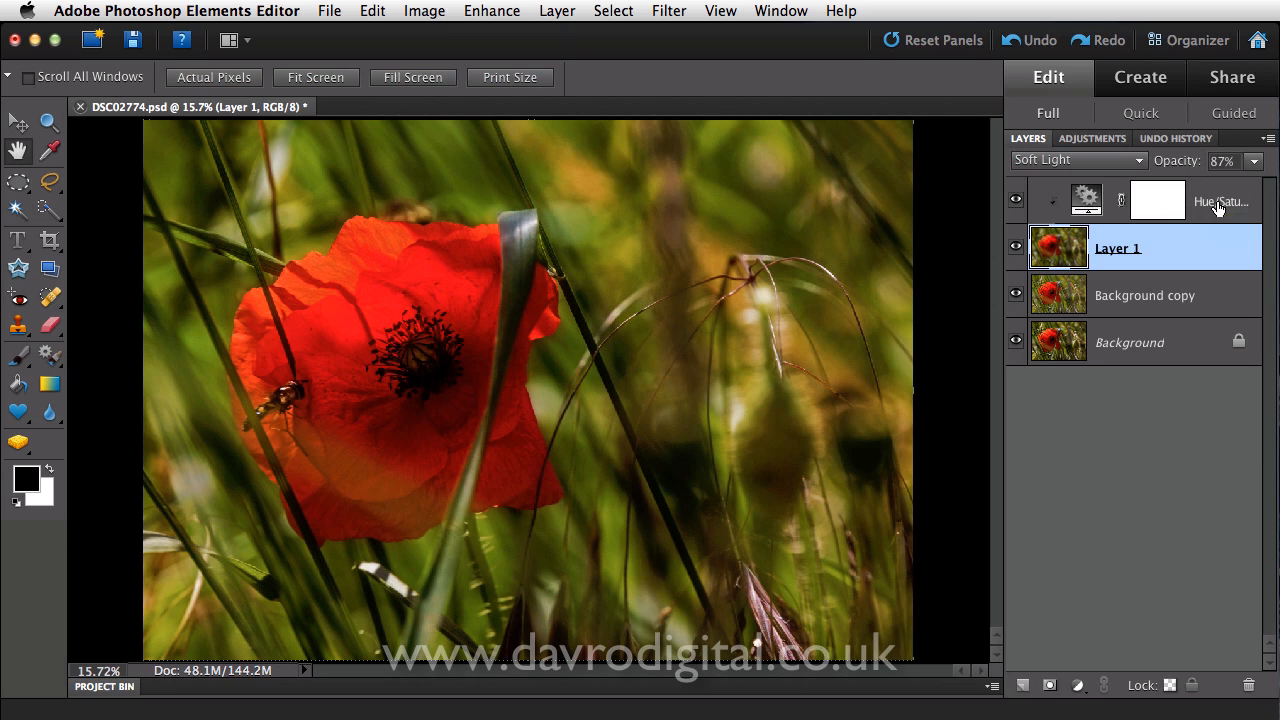
# Select the Hue/Saturation 1 layer and switch to the Elliptical Marquee Tool.
pyautogui.click(1157, 200)
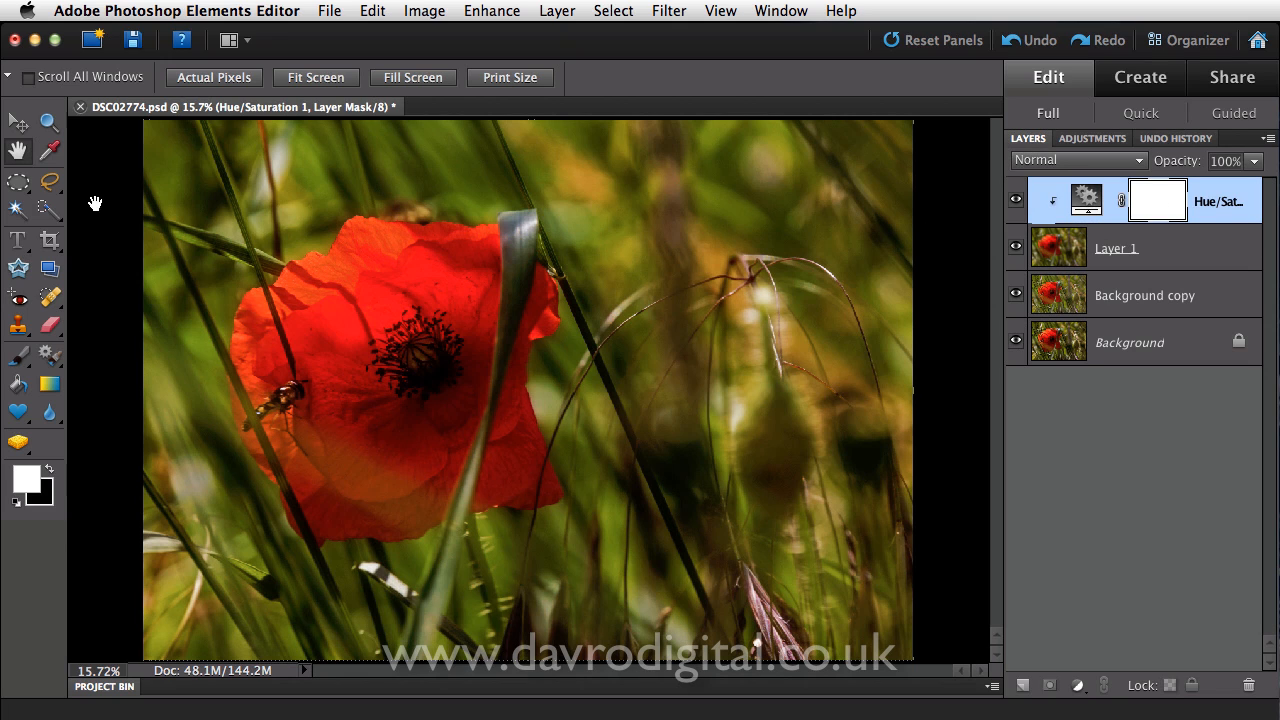
pyautogui.click(18, 181)
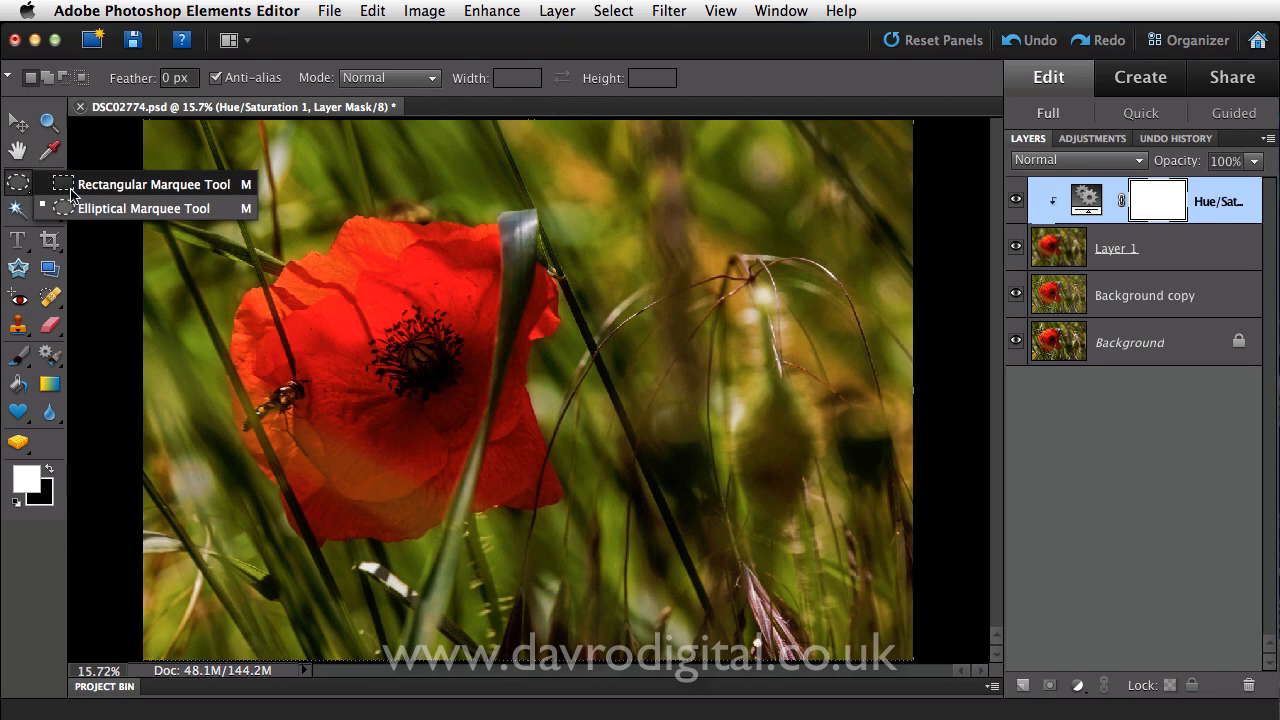
pyautogui.click(154, 184)
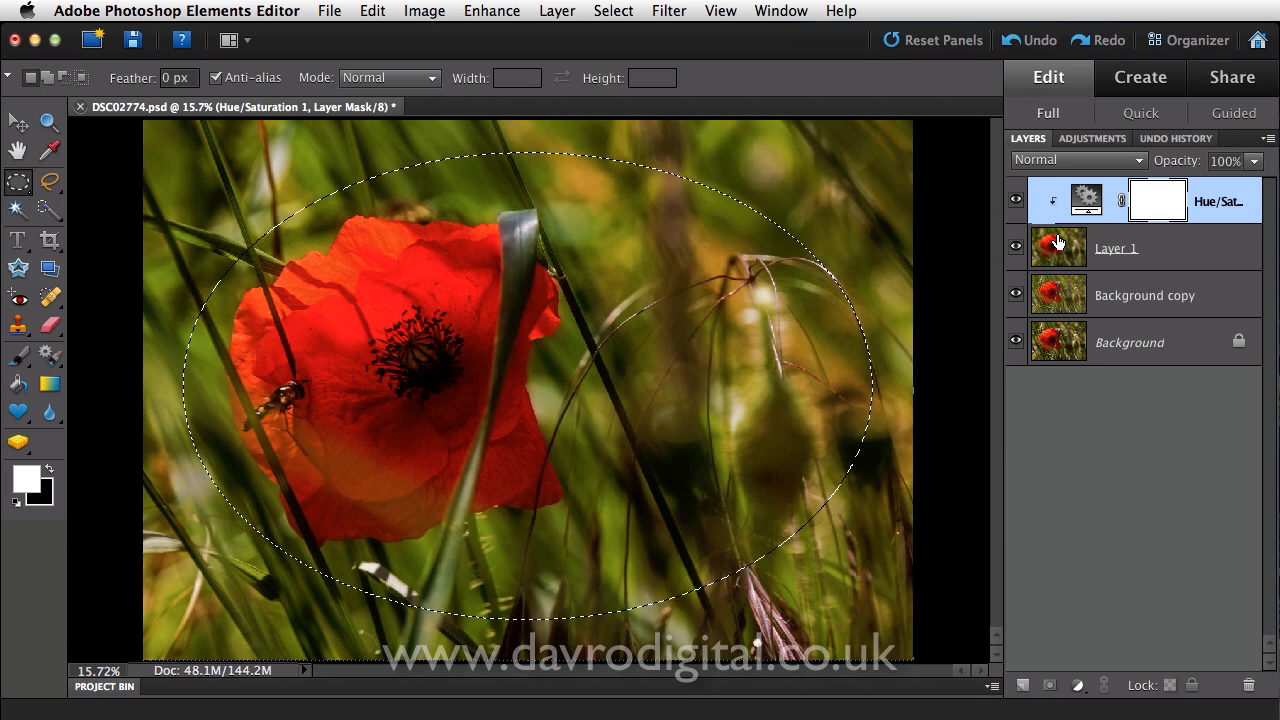
pyautogui.moveTo(1118, 510)
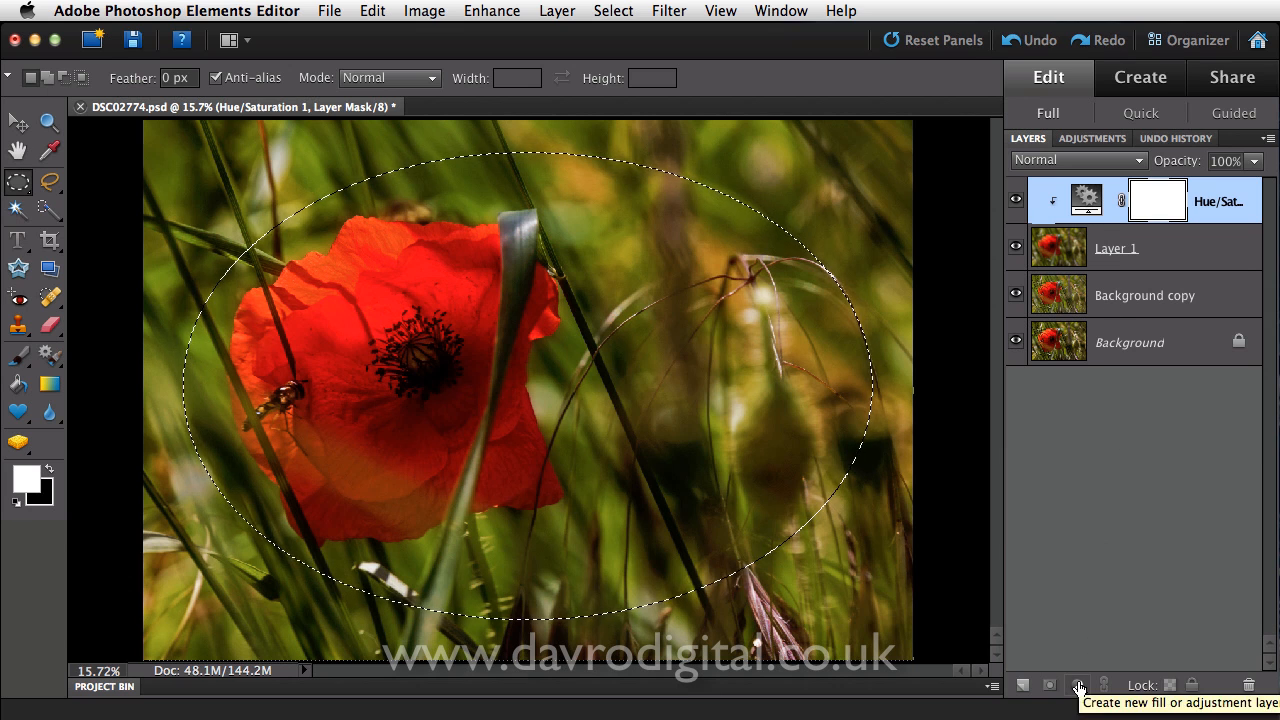
# Add a Hue/Saturation layer on the oval with Lightness at −54, then show the Layers panel again.
pyautogui.click(1078, 685)
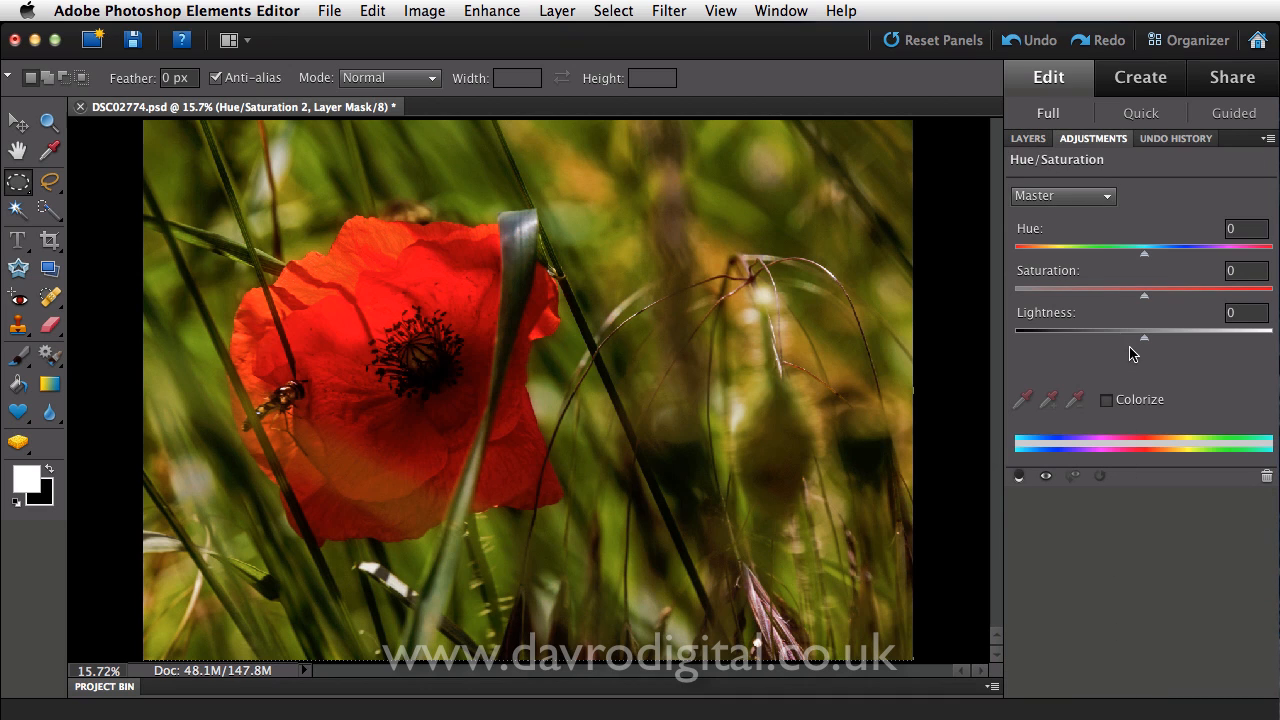
pyautogui.moveTo(1144, 345)
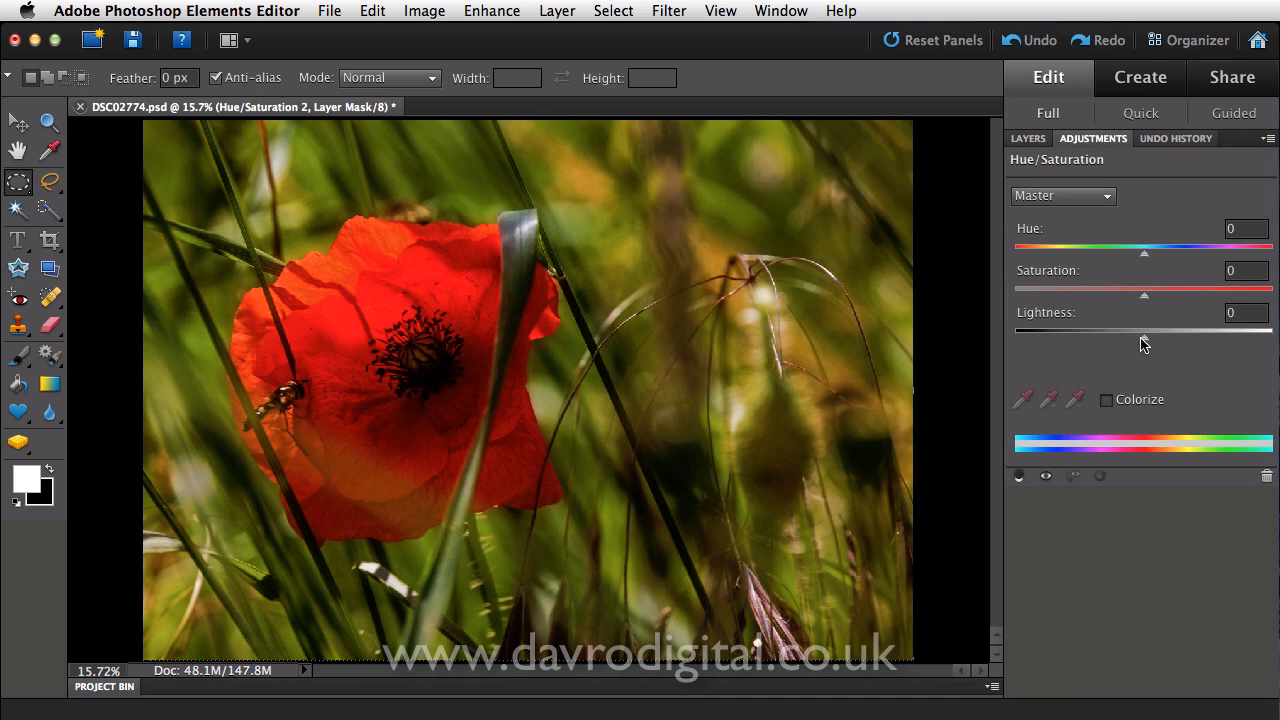
pyautogui.moveTo(1143, 345); pyautogui.dragTo(1170, 345)
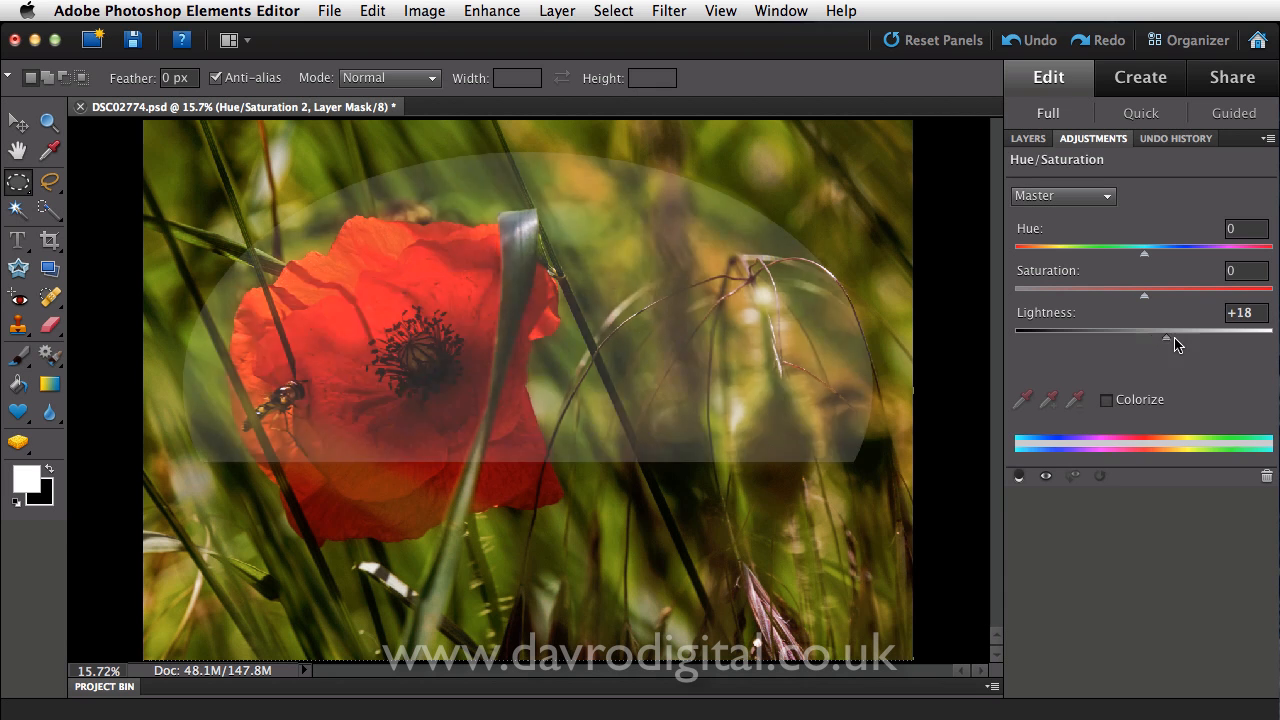
pyautogui.moveTo(1170, 341); pyautogui.dragTo(1107, 341)
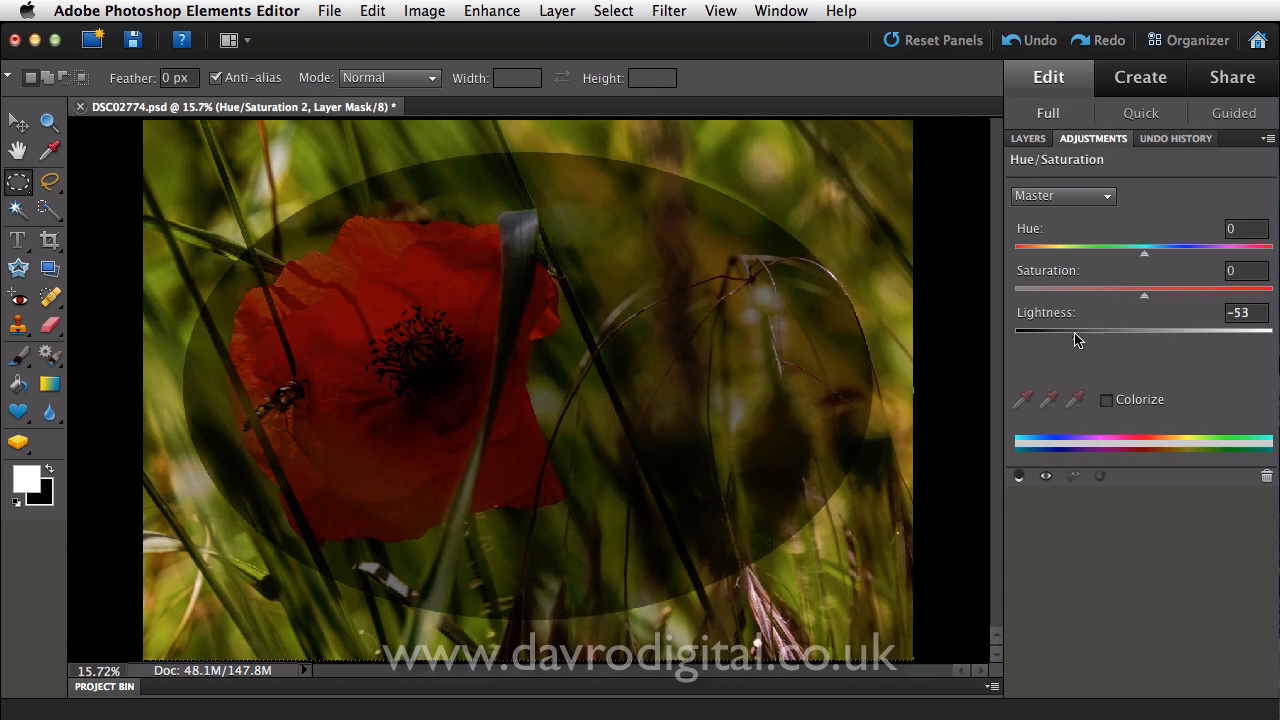
pyautogui.moveTo(1080, 337); pyautogui.dragTo(1072, 337)
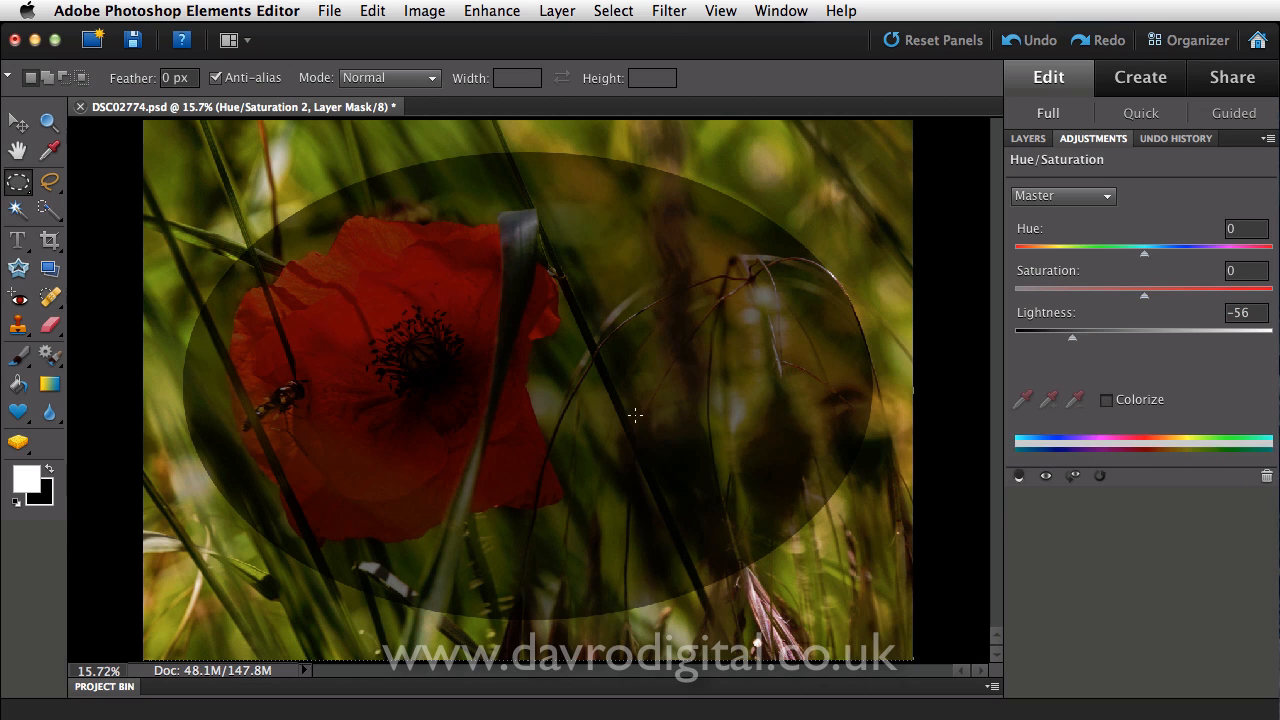
pyautogui.moveTo(295, 405)
pyautogui.write('-54')
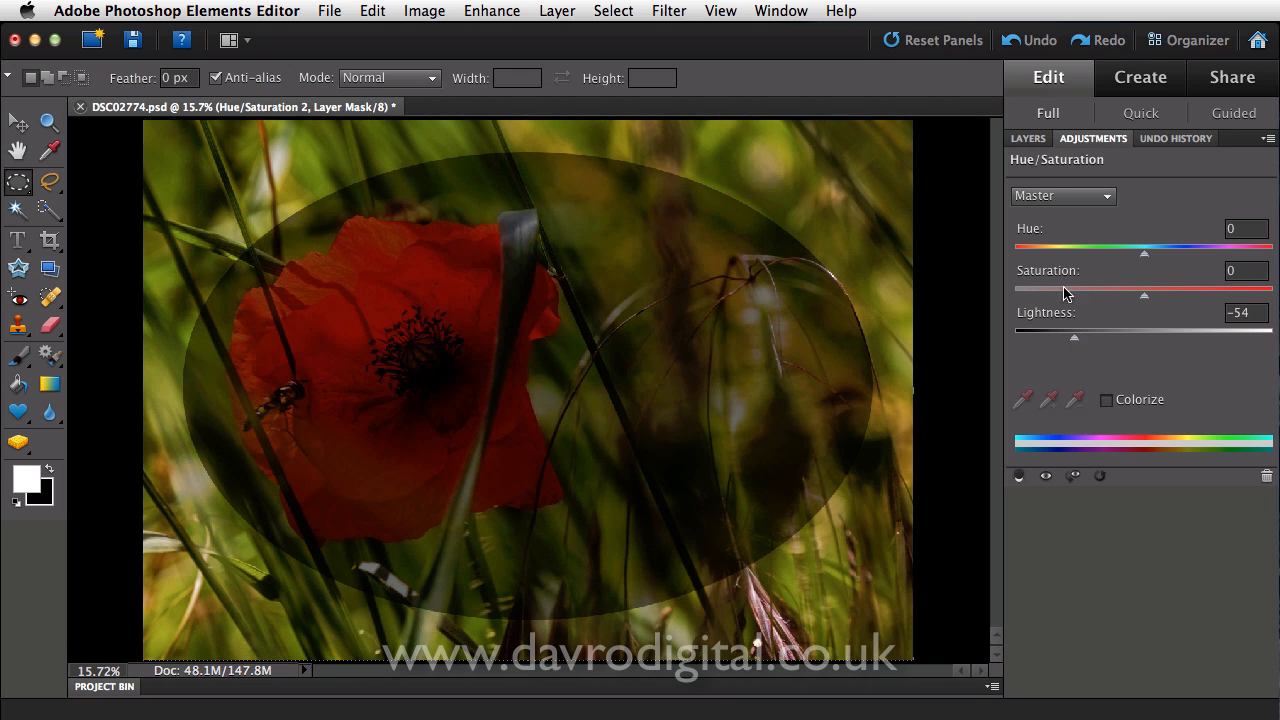
pyautogui.click(1027, 138)
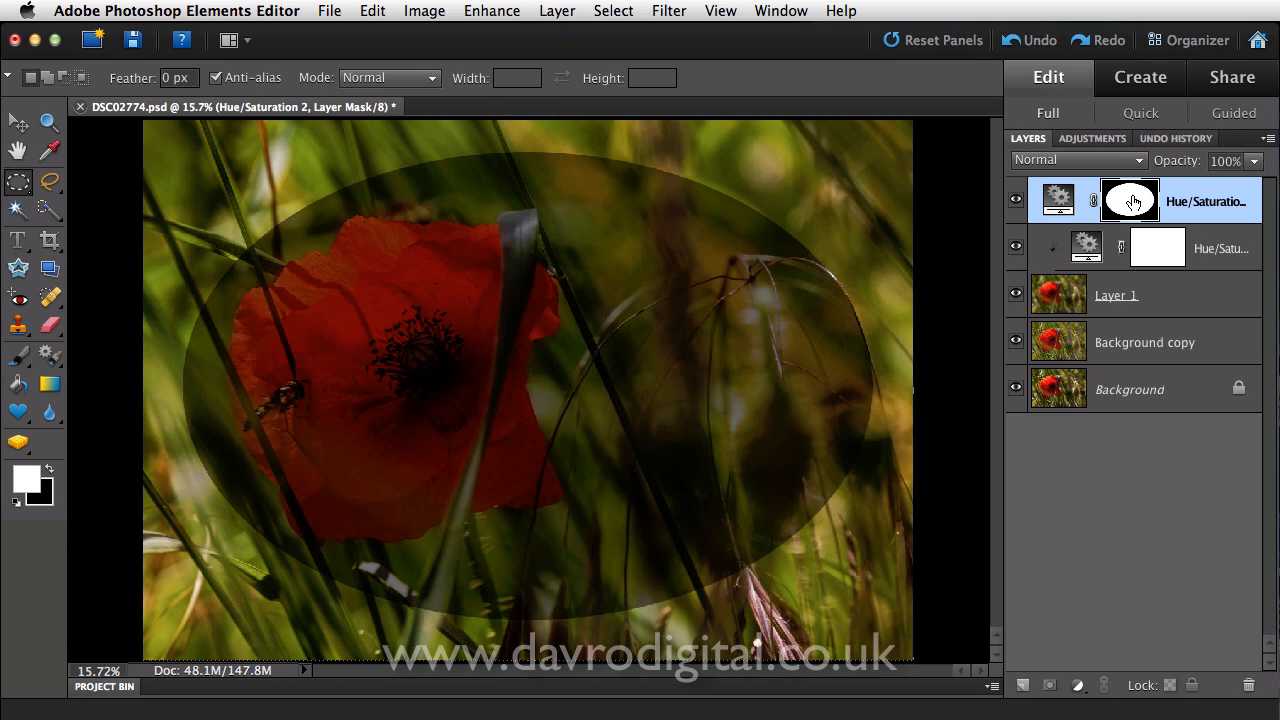
pyautogui.moveTo(1129, 200)
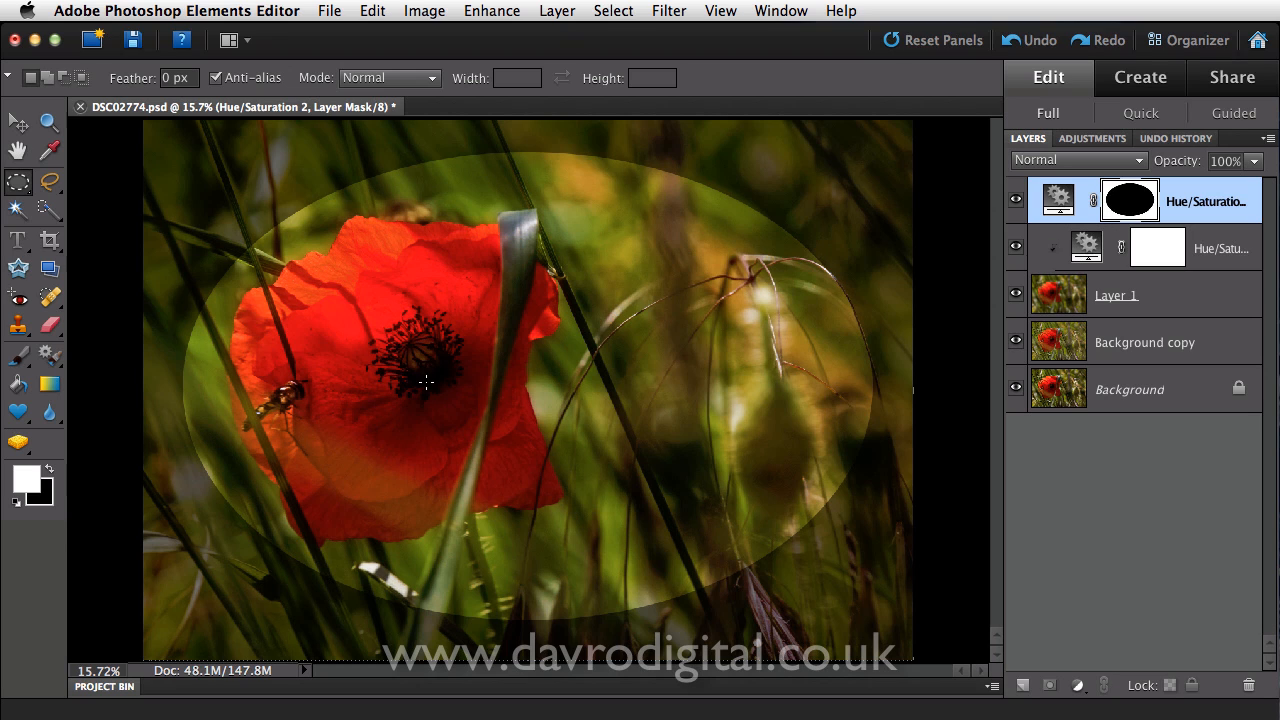
# Apply a 78.1-pixel Gaussian Blur to the vignette mask.
pyautogui.click(669, 11)
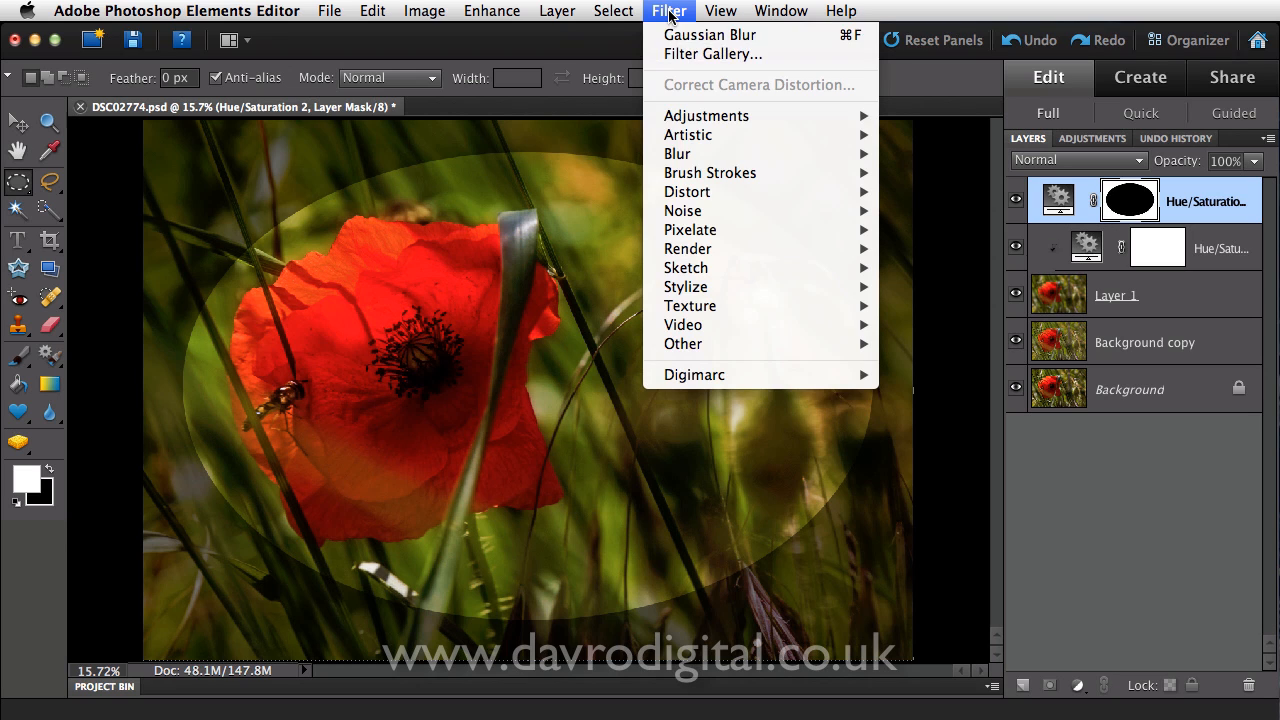
pyautogui.moveTo(677, 153)
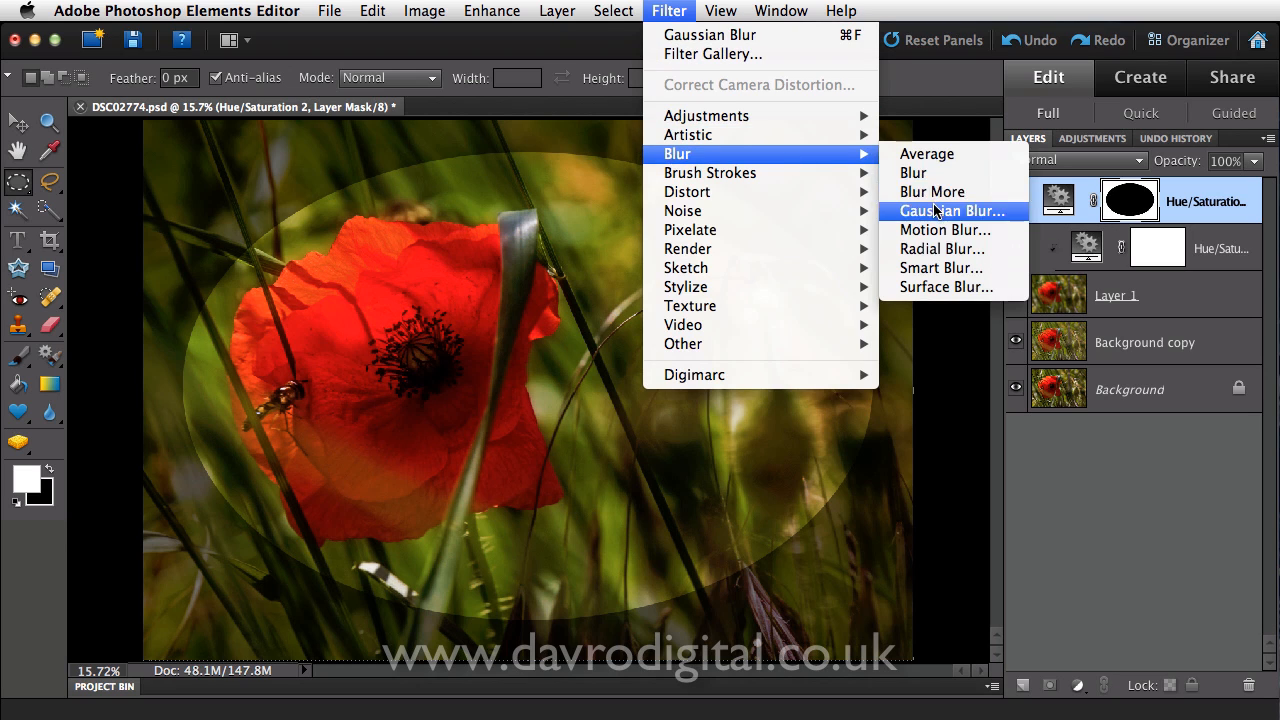
pyautogui.click(952, 210)
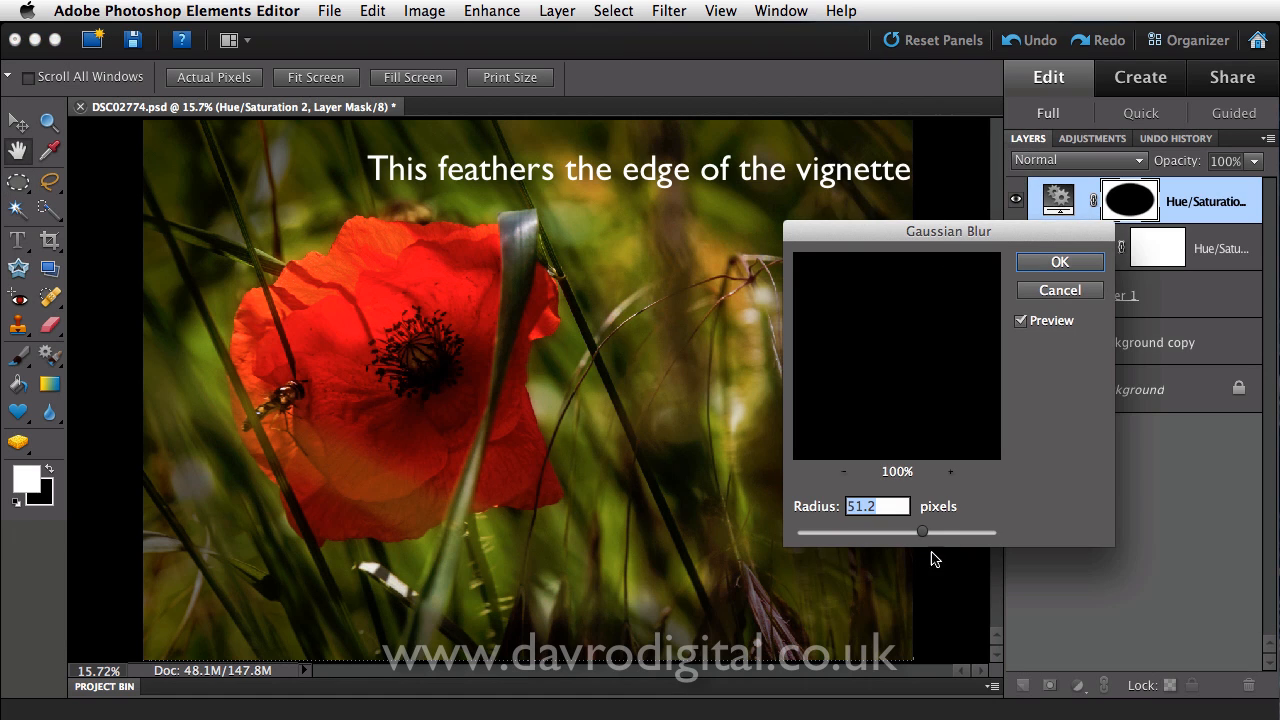
pyautogui.moveTo(922, 532); pyautogui.dragTo(948, 532)
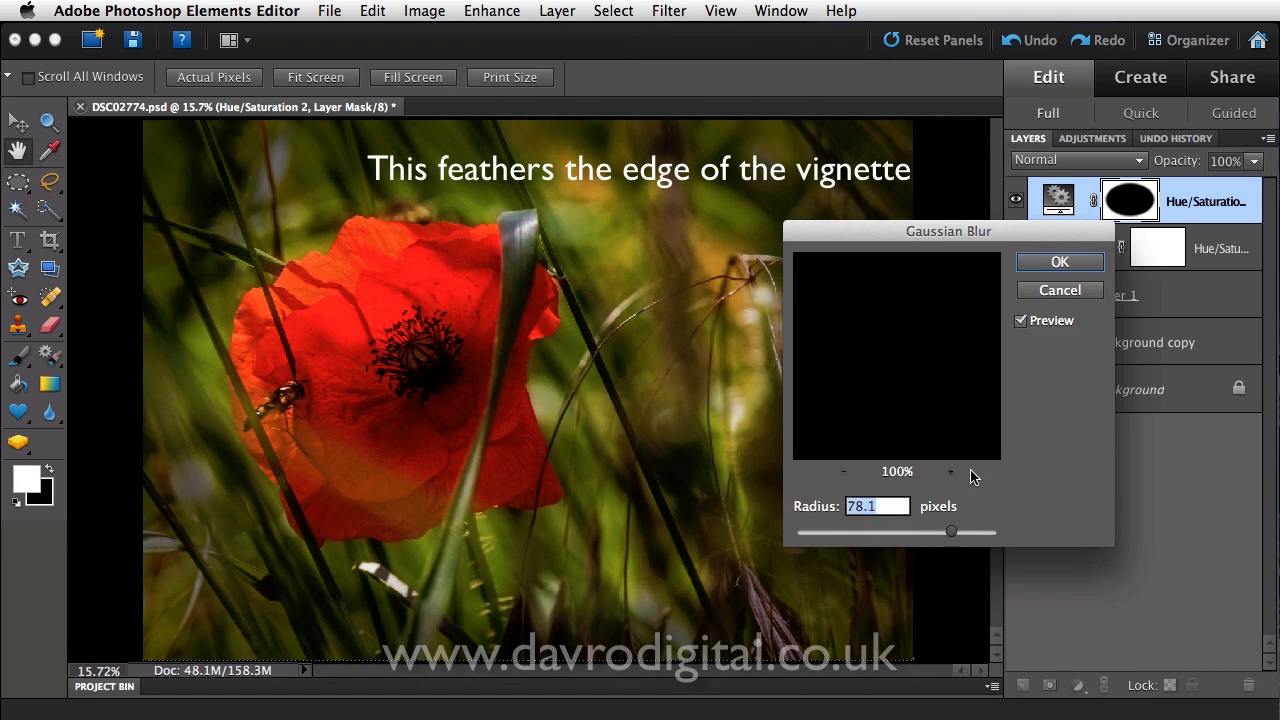
pyautogui.click(1059, 261)
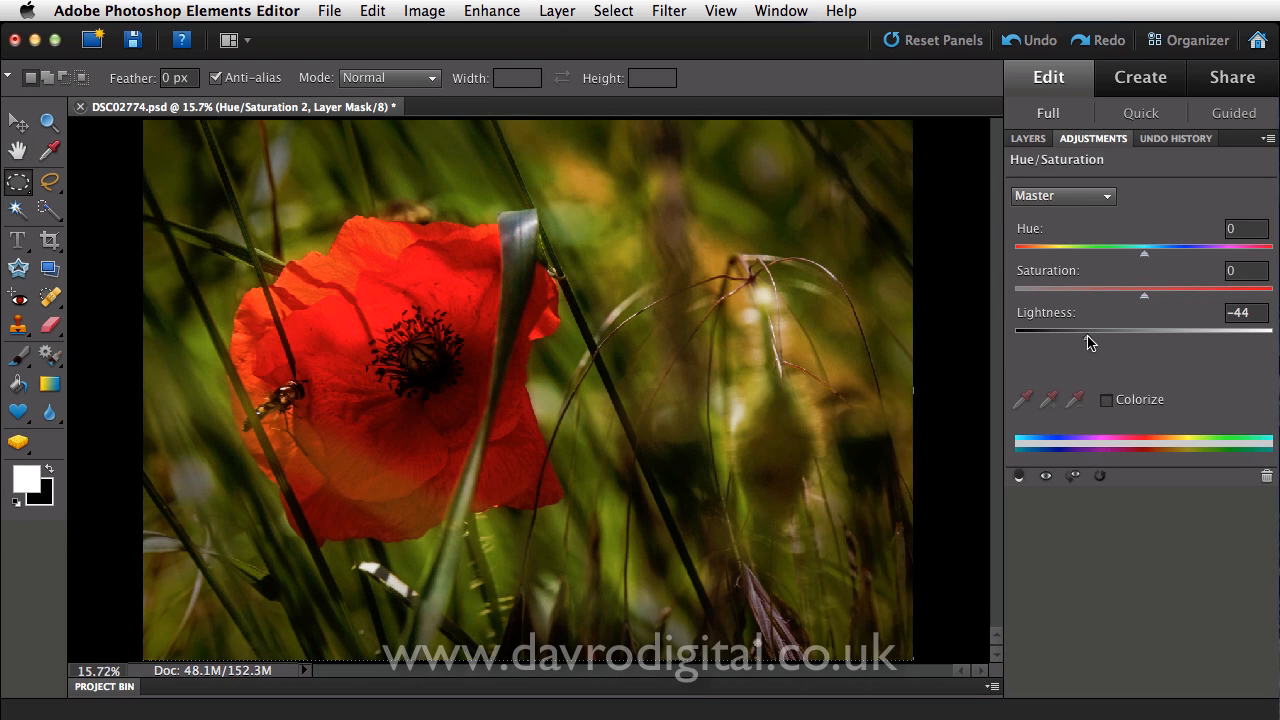
# Set the vignette Hue/Saturation Lightness to -42, then return to the Layers list.
pyautogui.moveTo(1083, 338); pyautogui.dragTo(1088, 338)
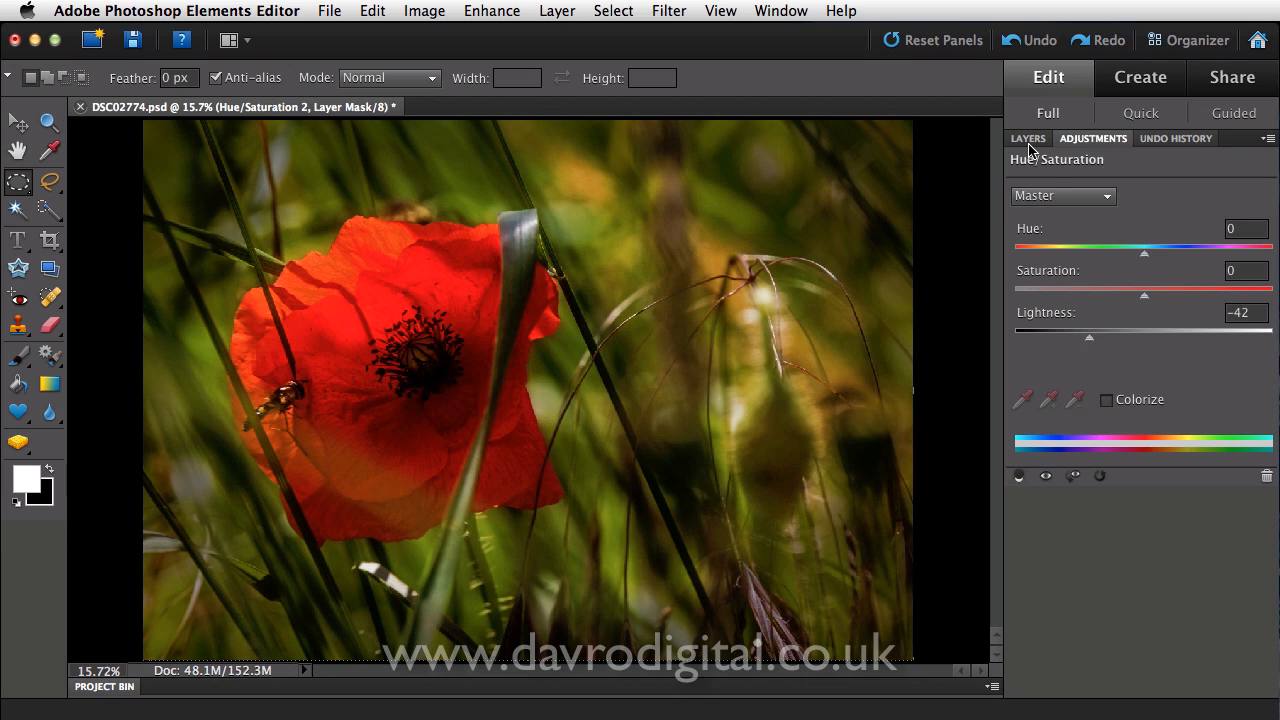
pyautogui.click(1028, 138)
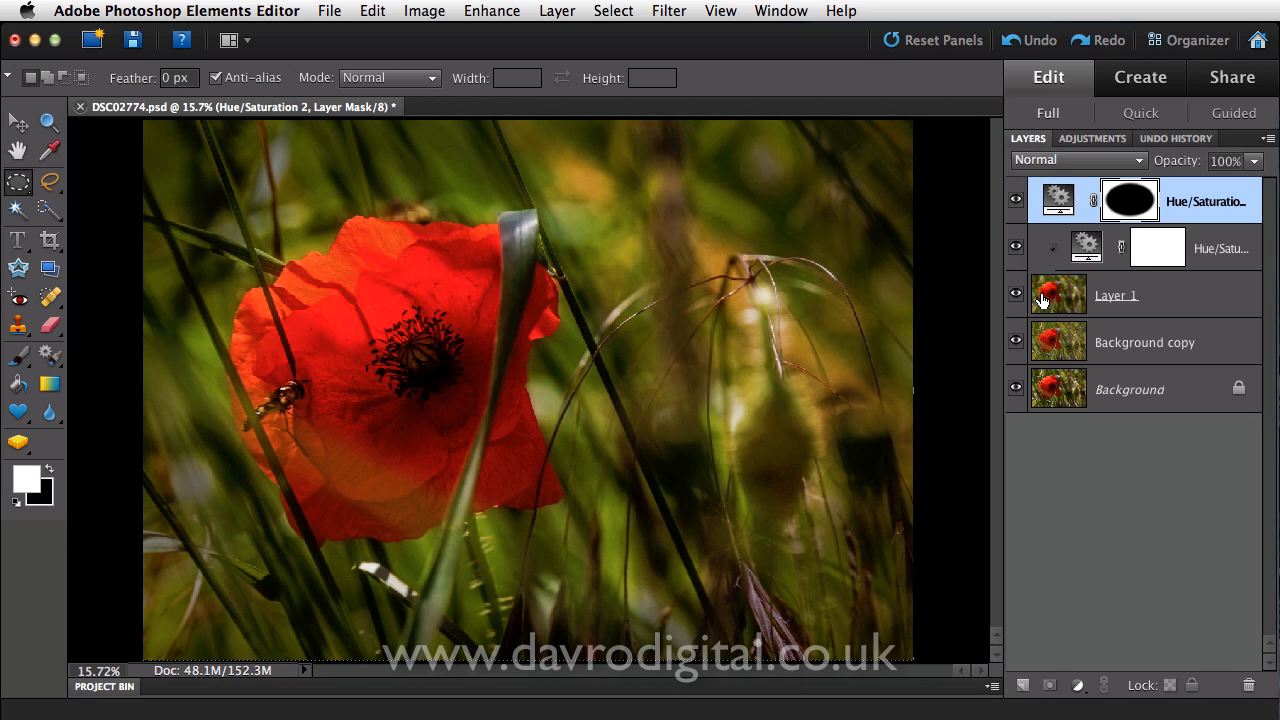
pyautogui.moveTo(1129, 201)
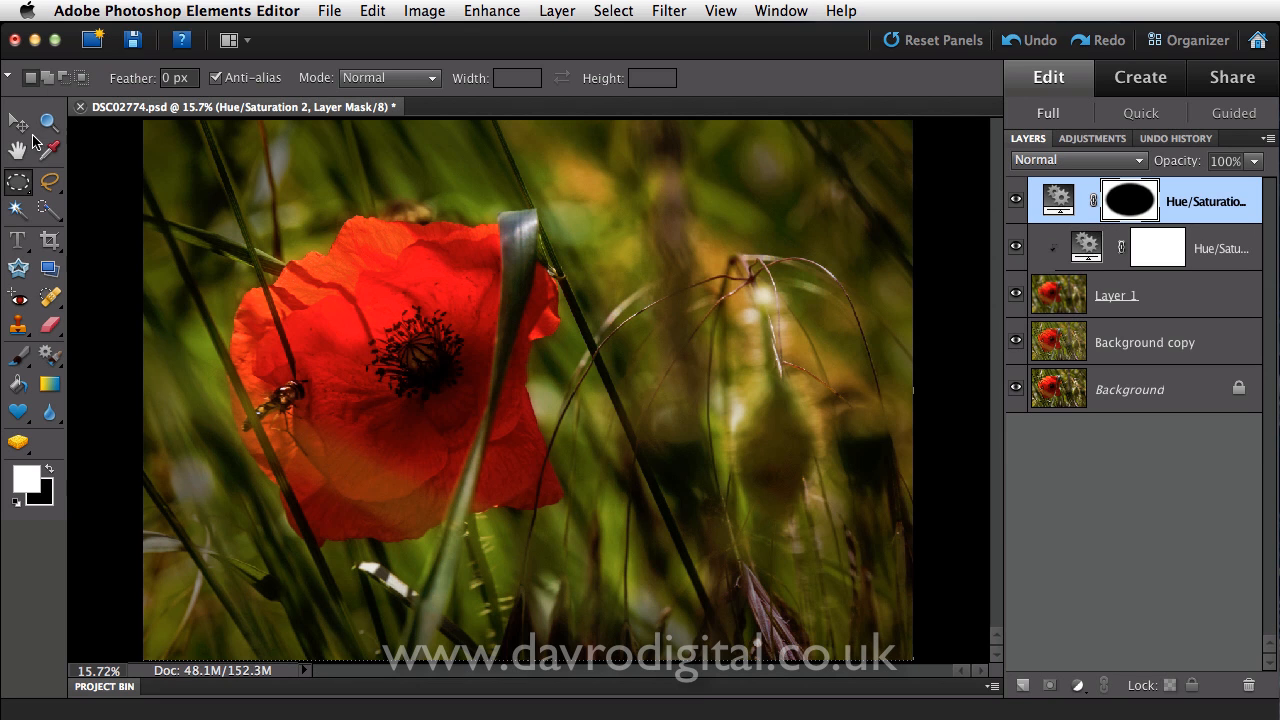
pyautogui.click(18, 122)
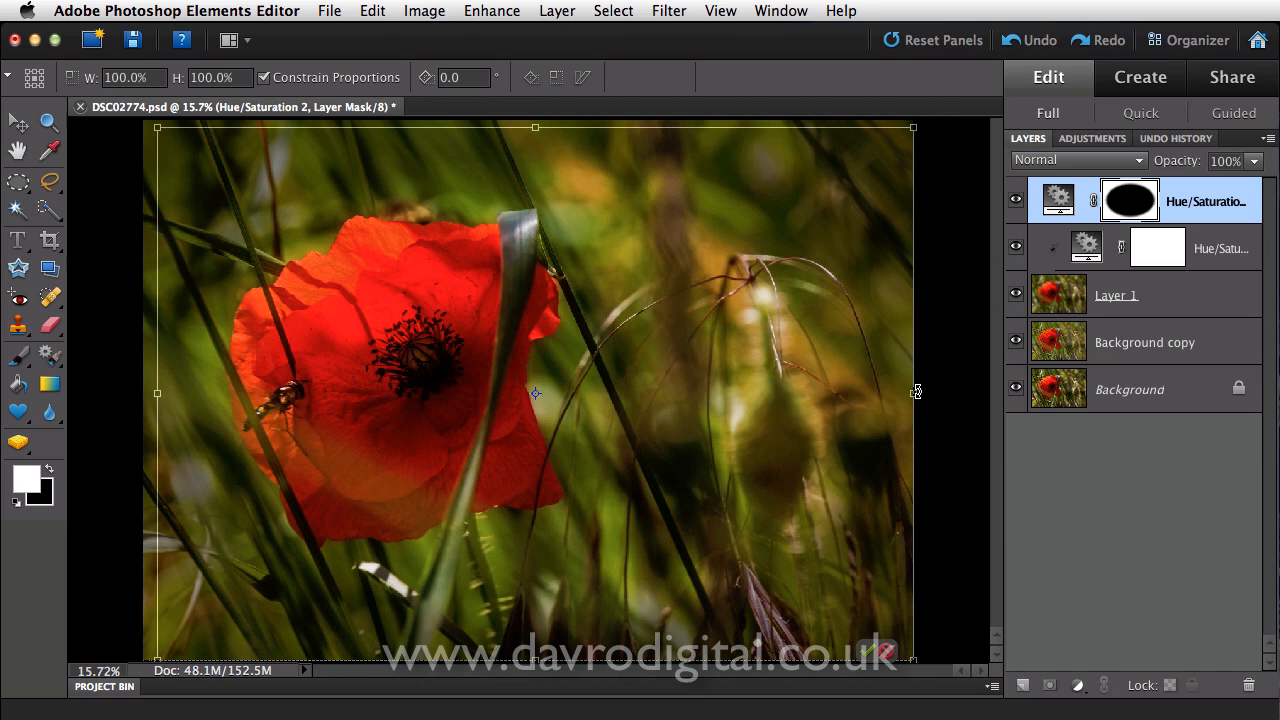
# Adjust the vignette mask's right side and top edge to narrower, shorter proportions.
pyautogui.moveTo(912, 393); pyautogui.dragTo(840, 393)
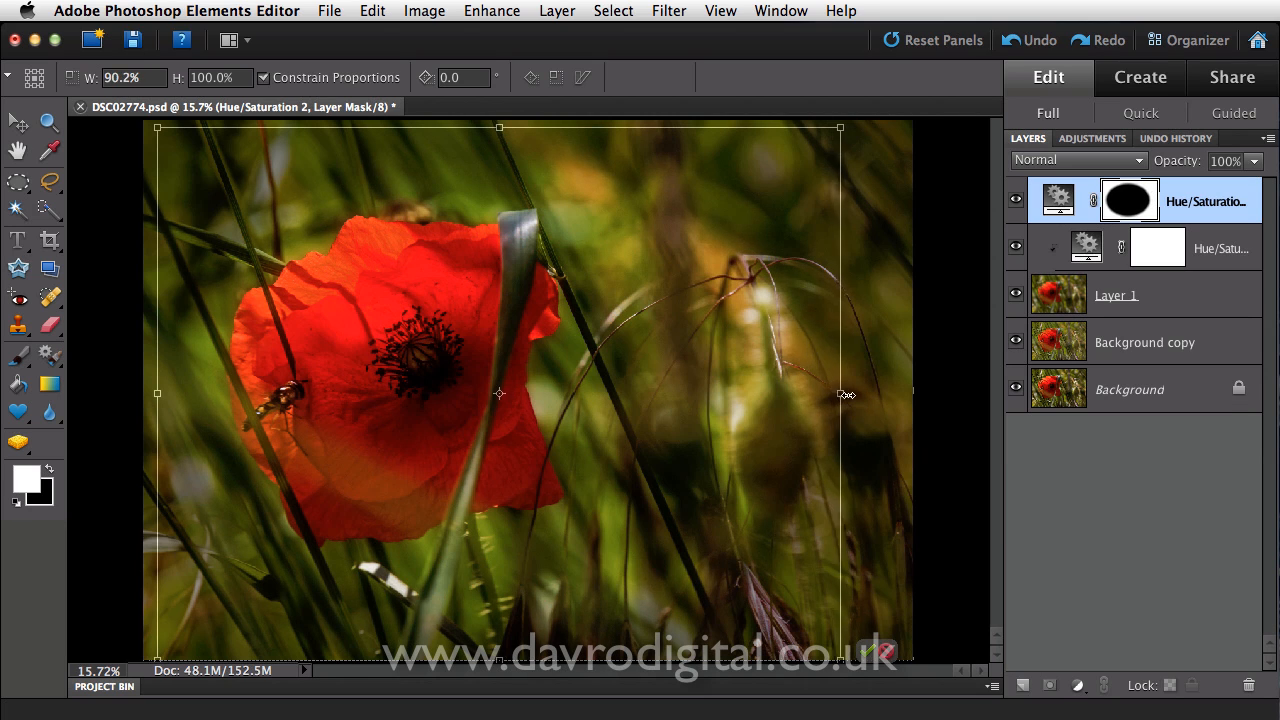
pyautogui.moveTo(840, 393); pyautogui.dragTo(855, 402)
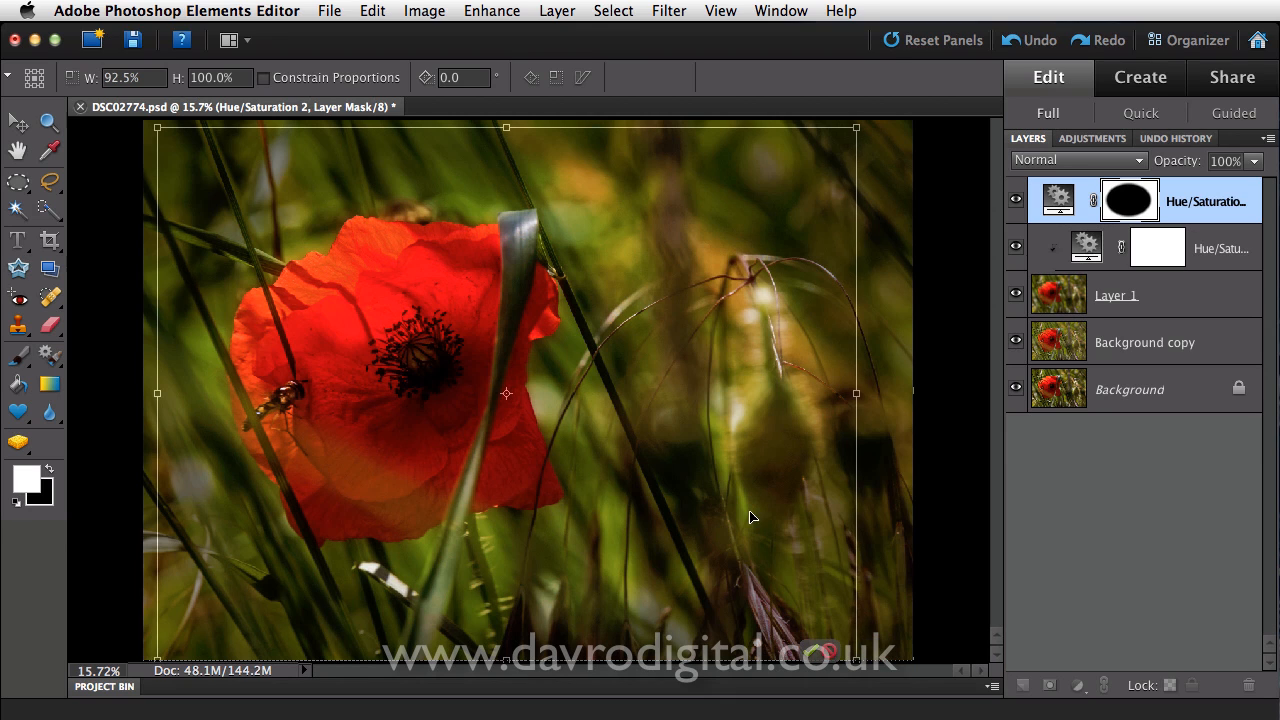
pyautogui.moveTo(505, 127); pyautogui.dragTo(505, 119)
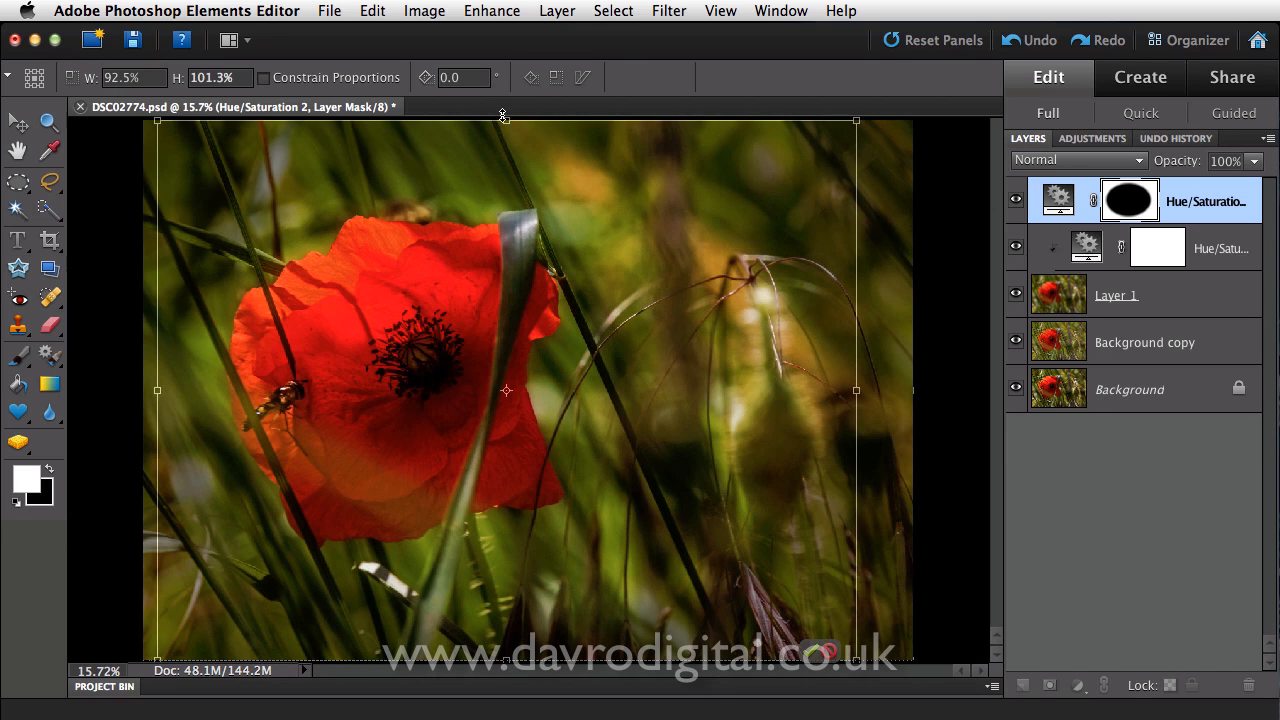
pyautogui.moveTo(503, 115); pyautogui.dragTo(503, 133)
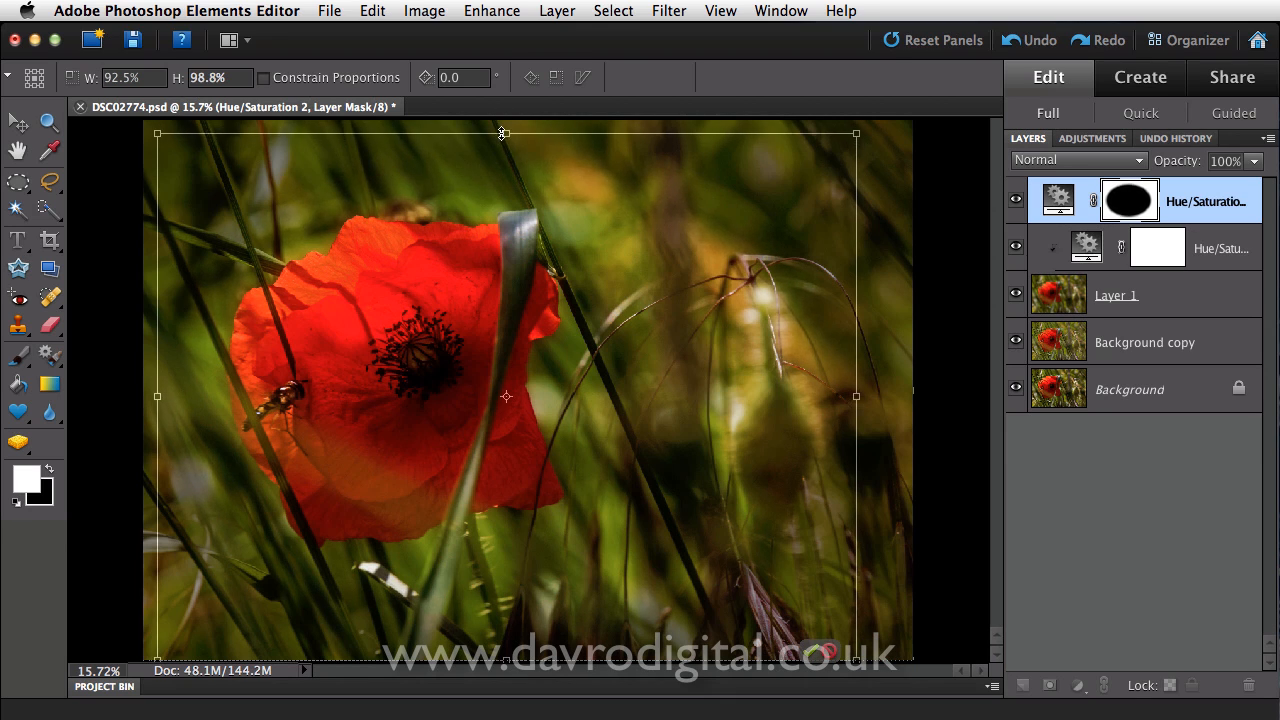
pyautogui.moveTo(404, 219)
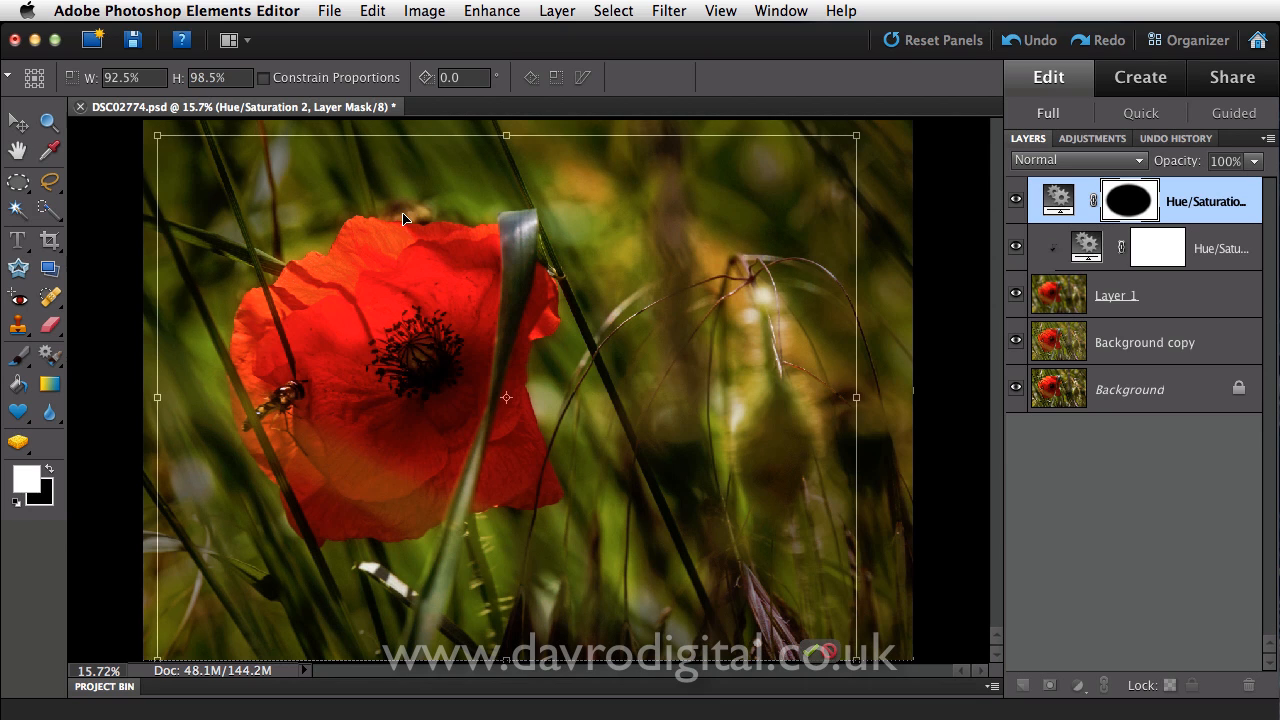
pyautogui.moveTo(163, 399)
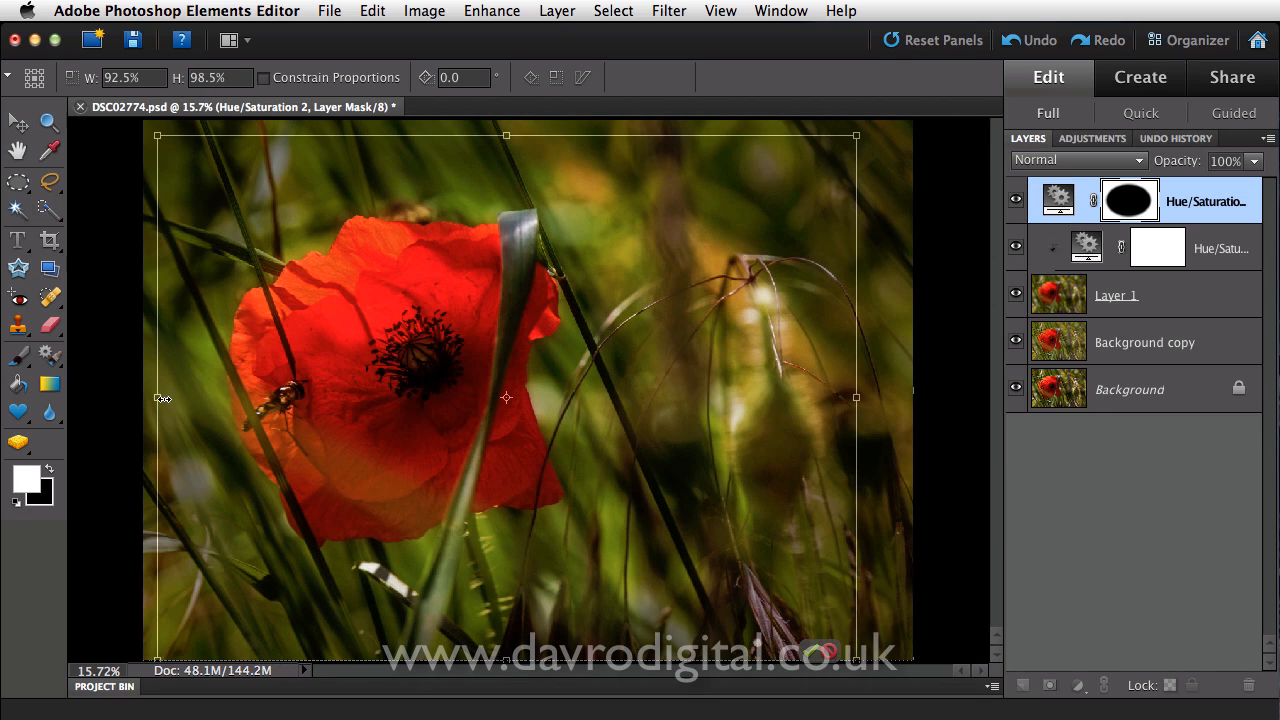
pyautogui.moveTo(164, 146)
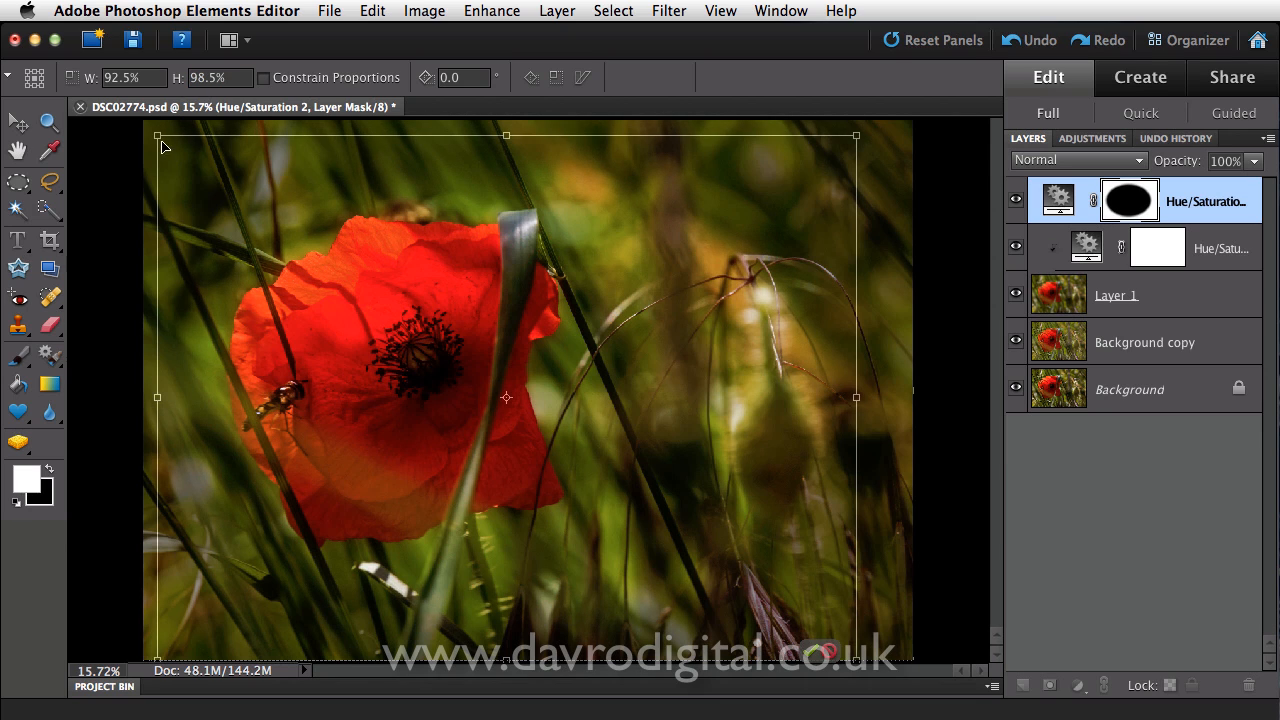
pyautogui.moveTo(157, 397)
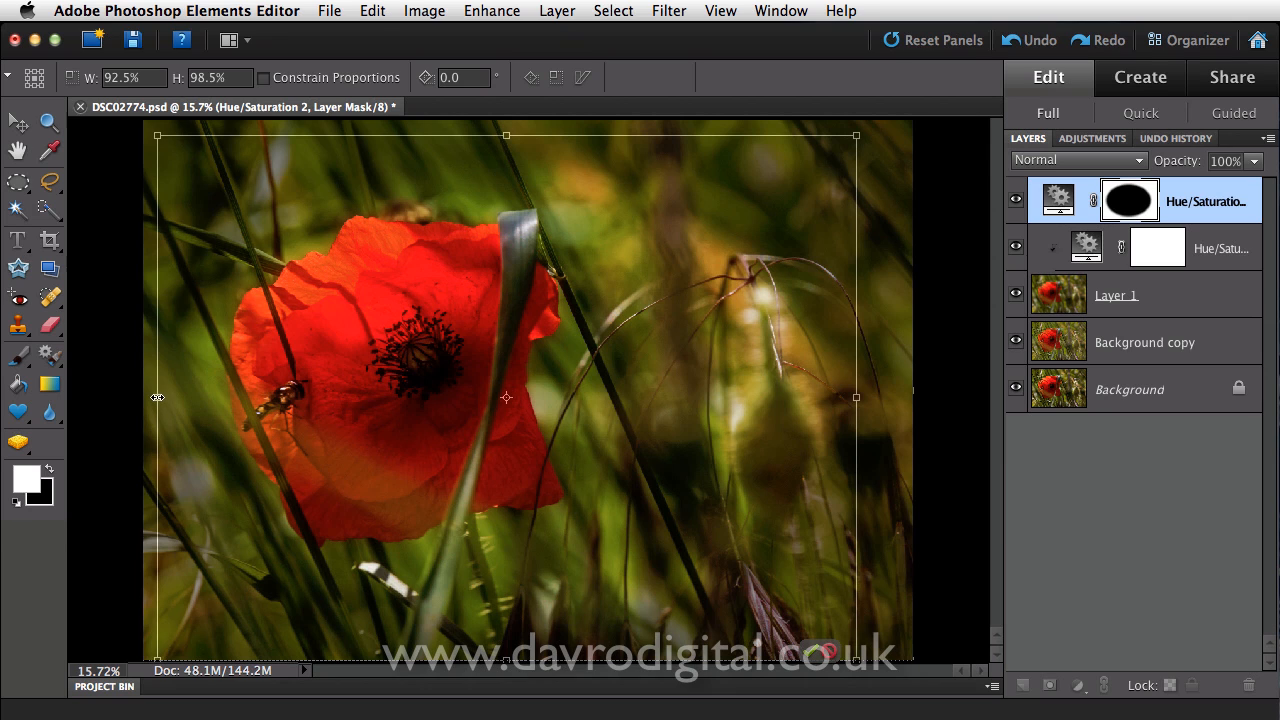
# Widen the mask's left side and commit the transform (about 96% width, 98.5% height).
pyautogui.moveTo(157, 397); pyautogui.dragTo(148, 391)
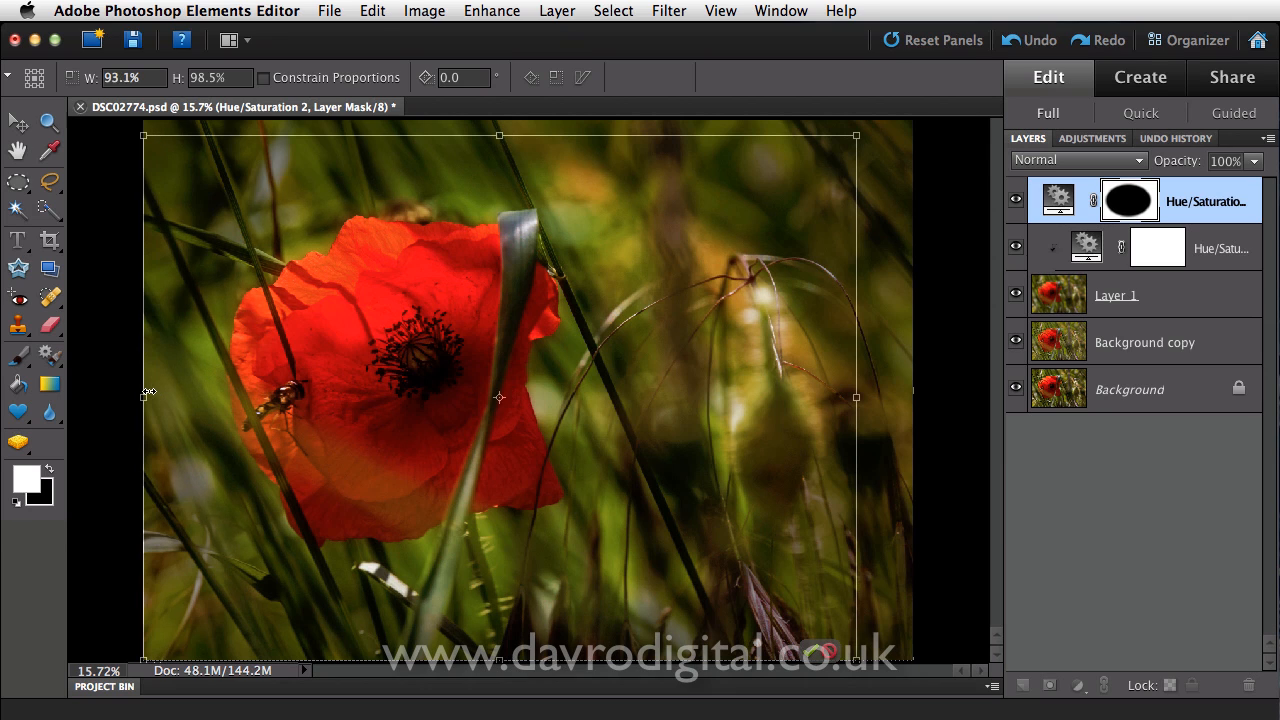
pyautogui.moveTo(143, 395); pyautogui.dragTo(130, 395)
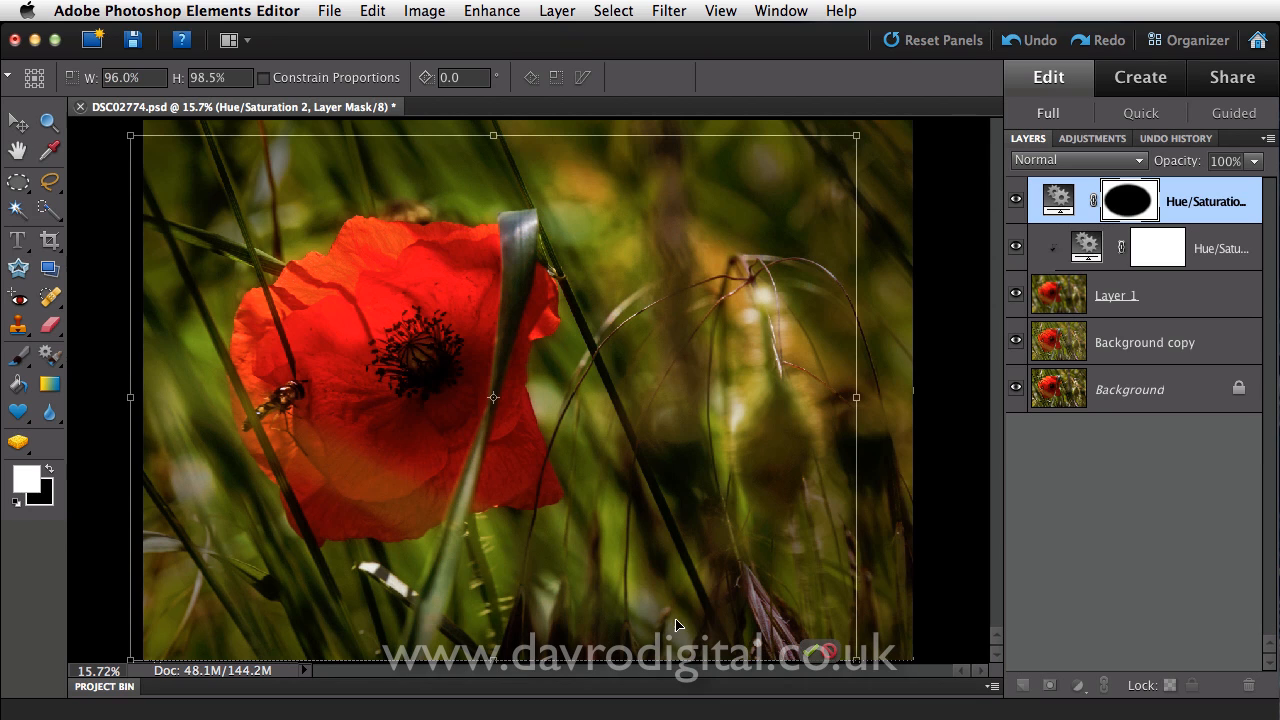
pyautogui.click(18, 122)
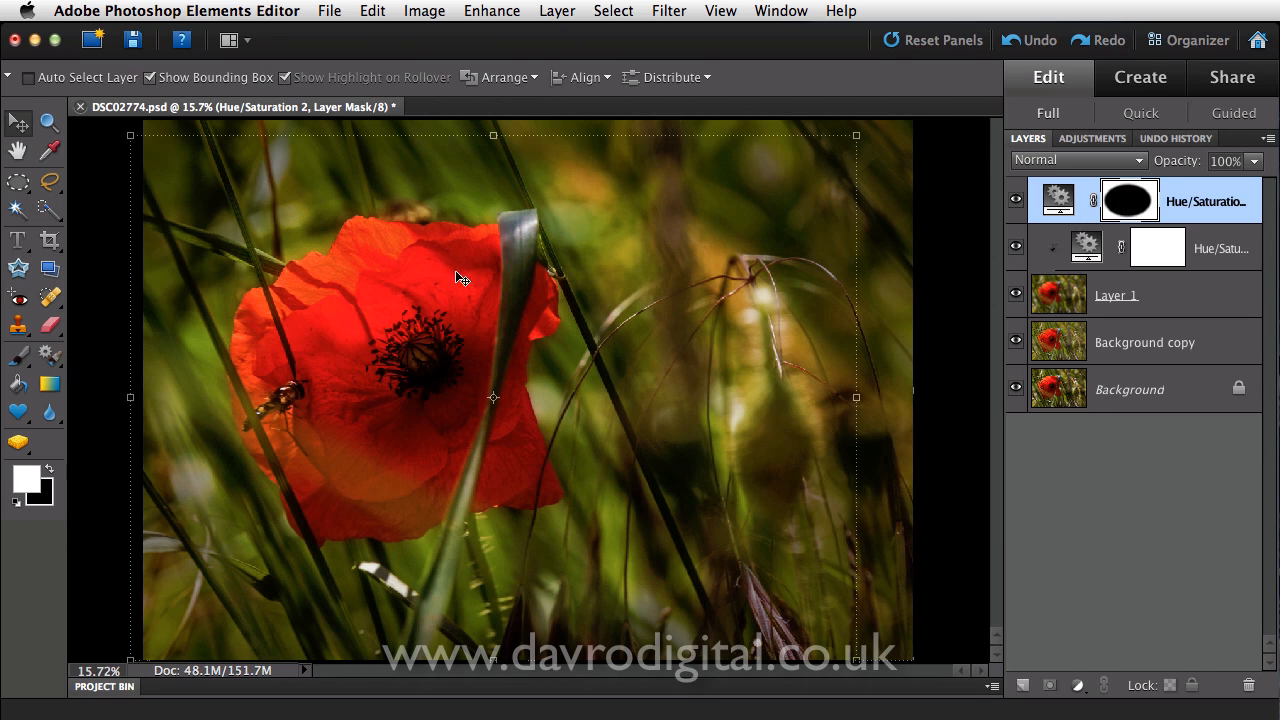
pyautogui.moveTo(15, 287)
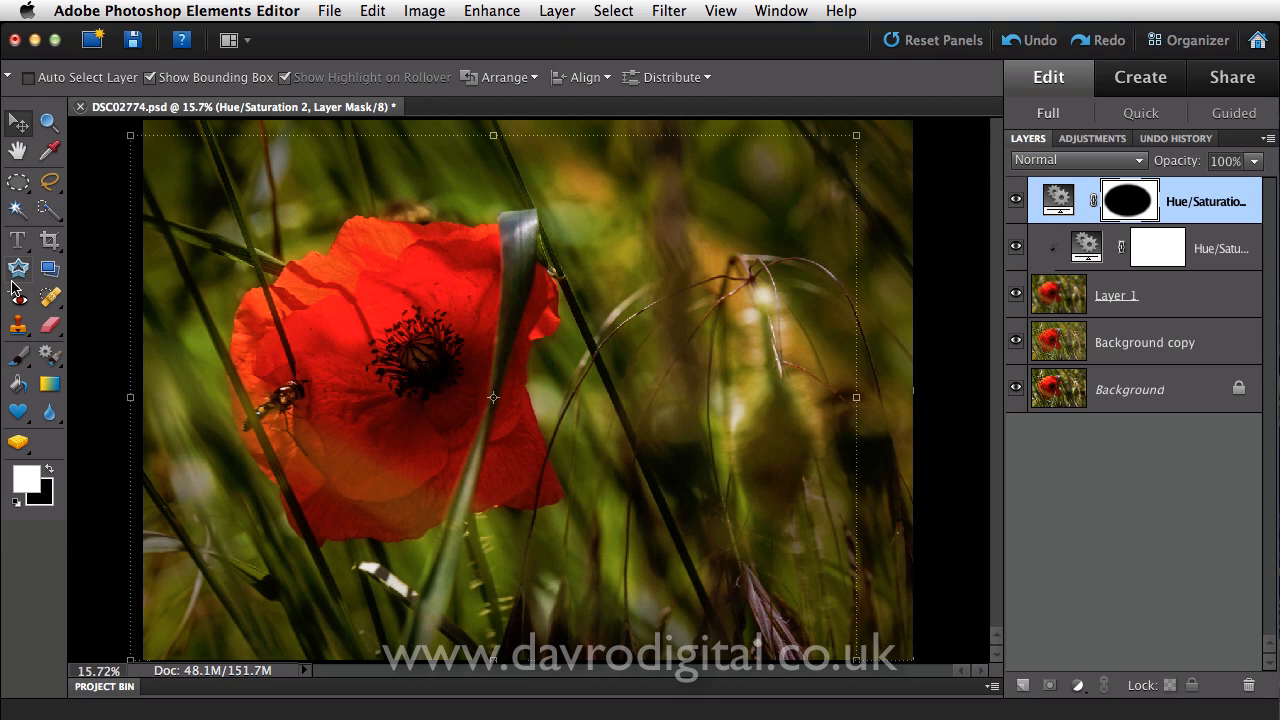
pyautogui.moveTo(1016, 388)
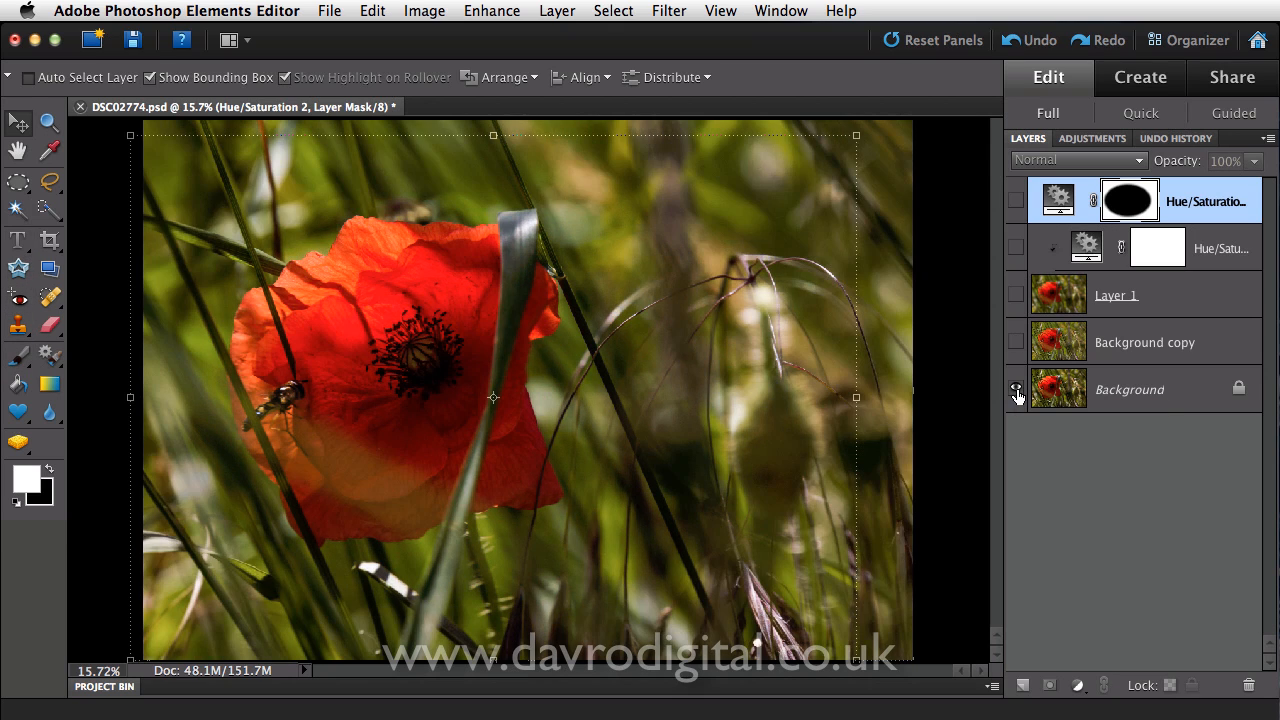
# View the Background photo alone, then show the edited layers again except Hue/Saturation 2.
pyautogui.click(1016, 389)
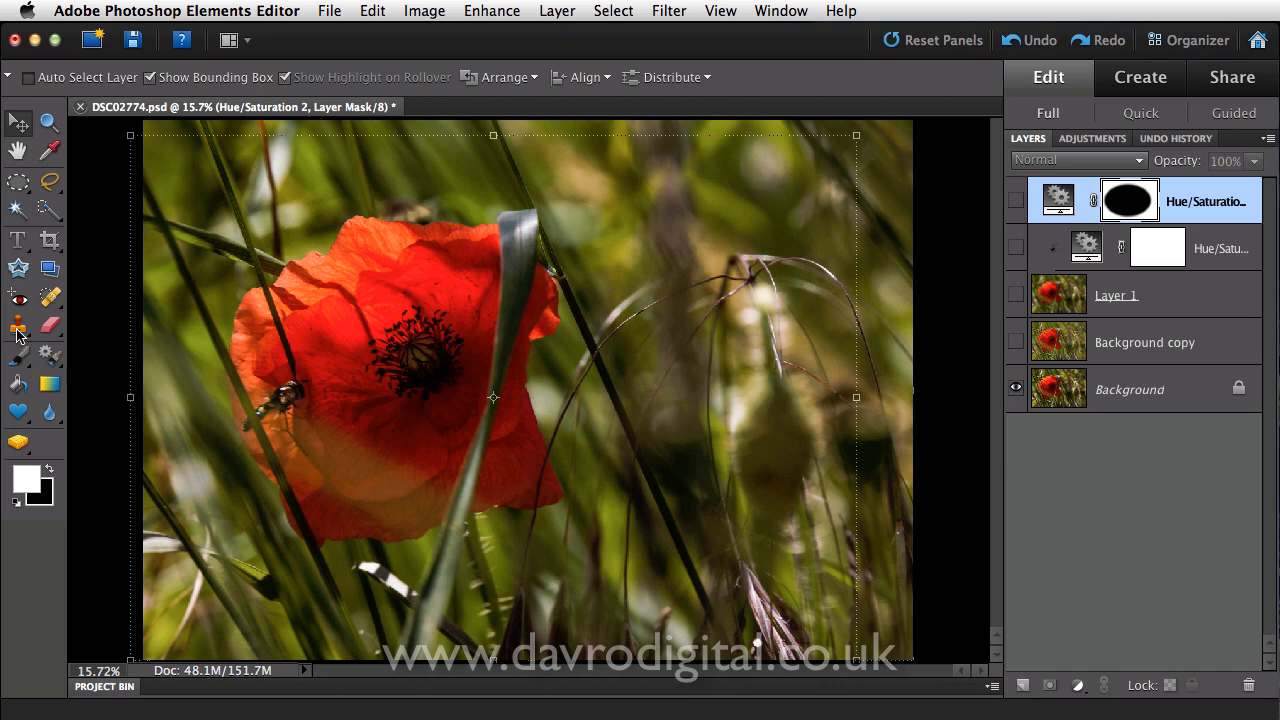
pyautogui.moveTo(18, 178)
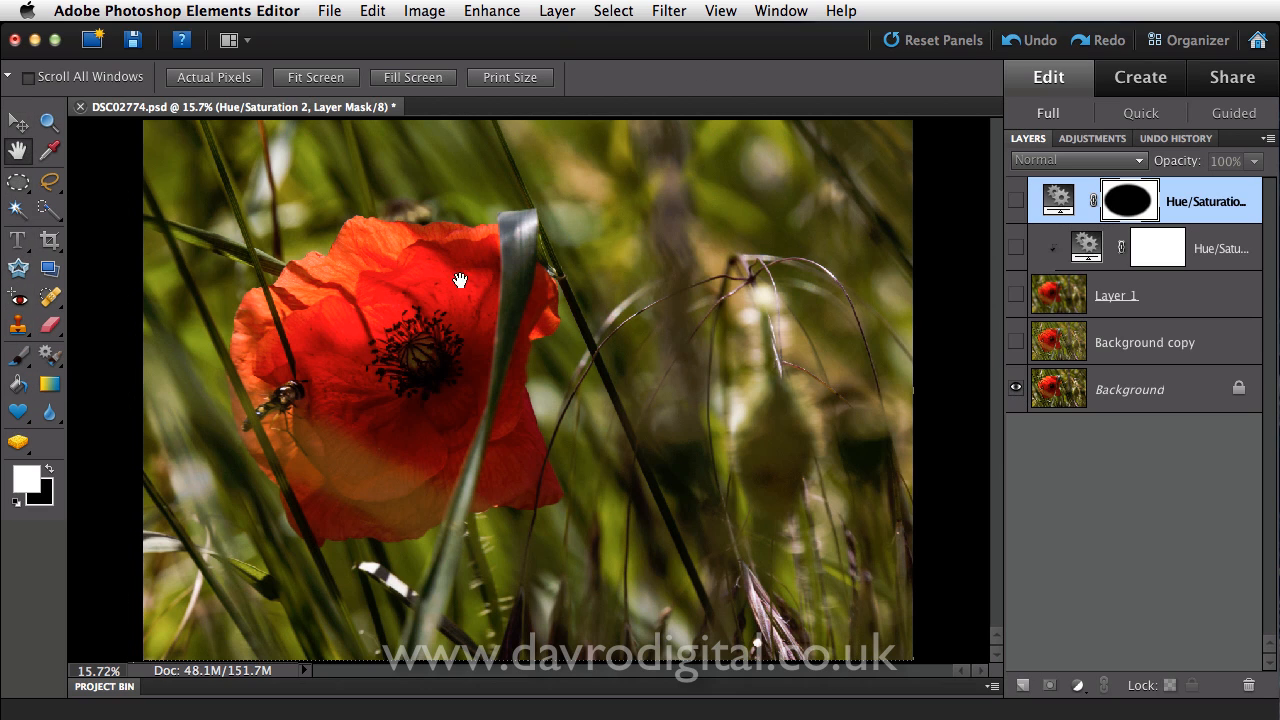
pyautogui.moveTo(674, 462)
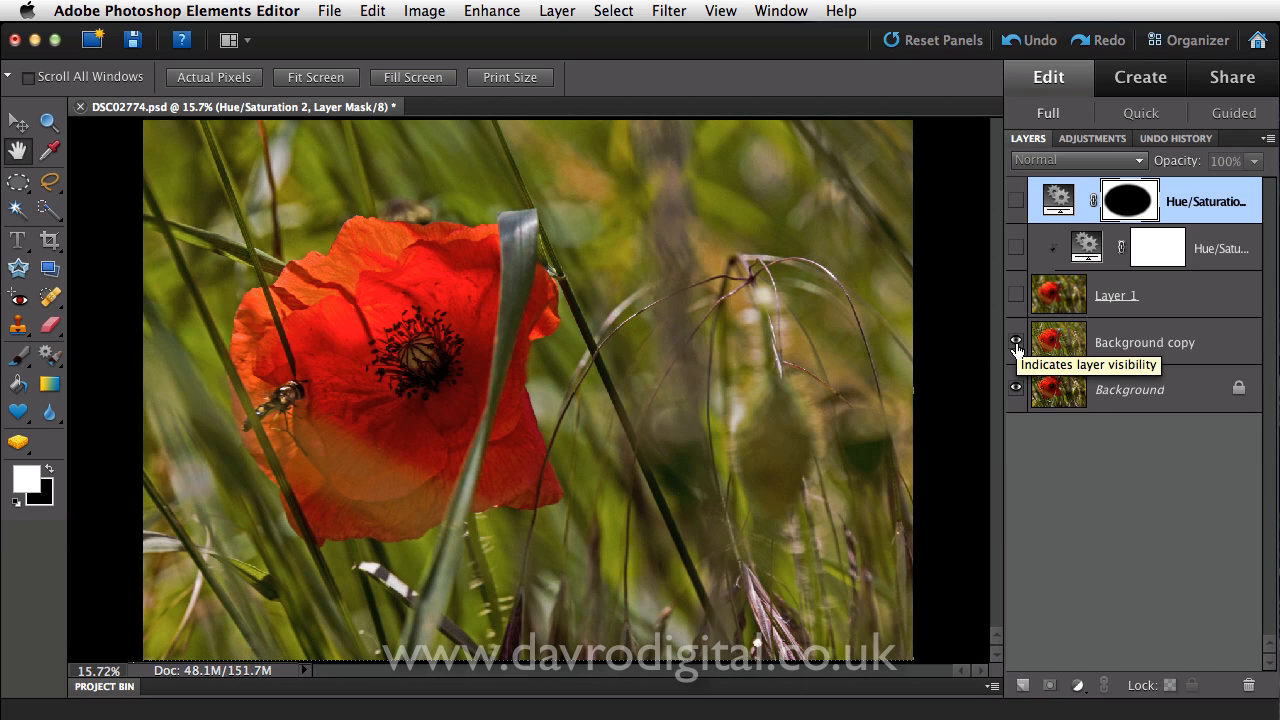
pyautogui.click(1015, 341)
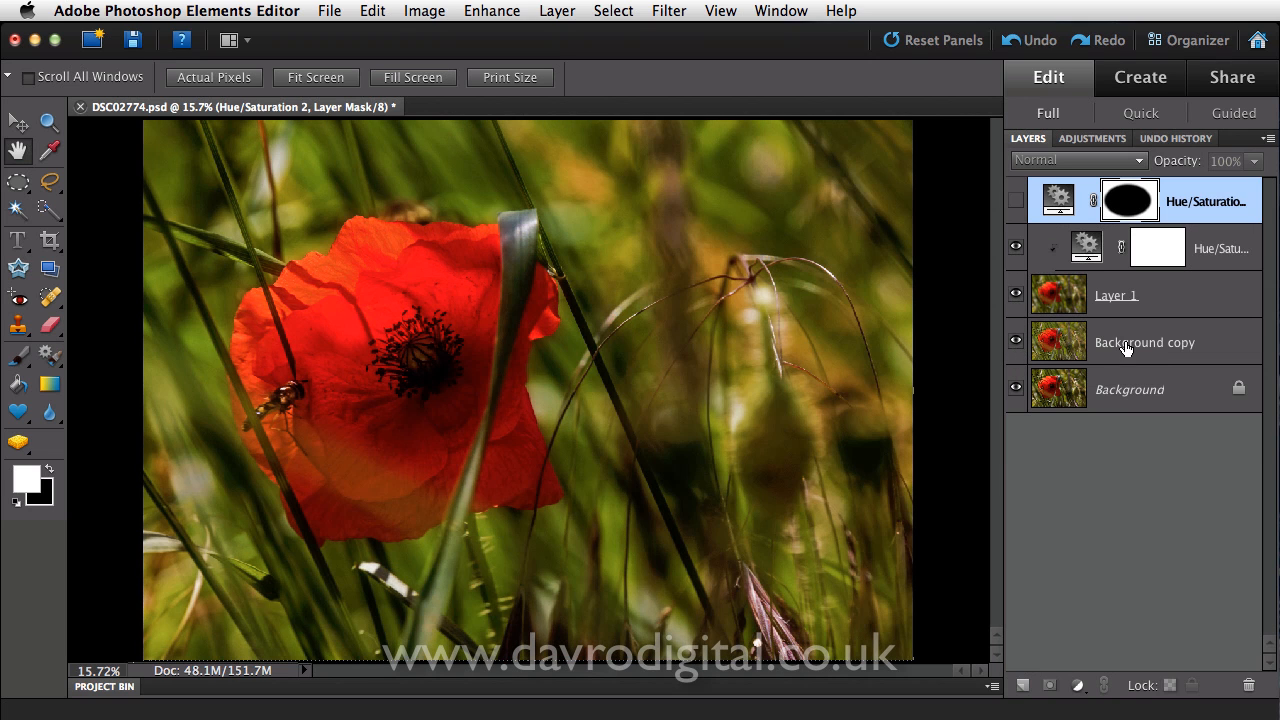
pyautogui.click(1147, 341)
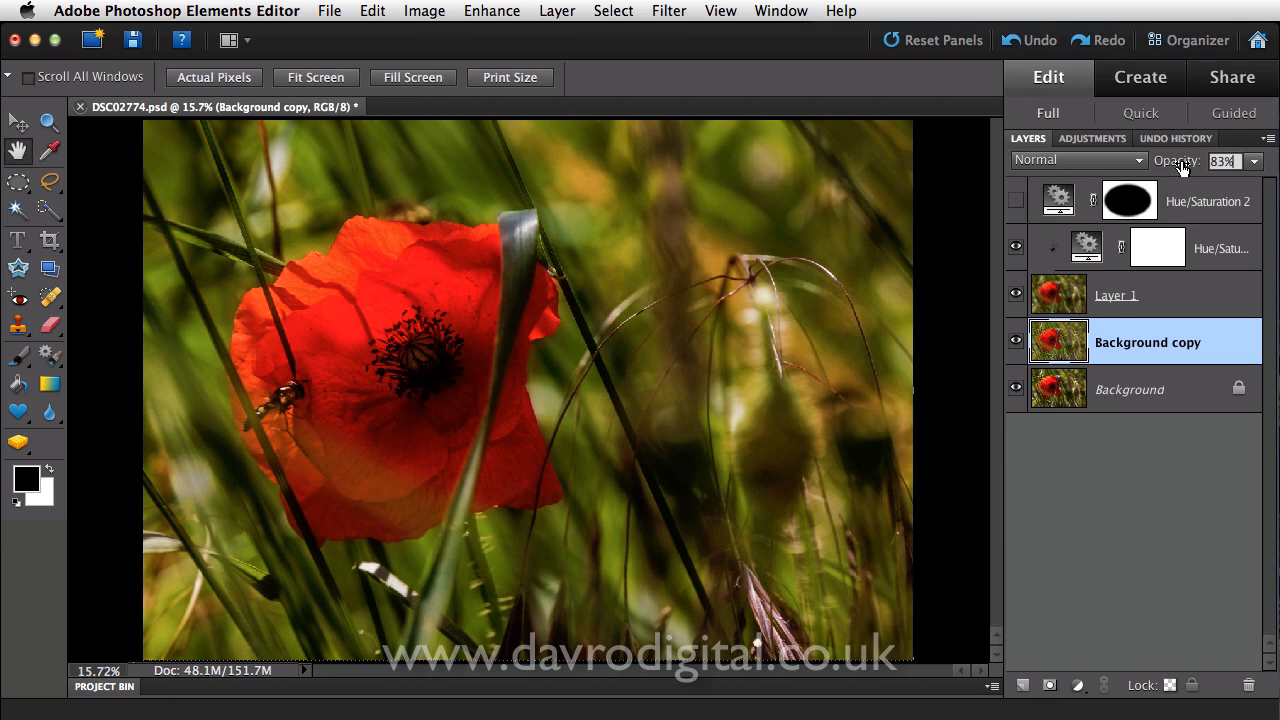
pyautogui.tripleClick(1222, 160)
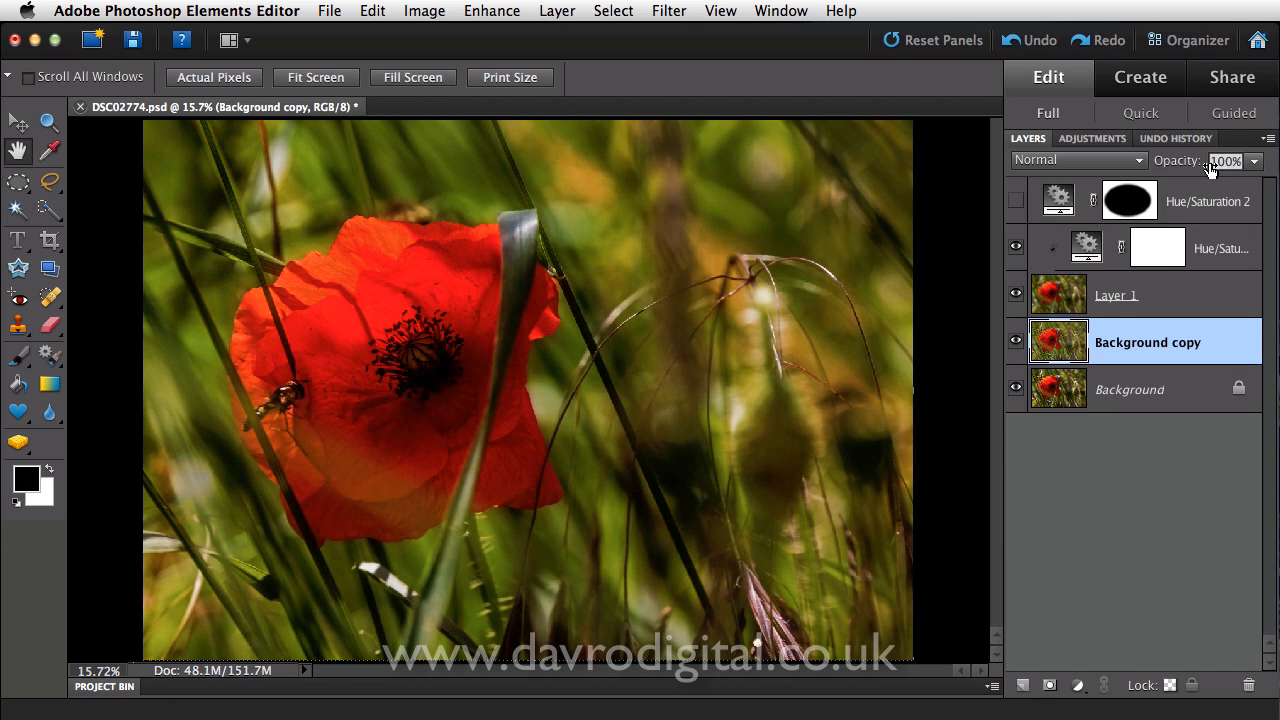
pyautogui.click(1118, 295)
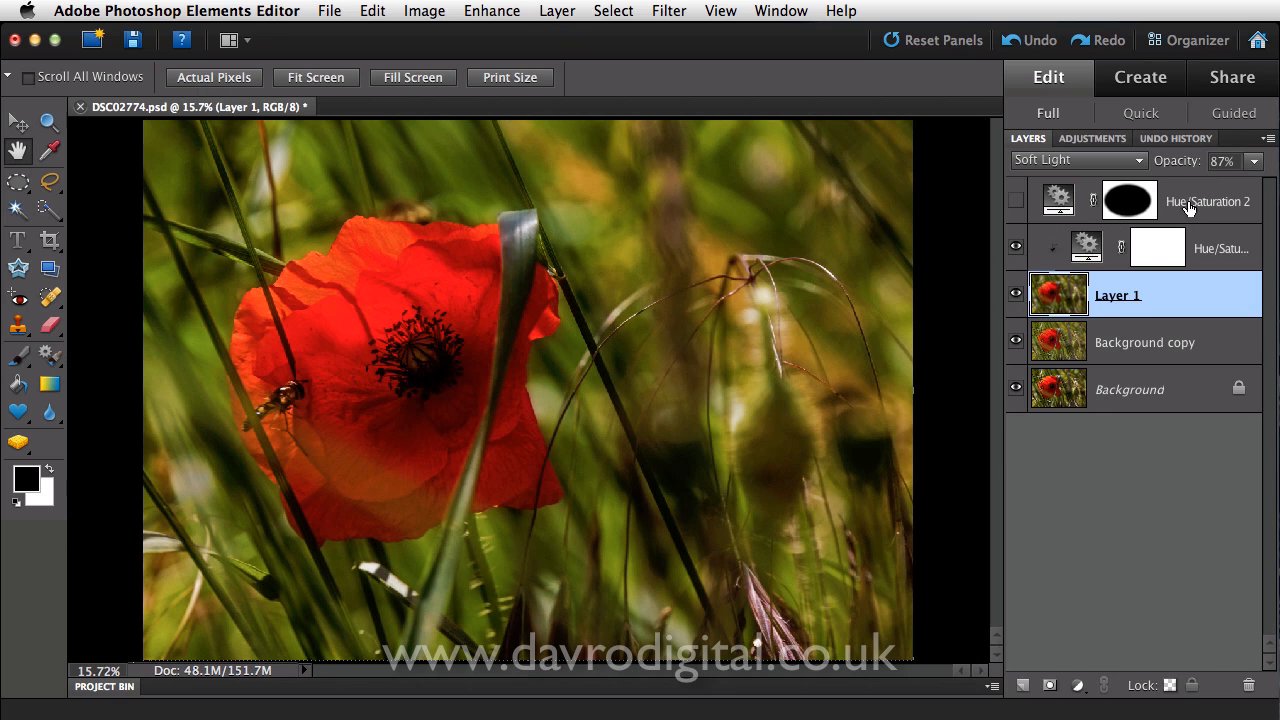
pyautogui.click(1016, 200)
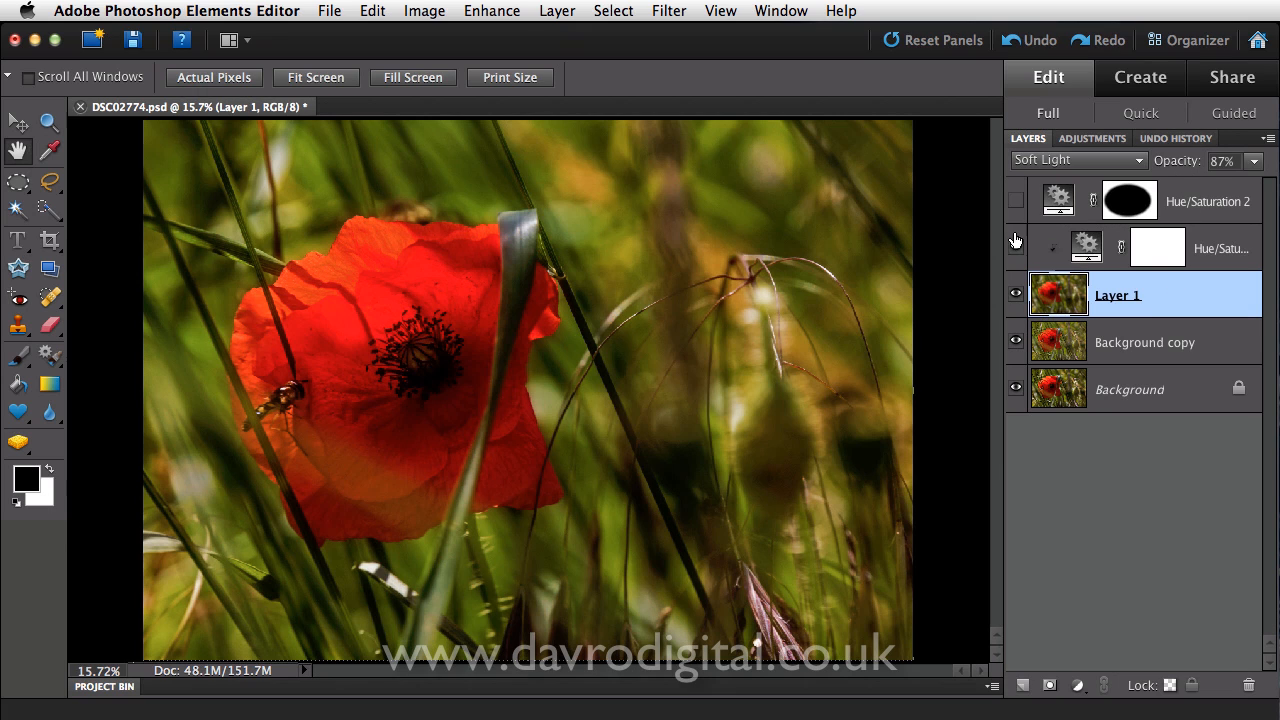
pyautogui.click(1015, 241)
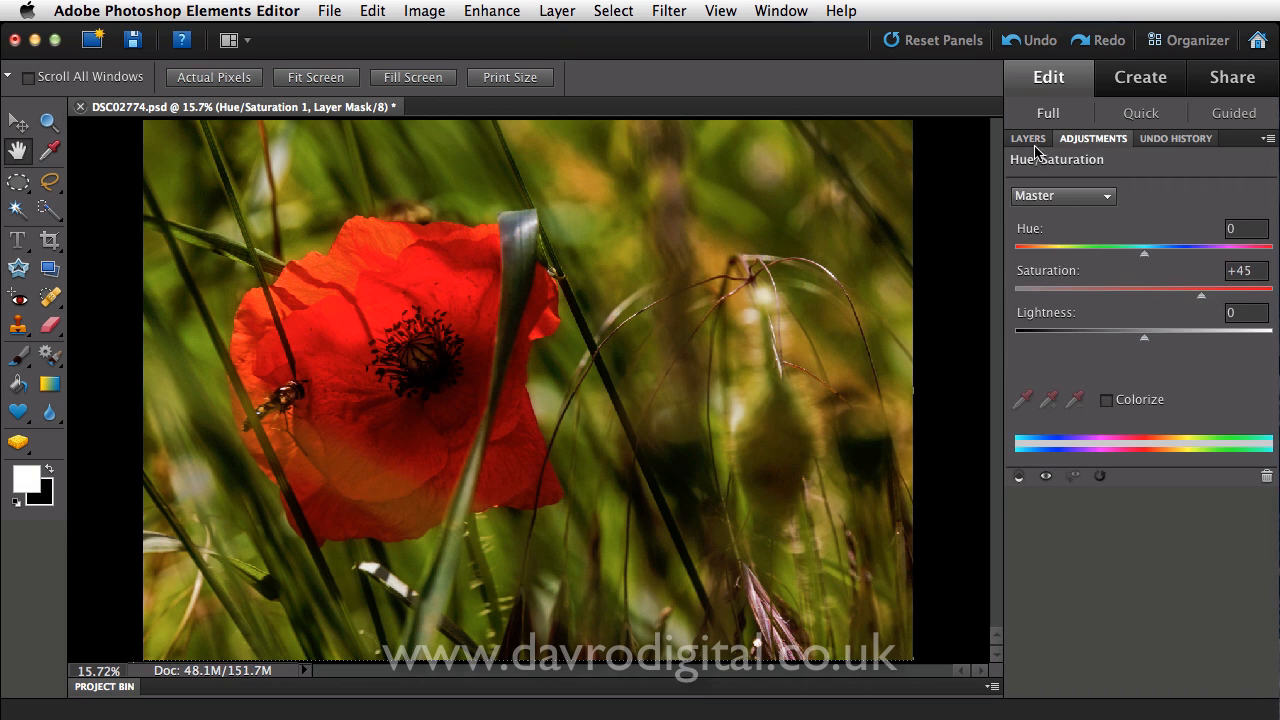
# Bring the Layers list back into view to re-enable the vignette layer.
pyautogui.click(1028, 138)
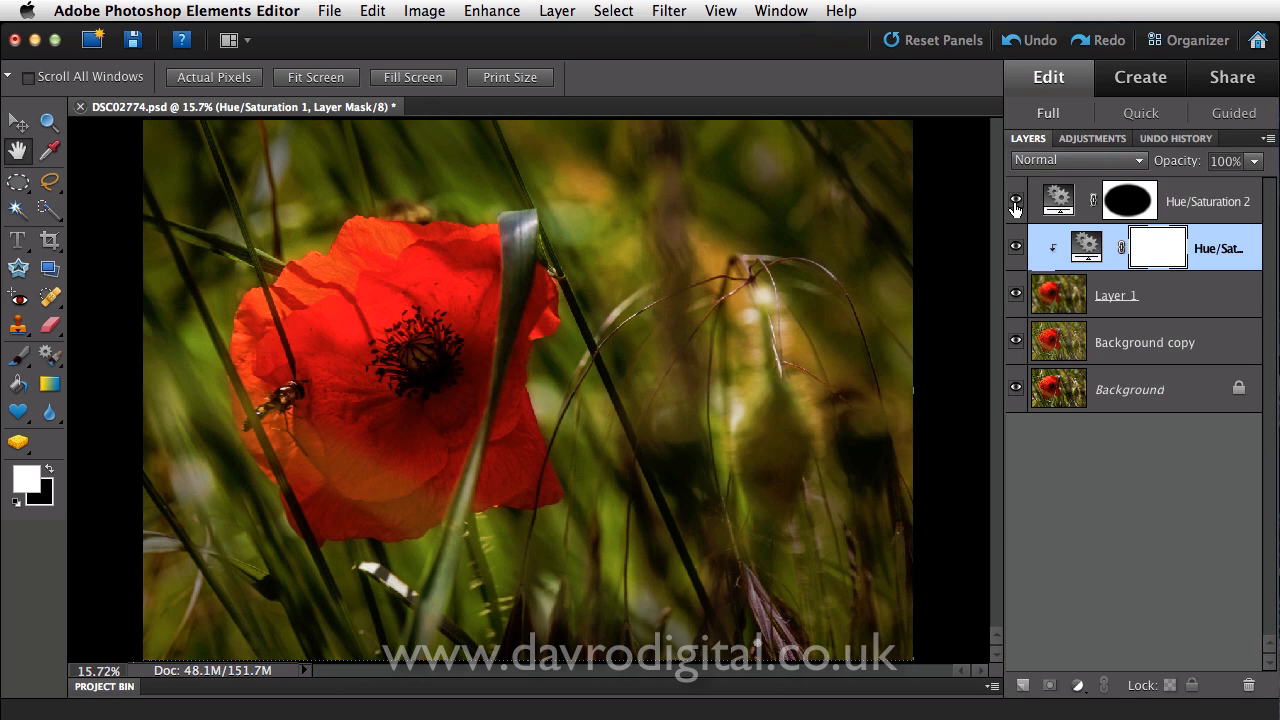
pyautogui.moveTo(1016, 200)
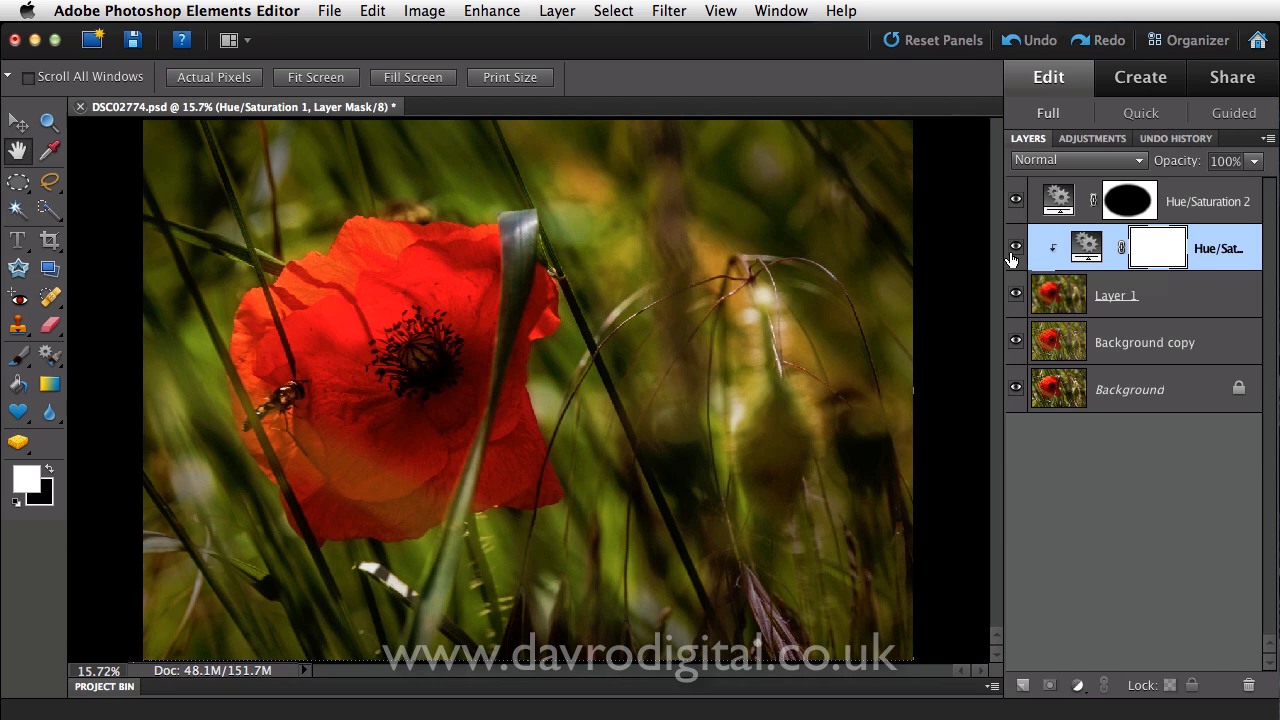
pyautogui.moveTo(1063, 267)
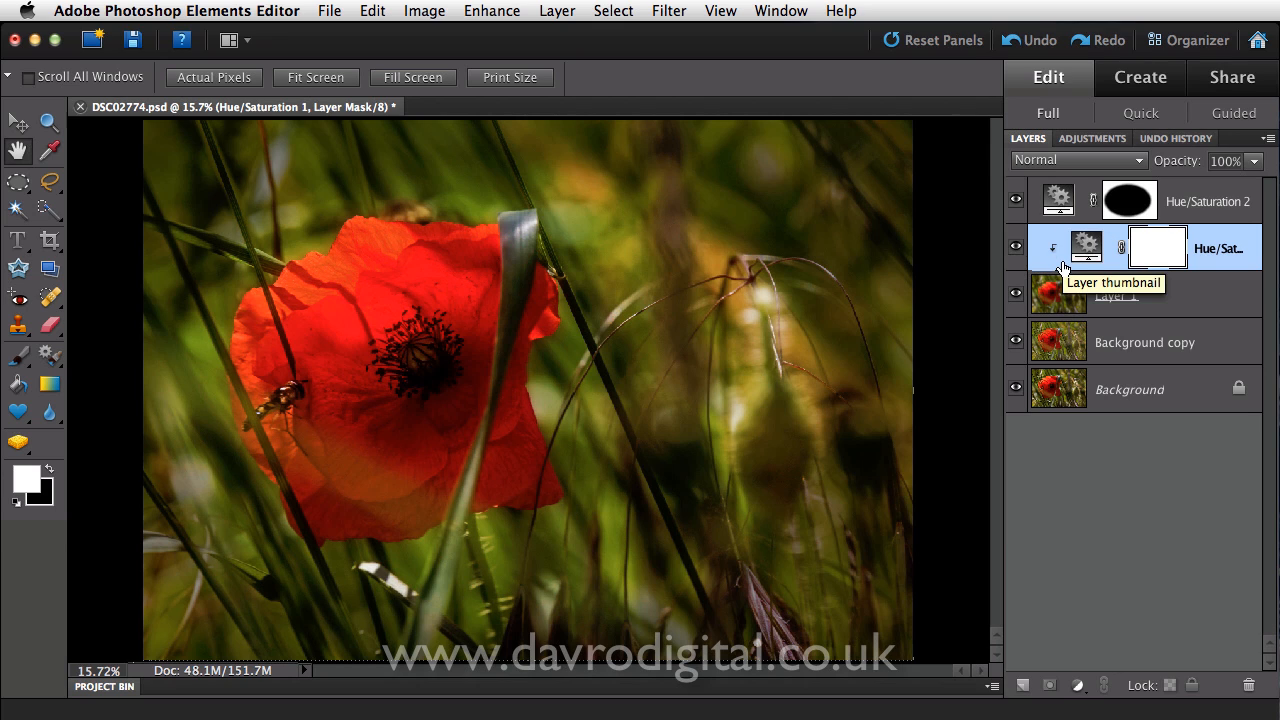